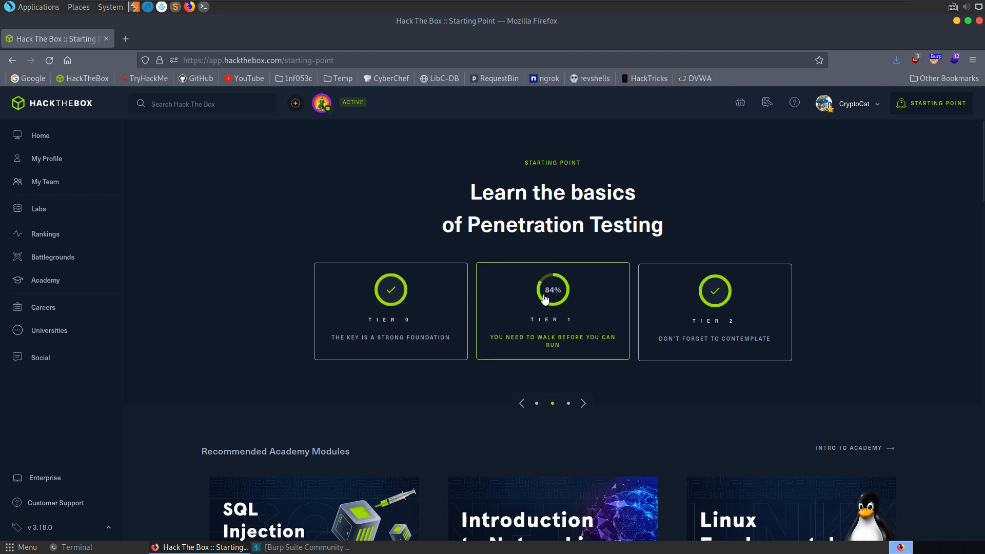
# Step: Scroll the Starting Point page down to the Tier 1 Bike machine and its target IP
pyautogui.scroll(-3)
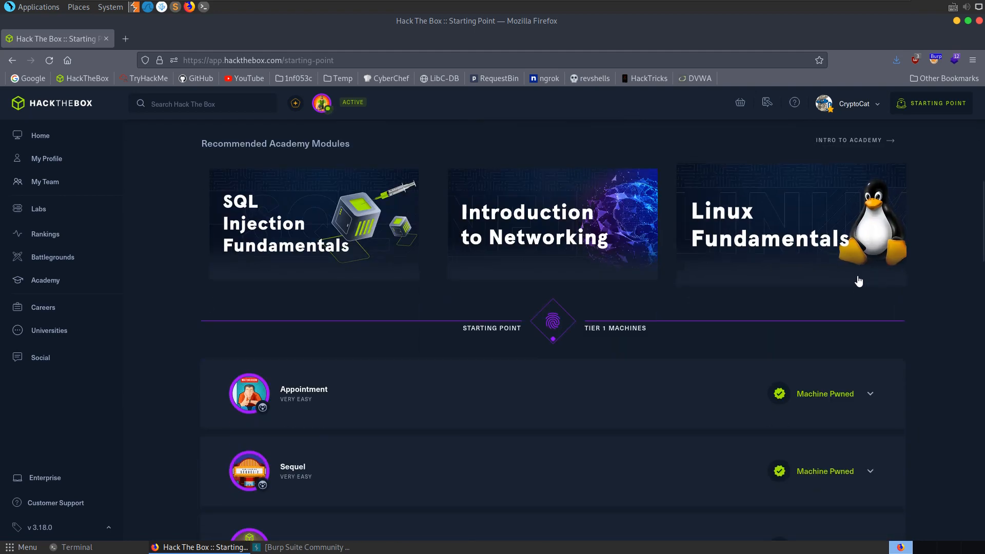
pyautogui.scroll(-3)
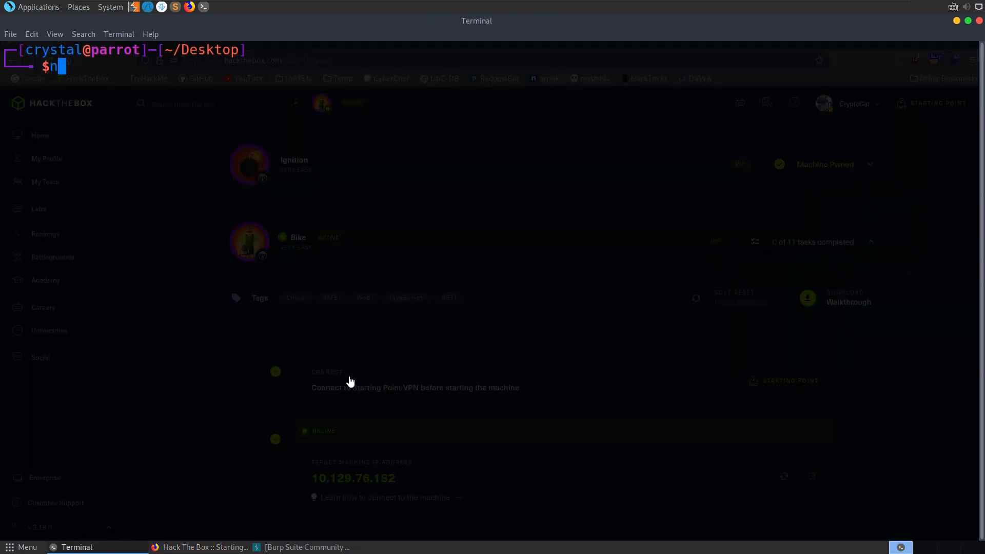
# Step: Run nmap -sV -sC -p- 10.129.76.182, then launch subl on /etc/hosts
pyautogui.write('map -sV -sC')
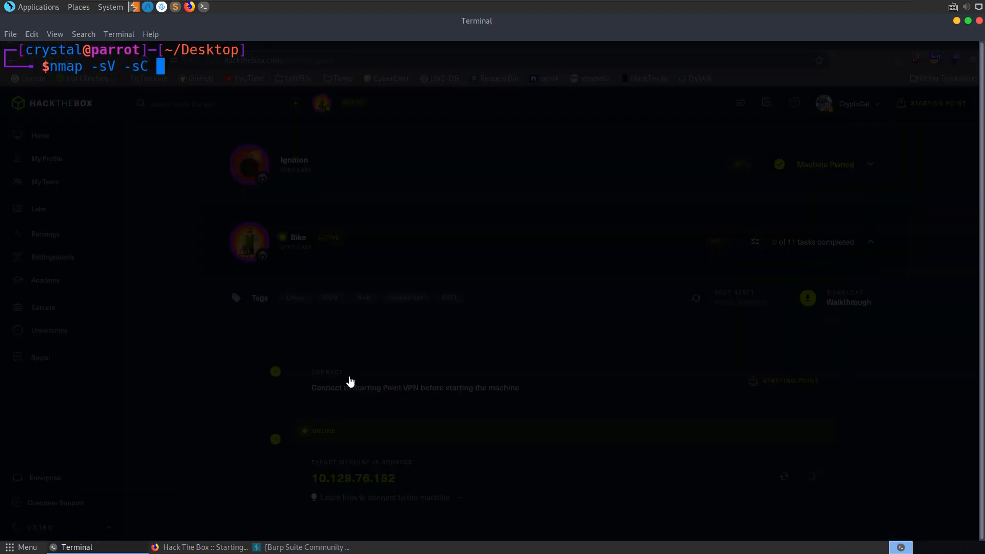
pyautogui.write('-p- 10.129.76.182')
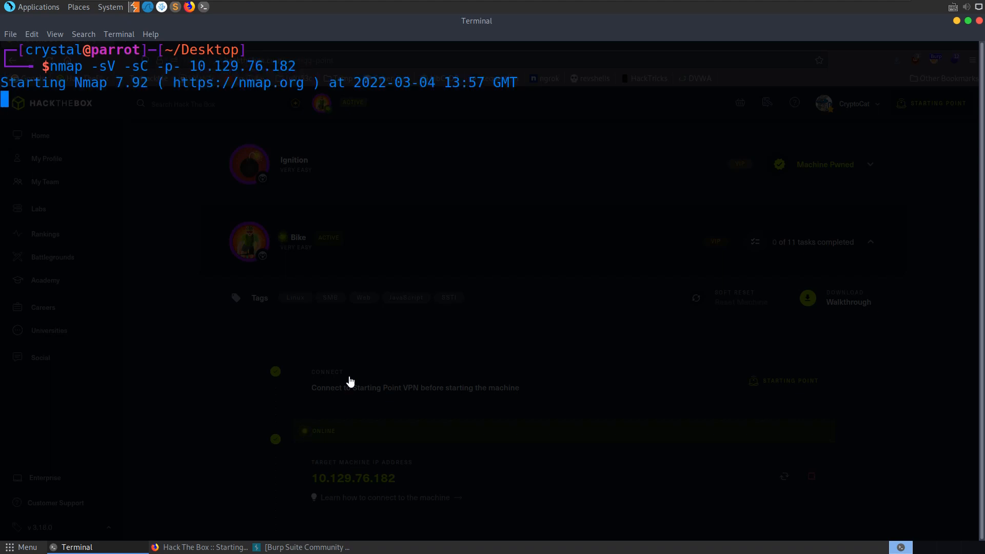
pyautogui.write('subl')
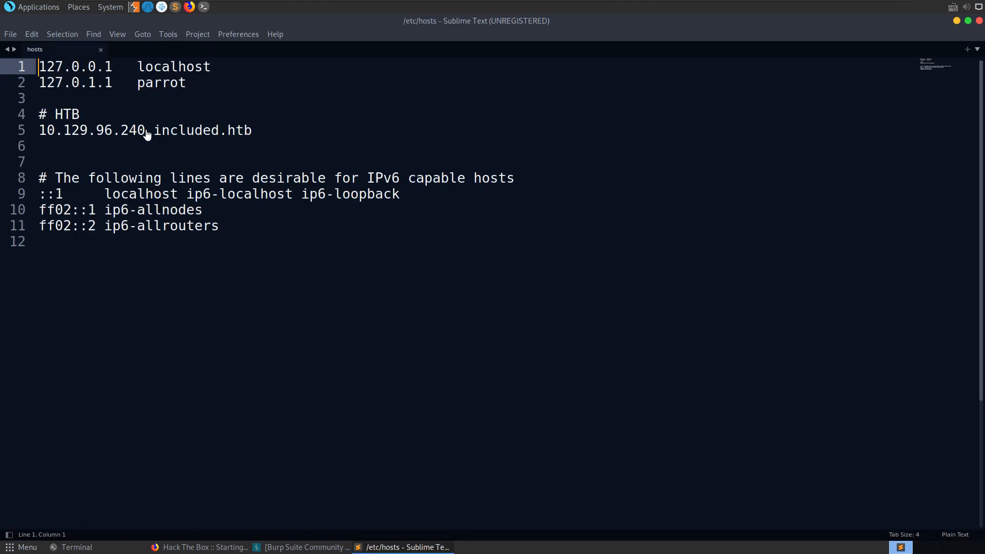
# Step: Map 10.129.76.182 to bike.htb on line 5 of the hosts file and save it
pyautogui.write('10.129.76.182')
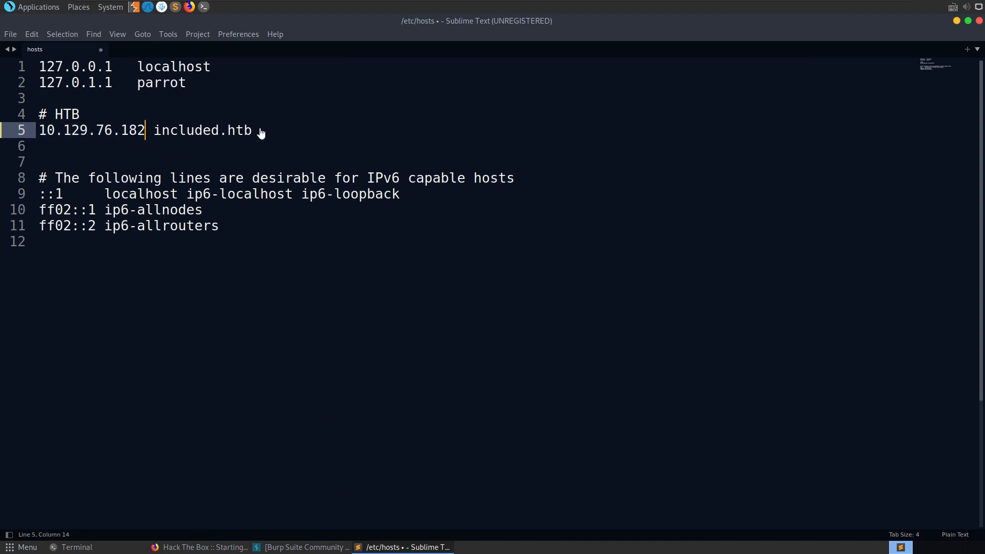
pyautogui.doubleClick(202, 131)
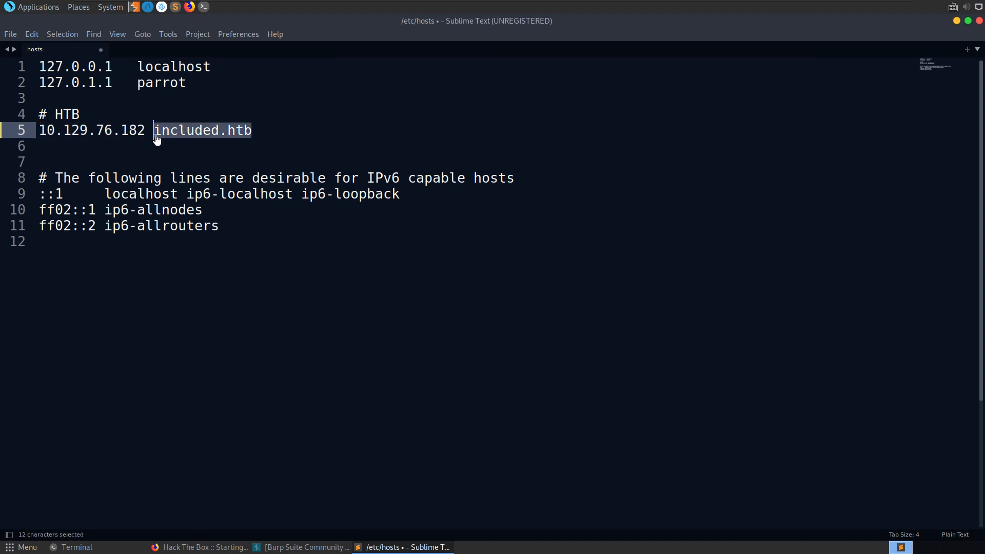
pyautogui.write('bike.h')
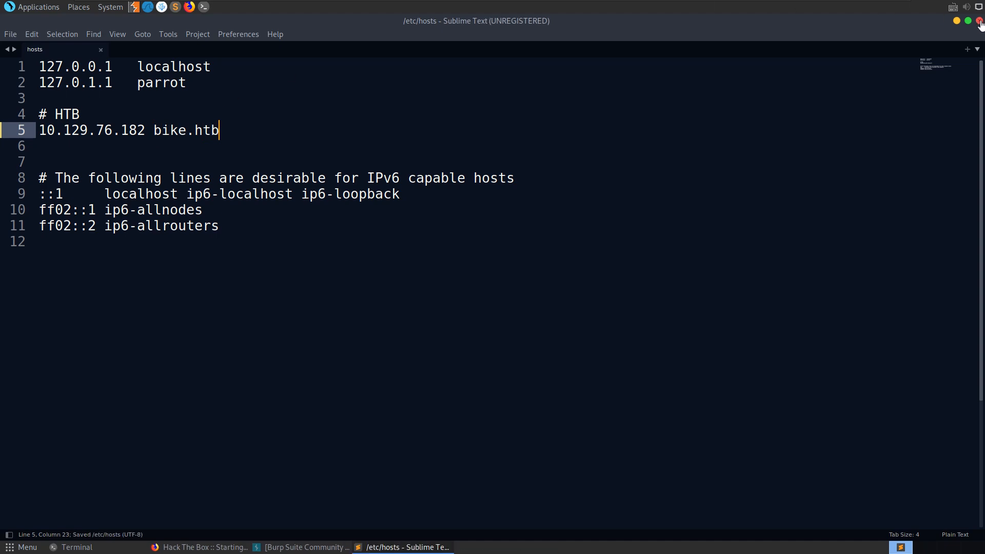
# Step: Load bike.htb in a new Firefox tab, see the Under Construction page, then minimise the browser
pyautogui.click(202, 547)
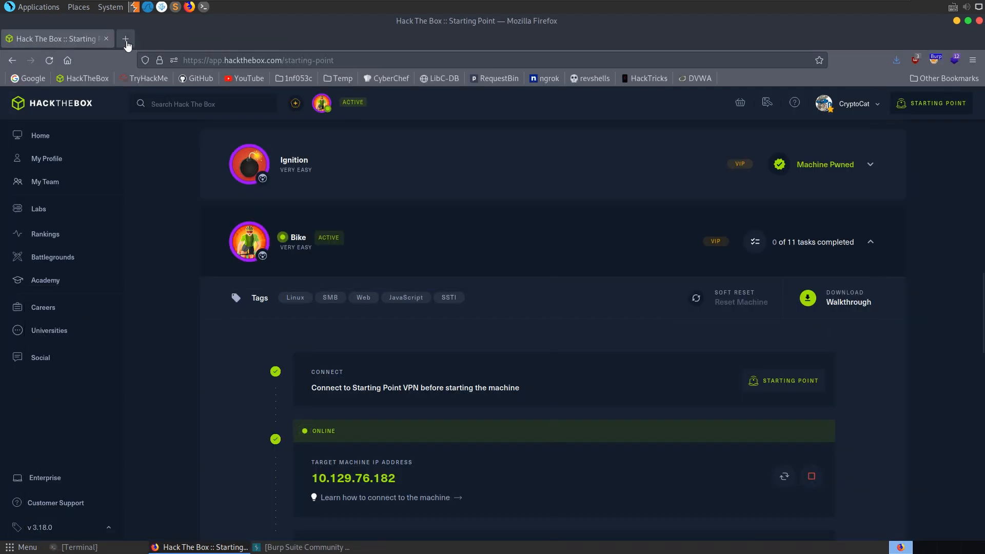
pyautogui.write('bike.htb')
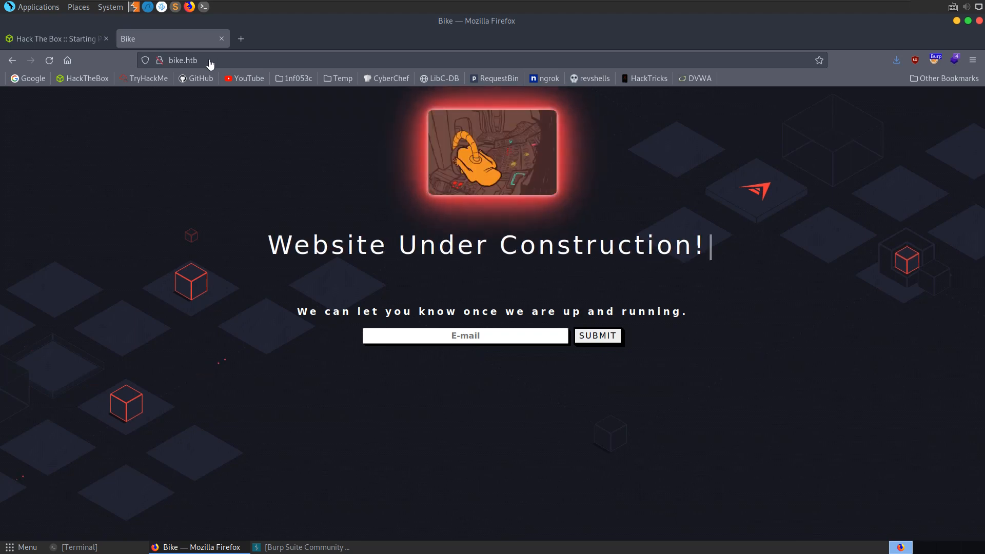
pyautogui.click(183, 60)
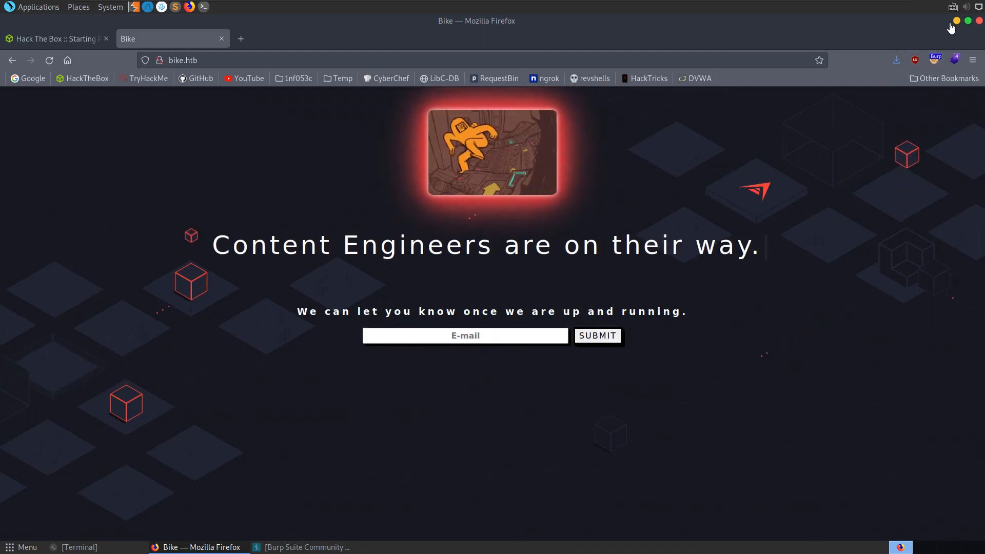
pyautogui.click(76, 546)
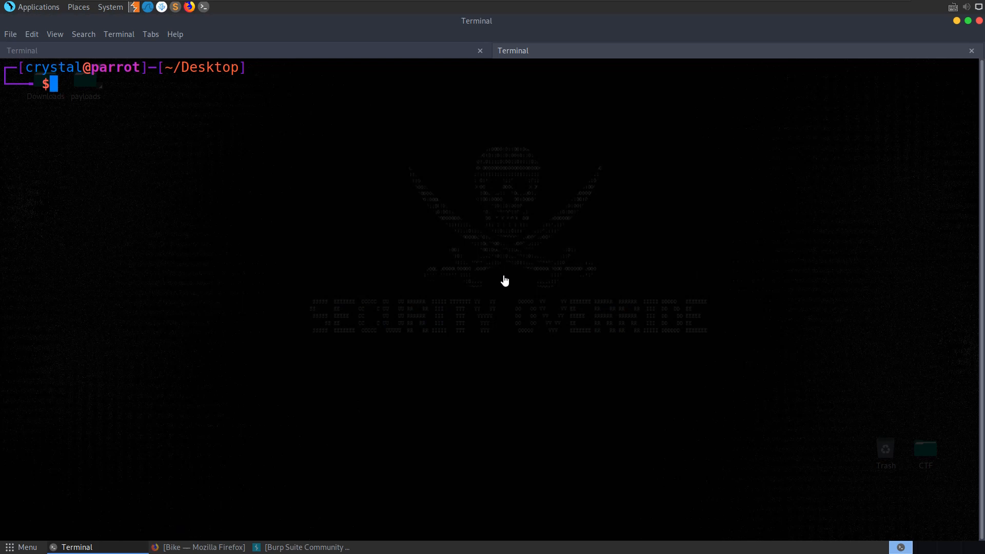
# Step: Check nikto -h and tldr pages for nikto and gobuster in a new terminal tab
pyautogui.write('nikto -h')
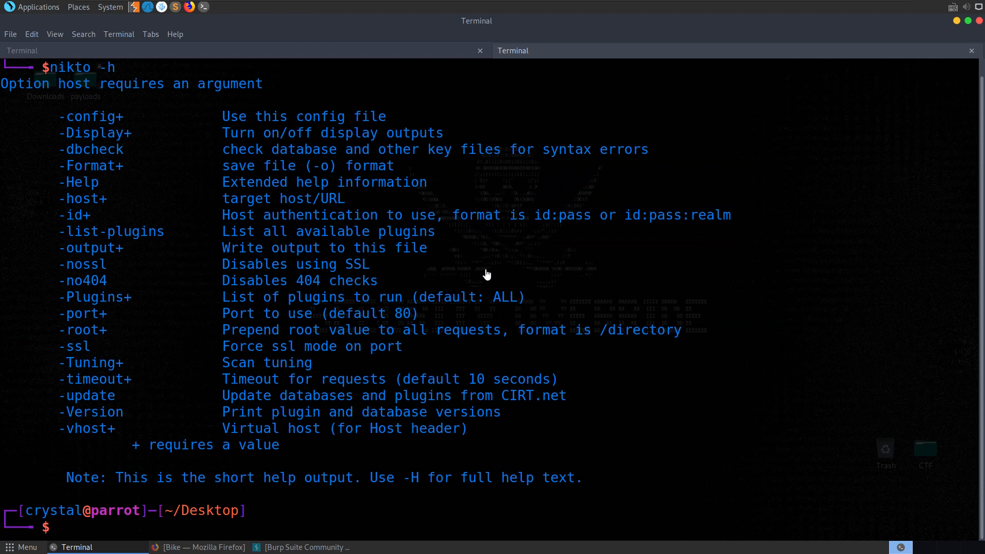
pyautogui.write('tldr nikt')
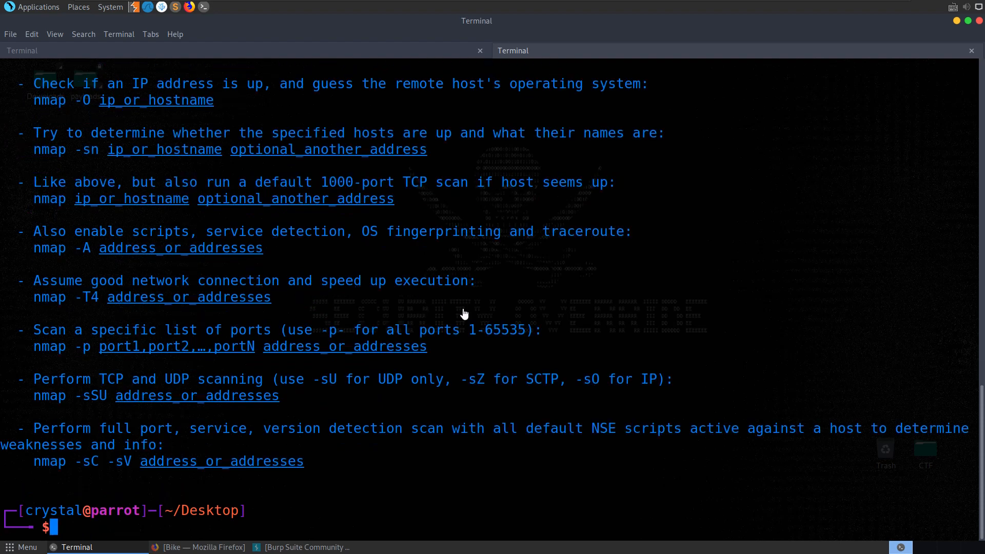
pyautogui.write('tldr g')
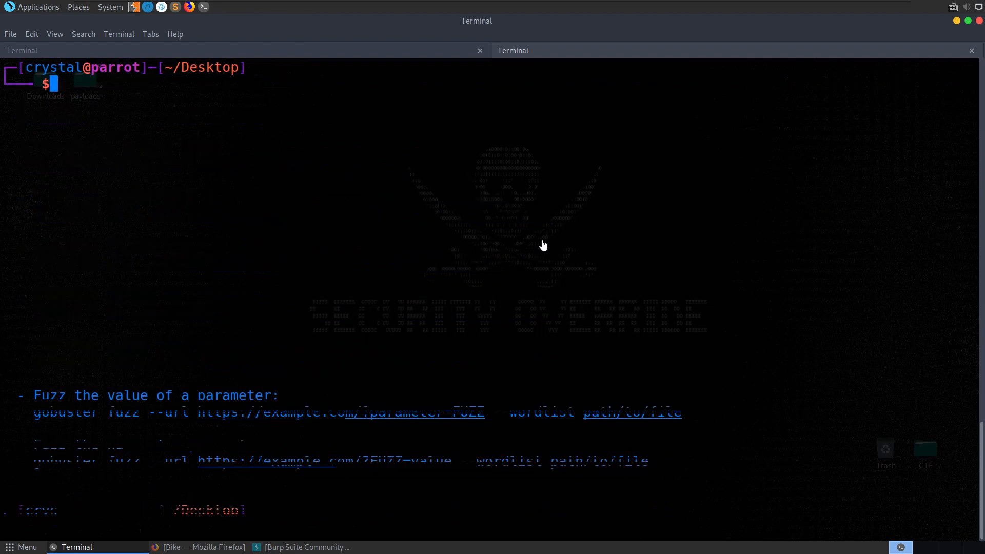
pyautogui.write('nikt')
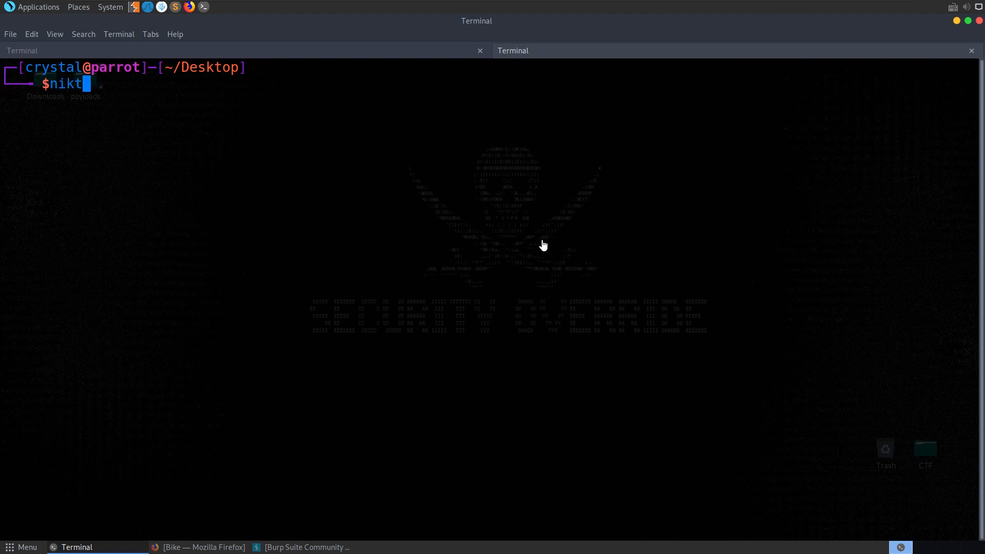
pyautogui.write('-host http://bike.htb/')
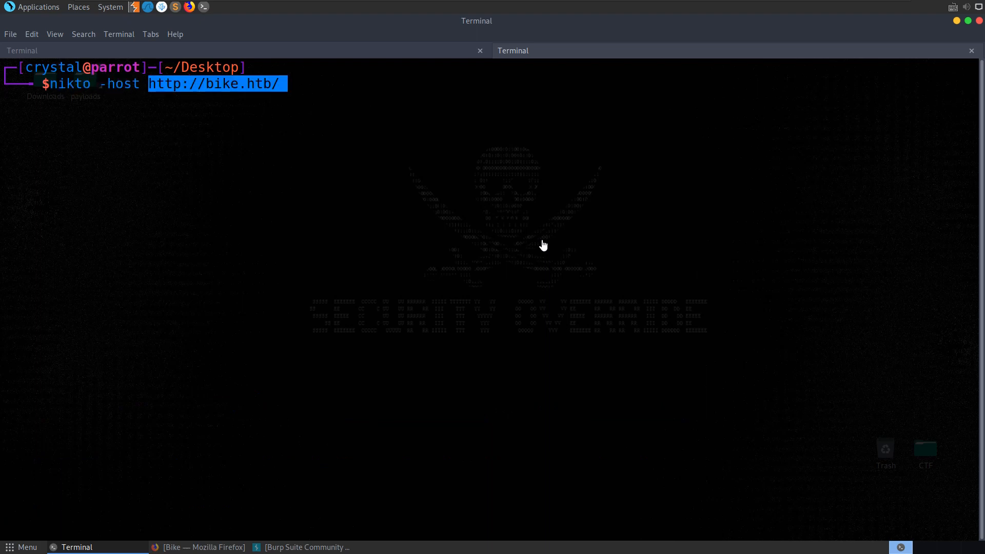
pyautogui.press('Return')
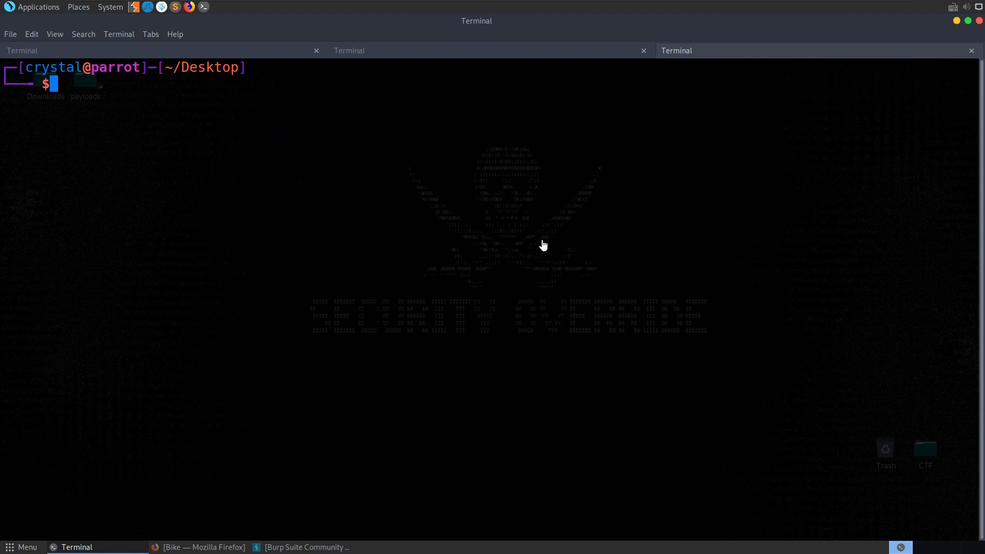
pyautogui.write('tldr gobuster')
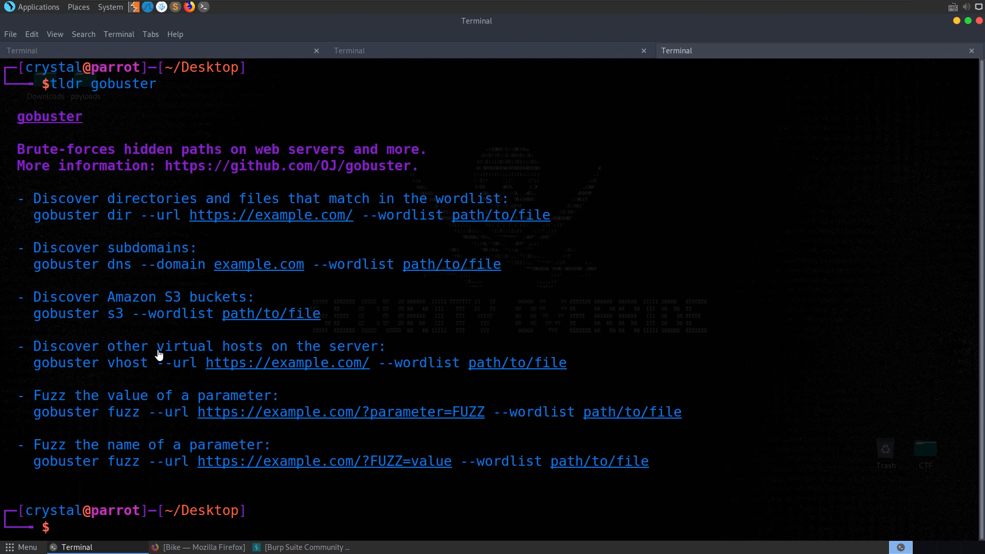
pyautogui.moveTo(116, 214); pyautogui.dragTo(213, 214)
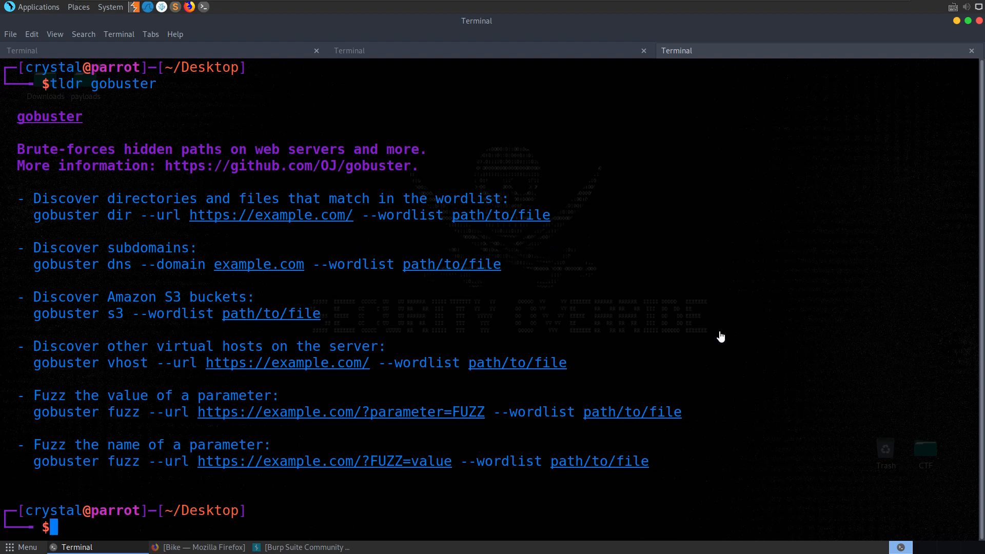
pyautogui.write('gobuster dir -u')
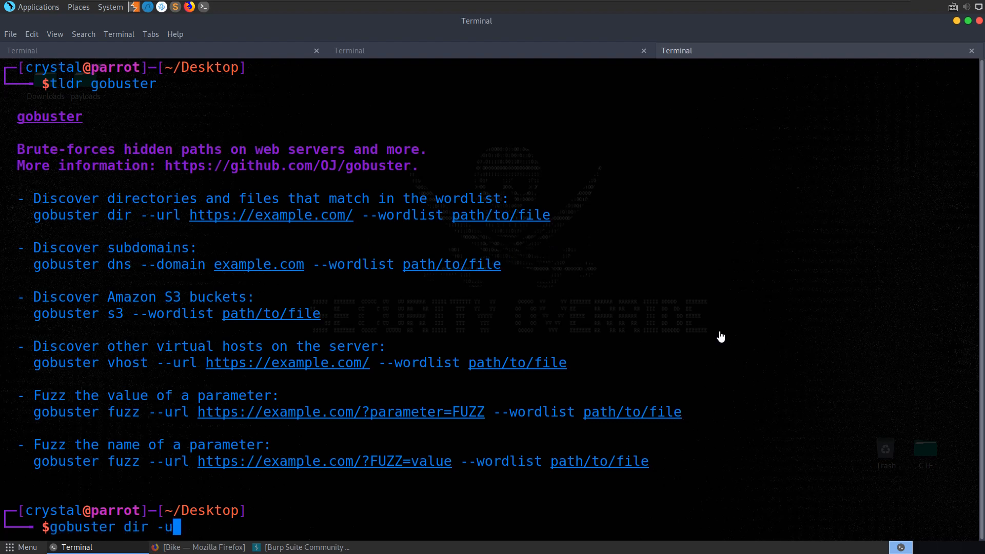
pyautogui.write('http://bike.htb/')
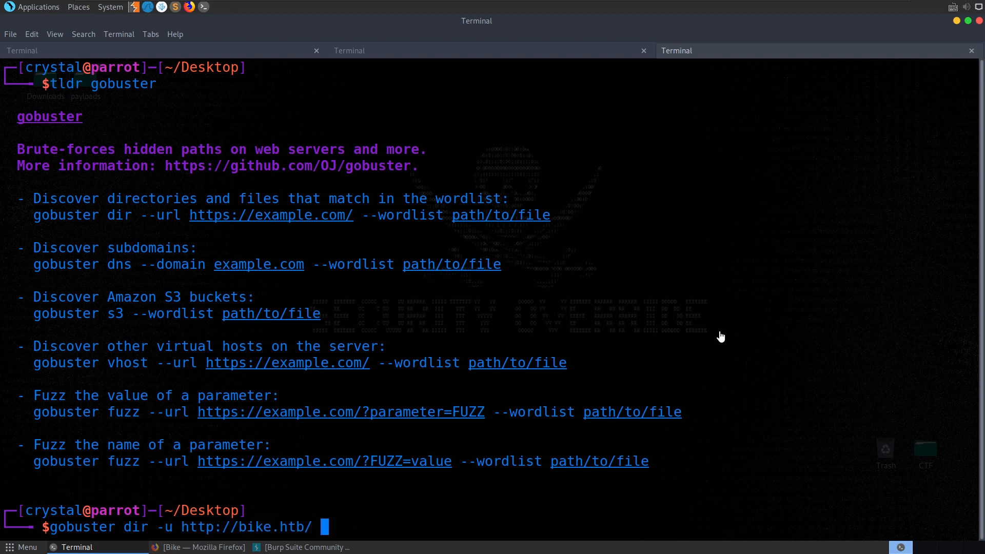
pyautogui.write('-w')
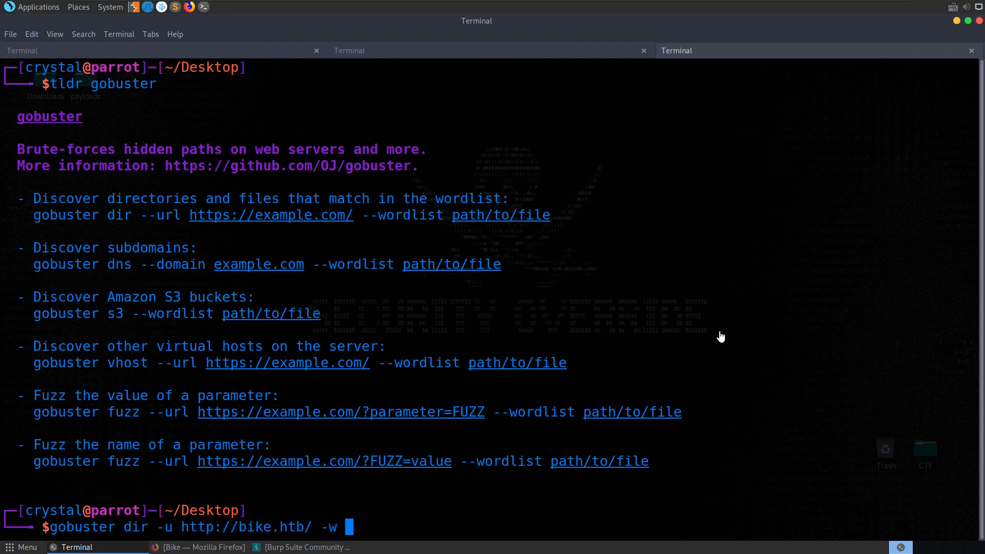
# Step: Point gobuster at /usr/share/wordlists/dirbuster/directory-list-2.3-medium.txt with -x php, then return to the nmap tab
pyautogui.write('/usr/sh')
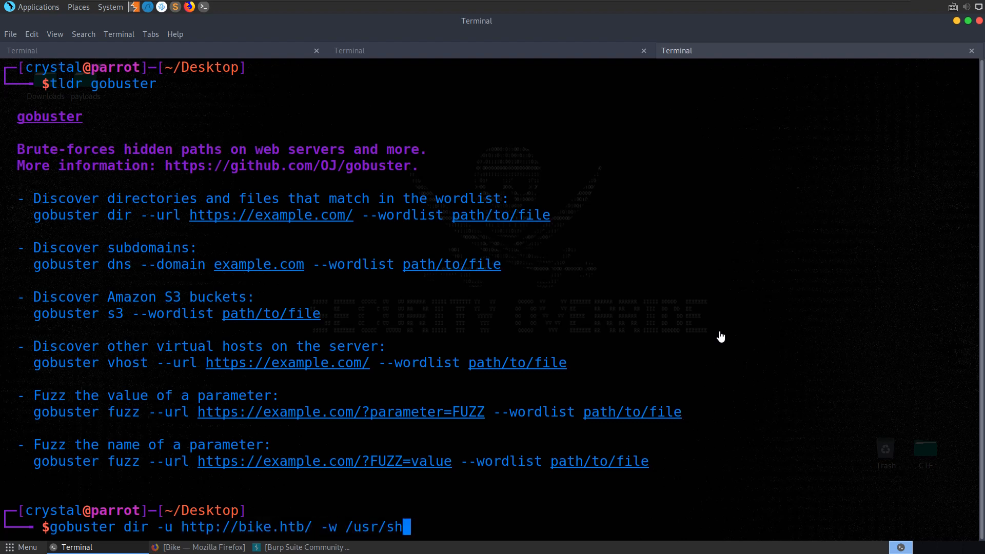
pyautogui.write('are/wordlists/dir')
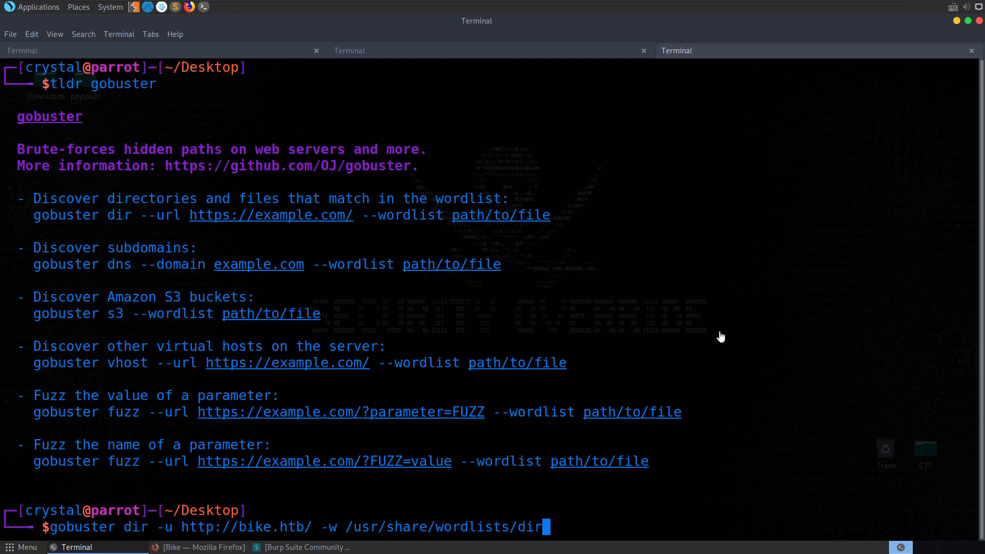
pyautogui.write('buster/')
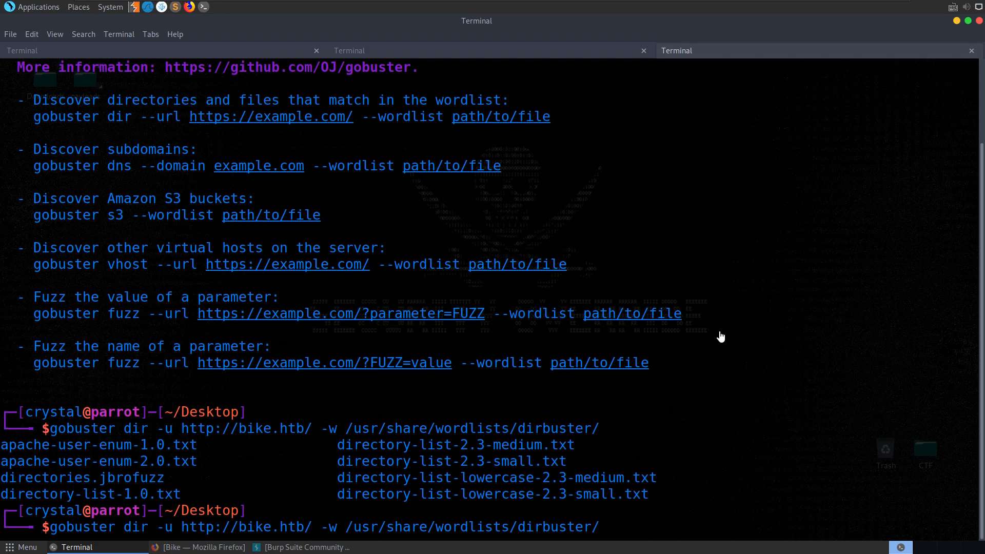
pyautogui.write('directorlow')
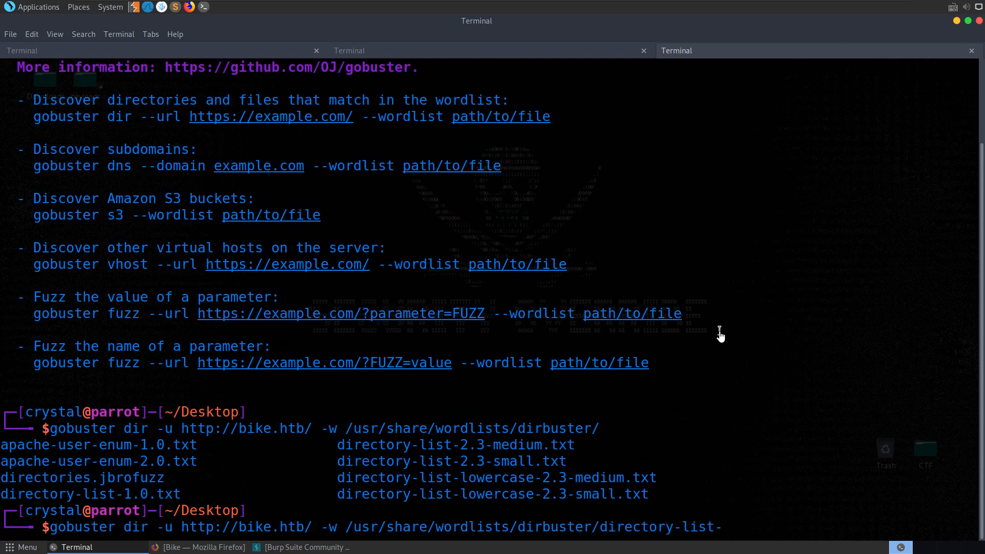
pyautogui.write('2.3-medium.txt -x php')
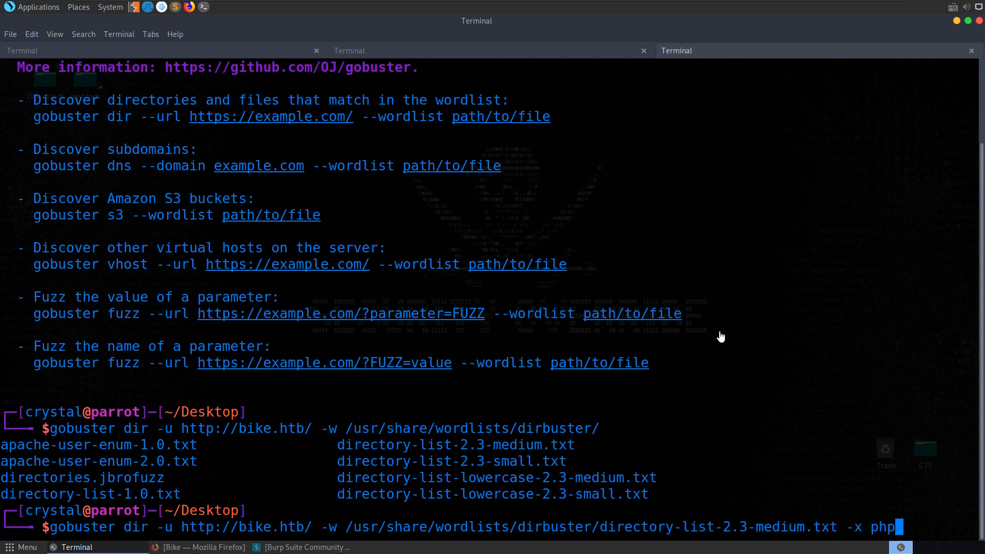
pyautogui.write(',ht')
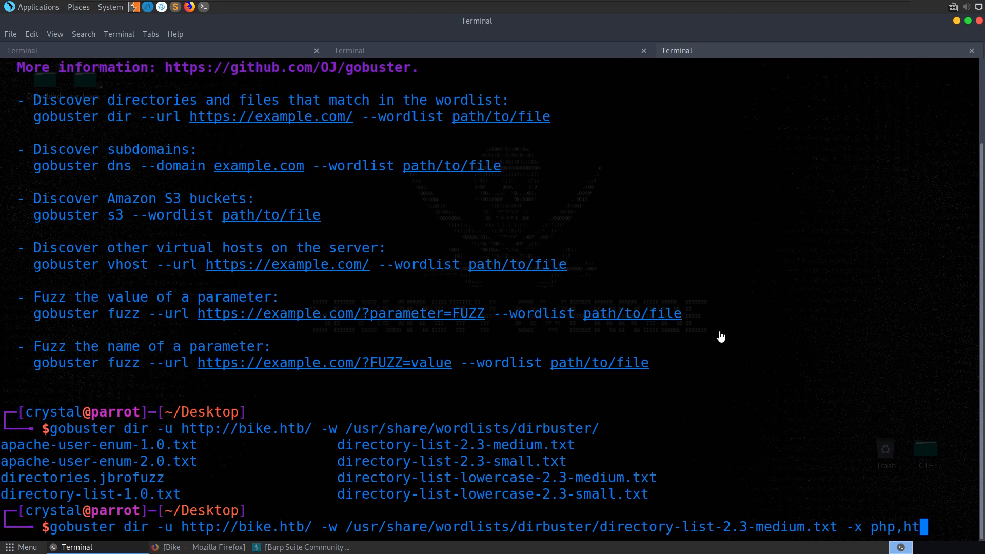
pyautogui.press('BackSpace')
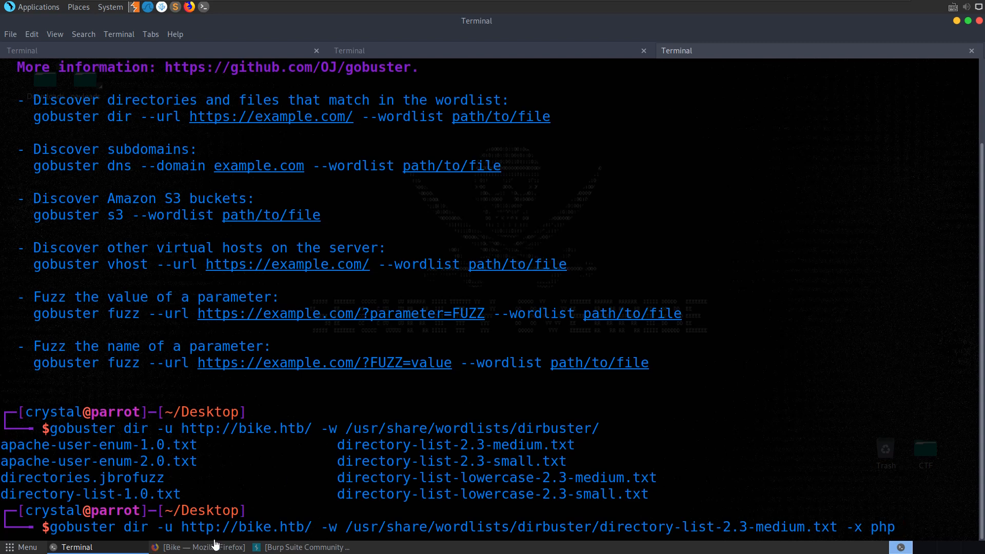
pyautogui.click(201, 547)
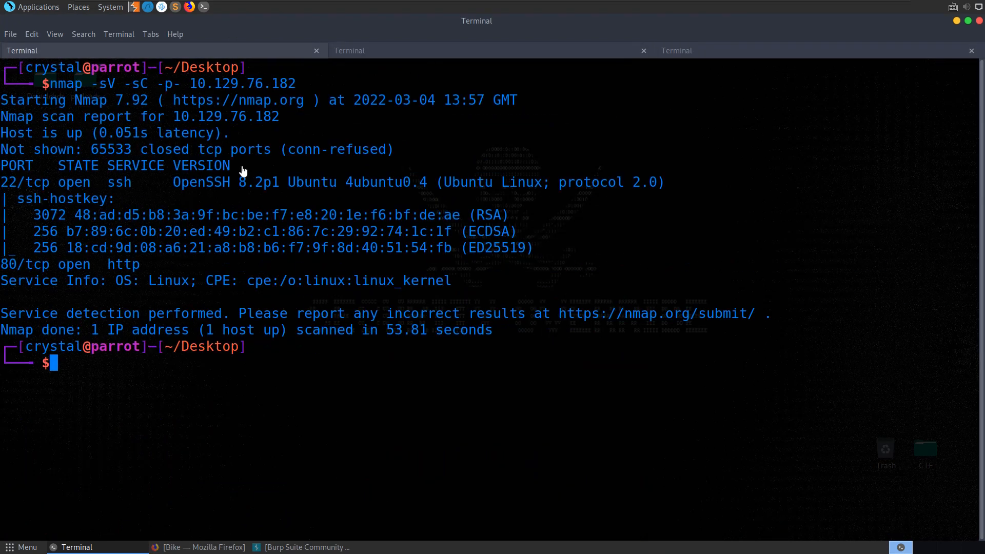
pyautogui.moveTo(106, 269)
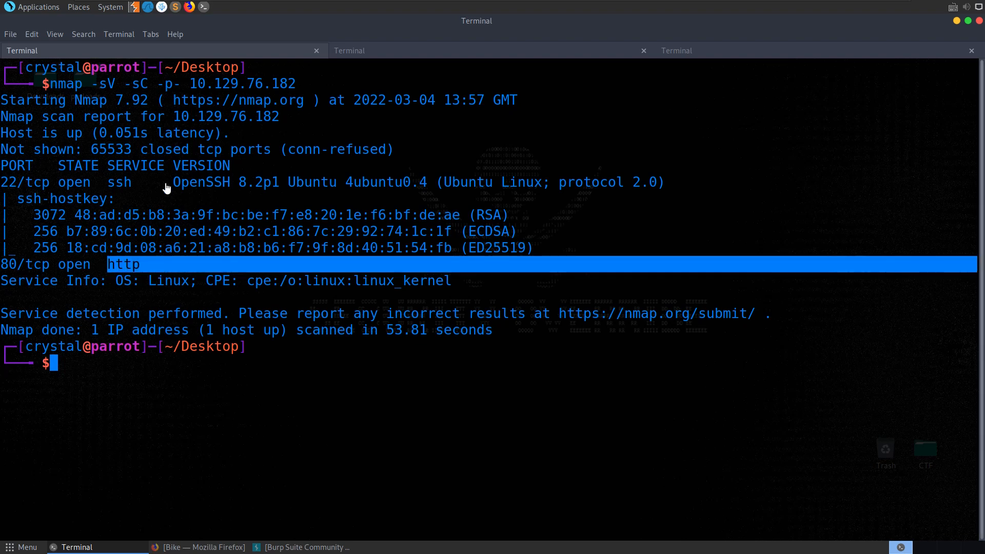
# Step: Review nmap's open ports 22 and 80, then view the nikto scan findings
pyautogui.doubleClick(100, 83)
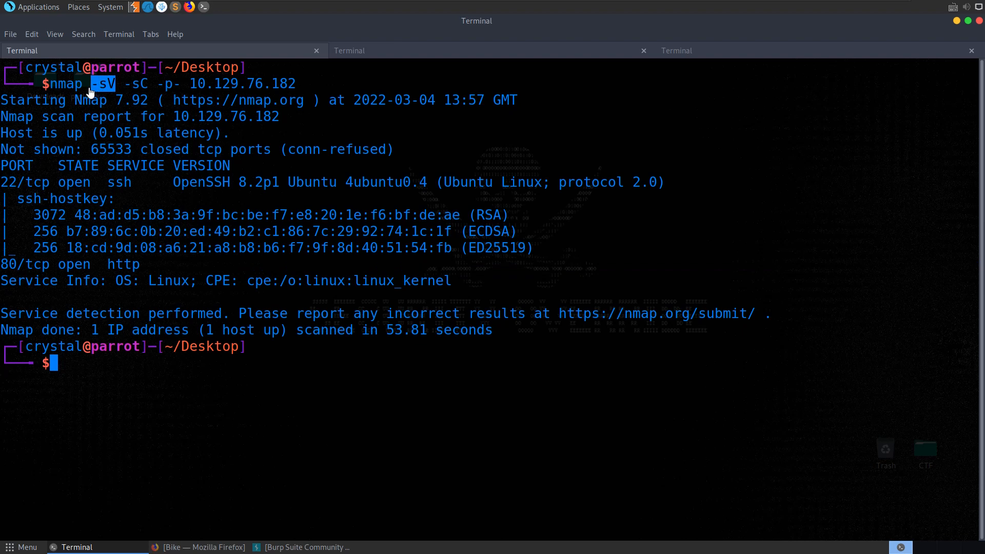
pyautogui.click(348, 50)
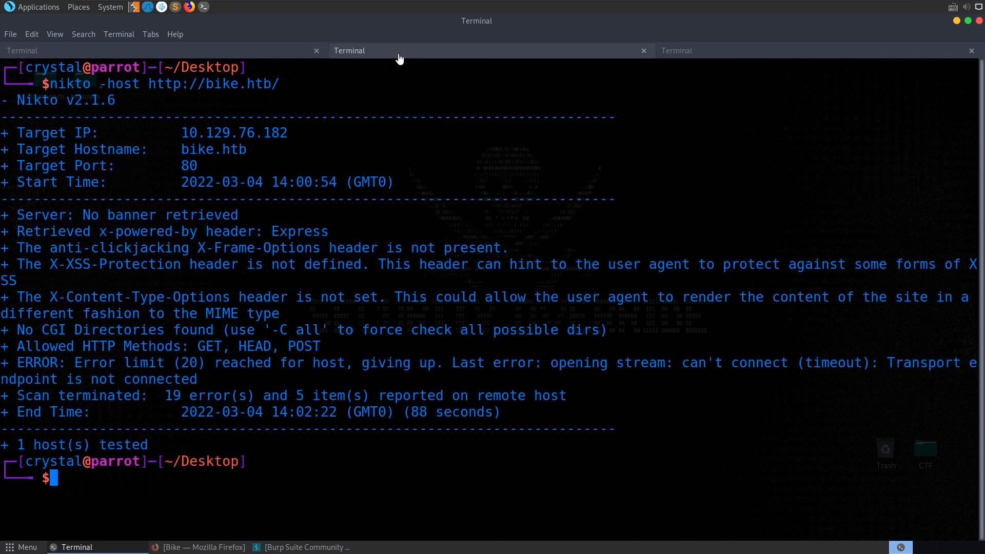
pyautogui.moveTo(290, 246)
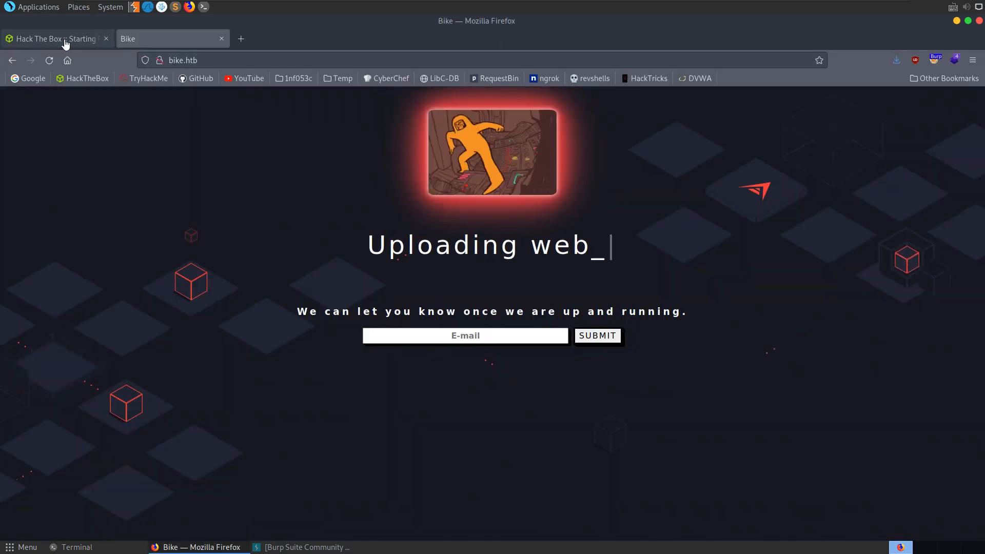
# Step: Answer Hack The Box task 1 with the open ports 22,80
pyautogui.click(53, 38)
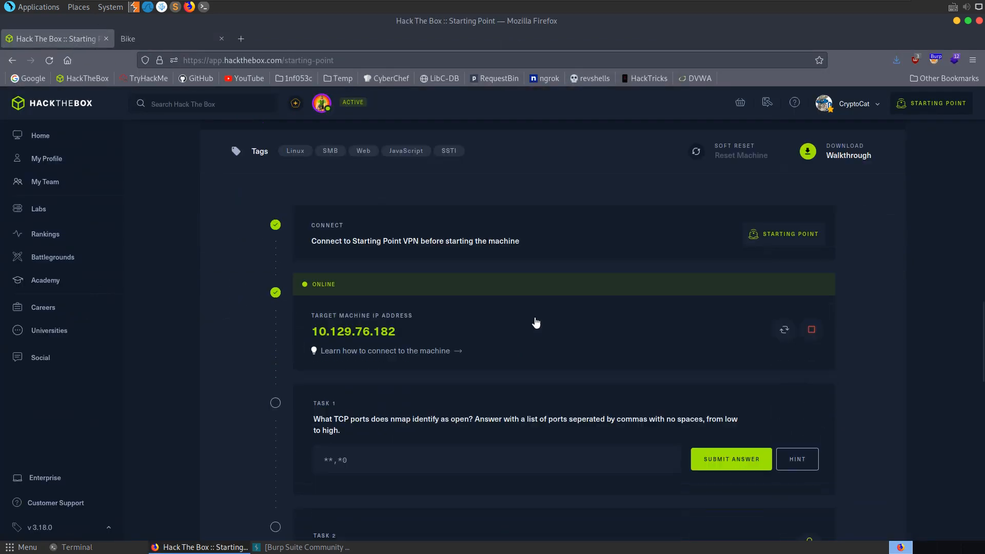
pyautogui.scroll(-3)
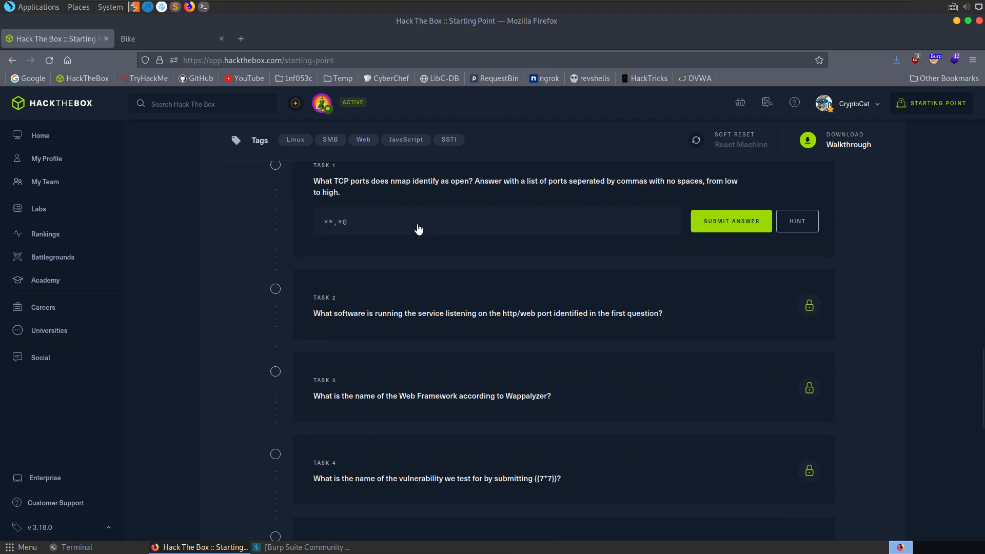
pyautogui.write('2')
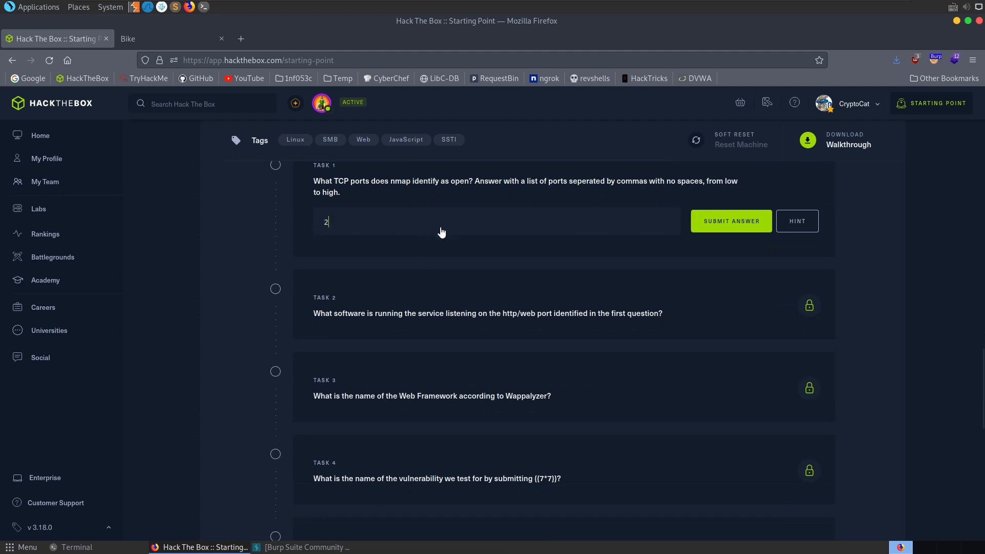
pyautogui.write('2,80')
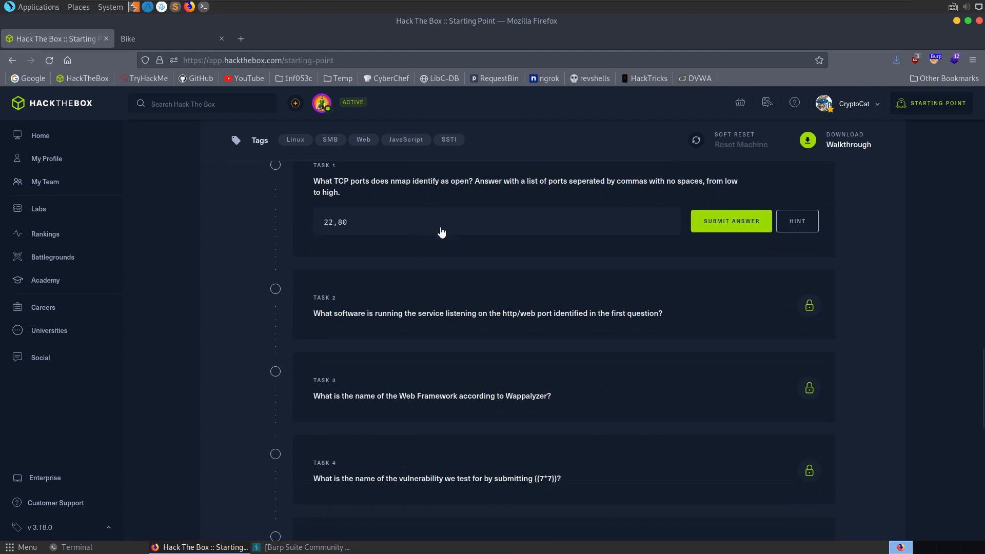
pyautogui.click(730, 221)
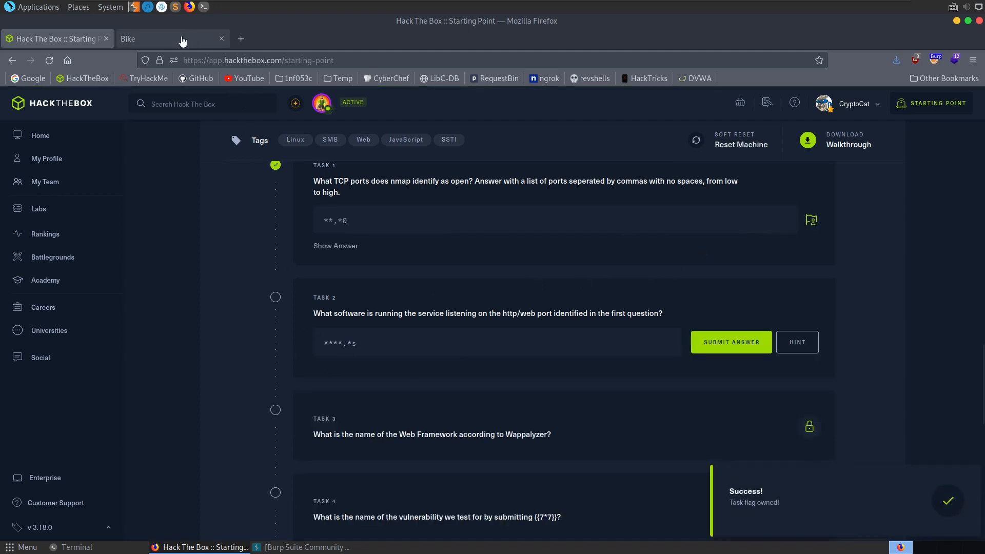
# Step: Check the Bike site's technologies, then answer task 2 with node.js
pyautogui.click(172, 38)
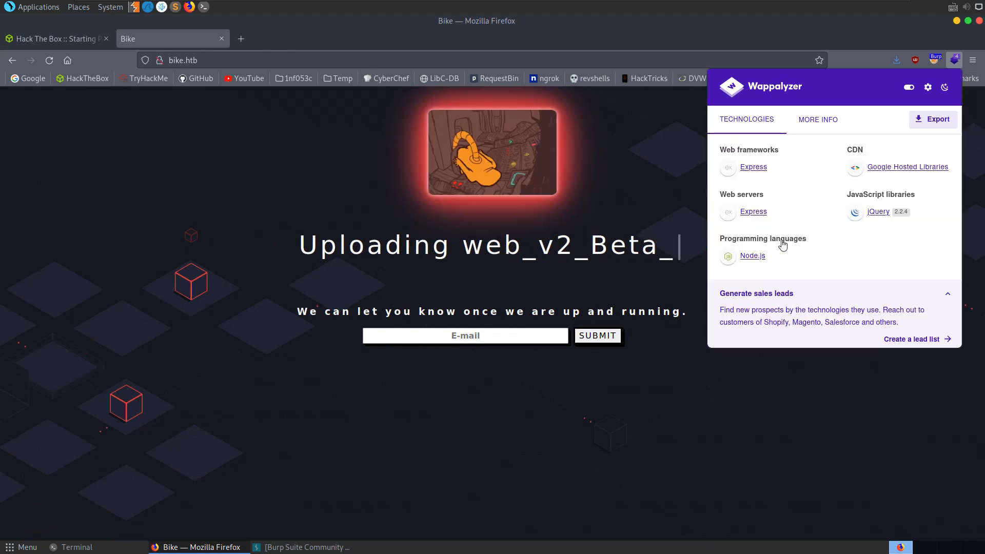
pyautogui.click(50, 38)
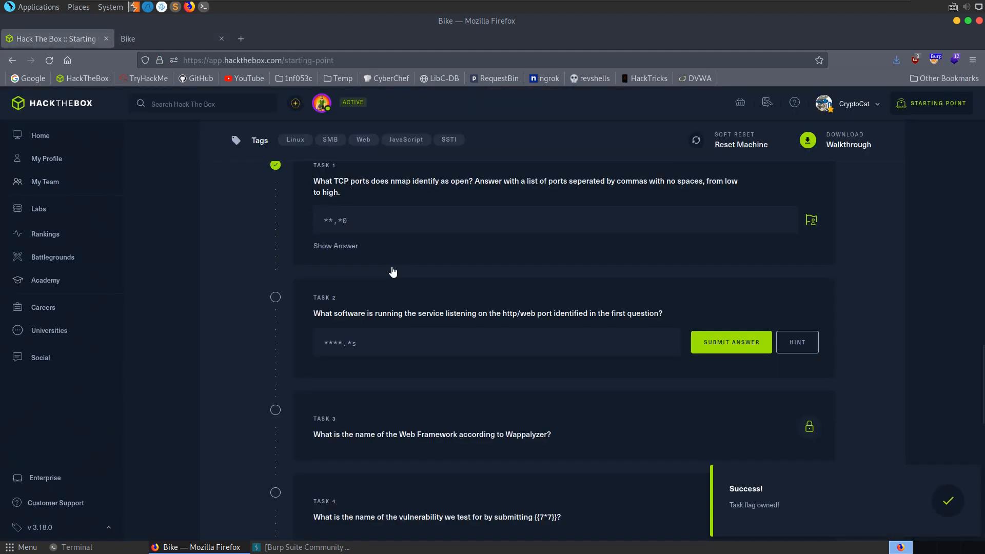
pyautogui.write('node.js')
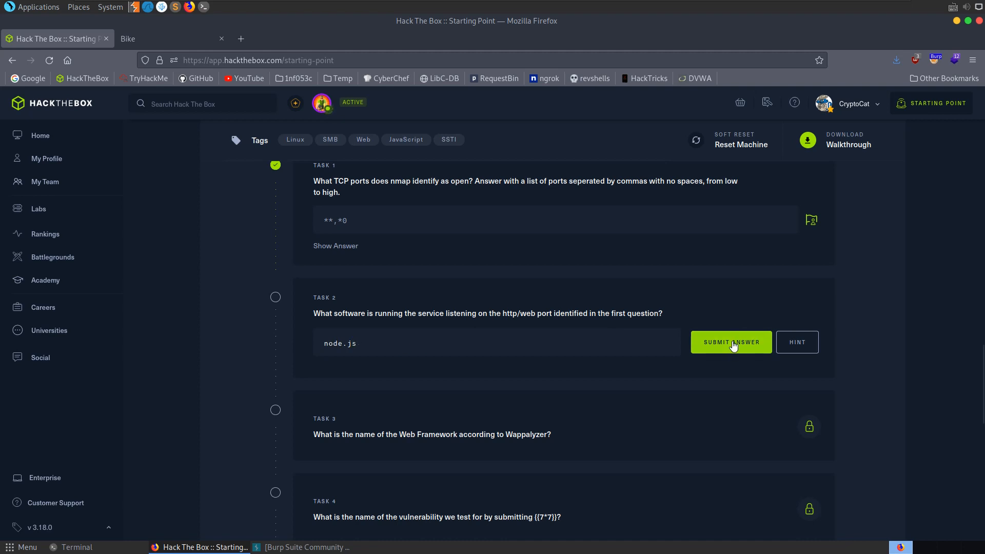
pyautogui.click(730, 342)
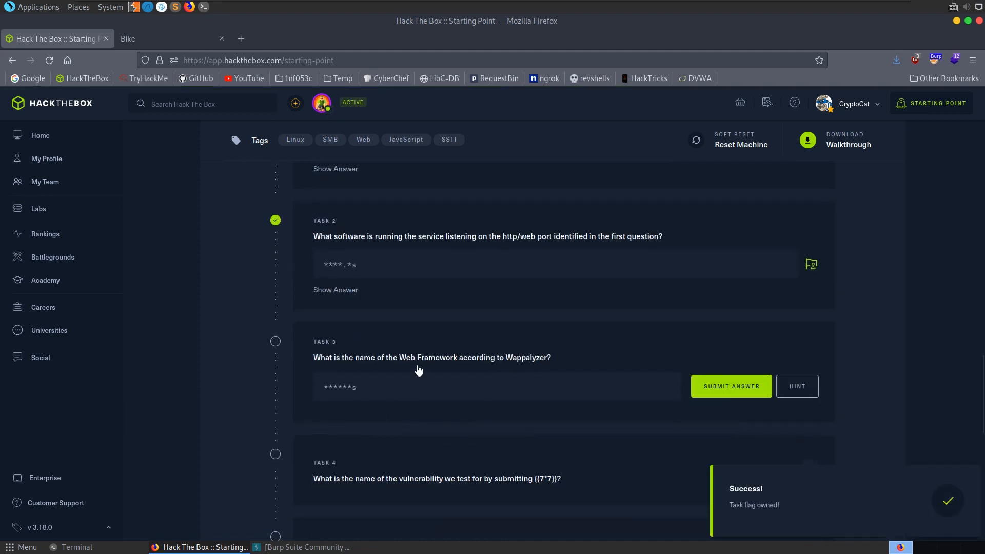
pyautogui.moveTo(182, 23)
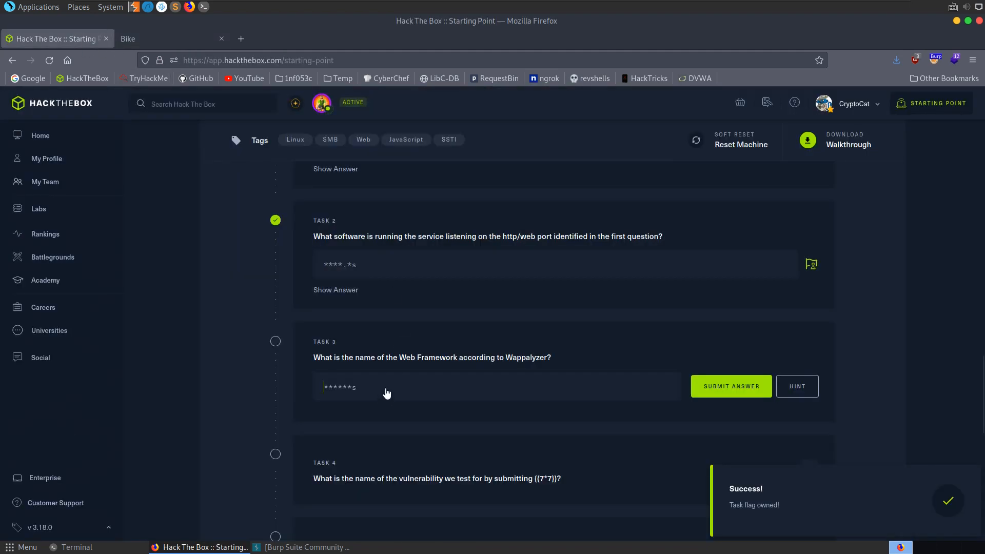
# Step: Inspect the Bike page's HTML source and its js/main.js script revealing web_v2_Beta_final_final.zip
pyautogui.scroll(-3)
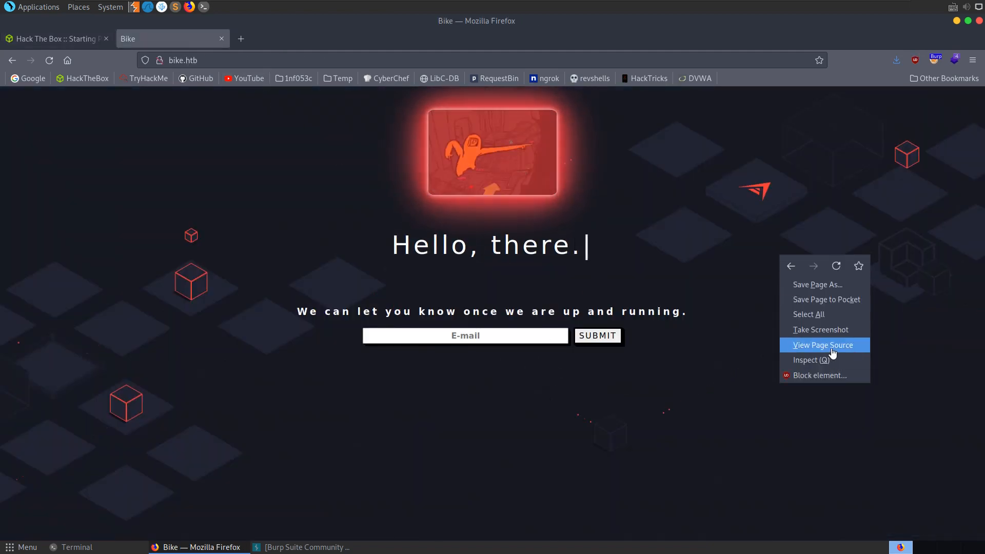
pyautogui.click(821, 344)
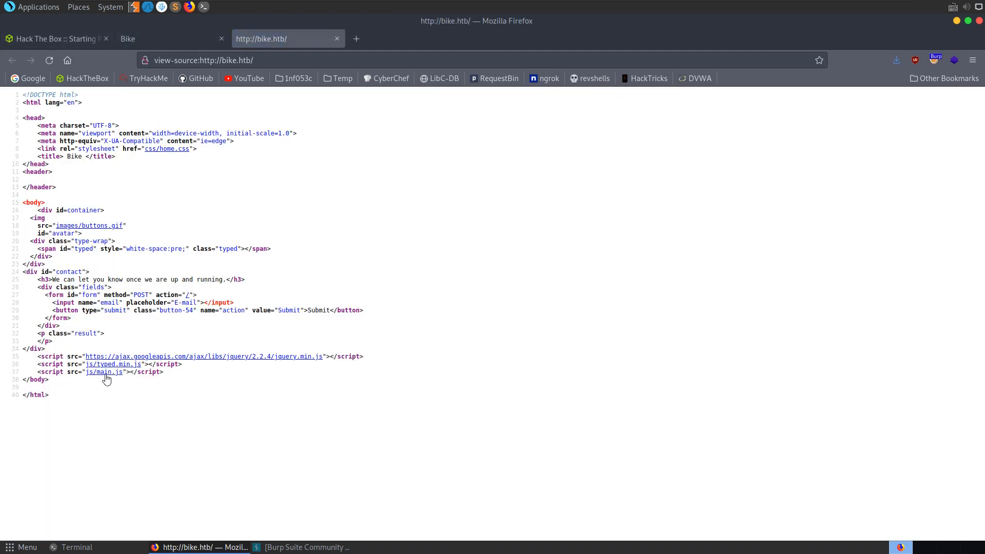
pyautogui.click(105, 371)
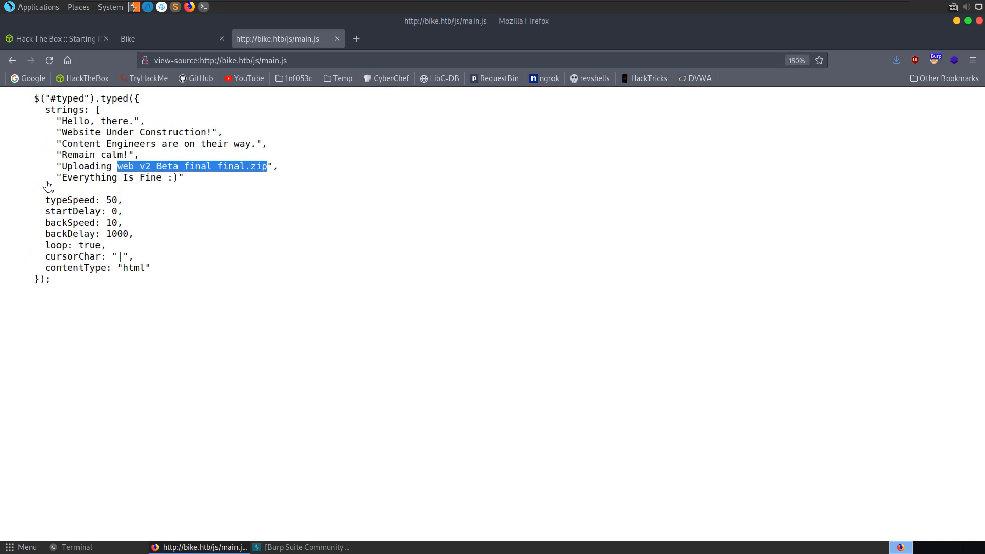
pyautogui.click(170, 38)
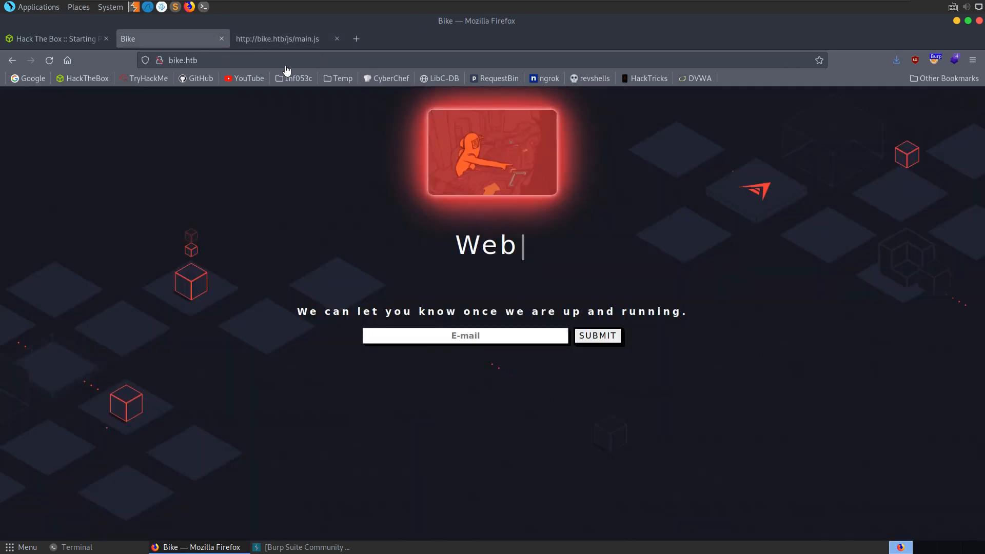
# Step: Try fetching web_v2_Beta_final_final.zip from bike.htb root and /uploads/, then return to the homepage
pyautogui.write('bike.htb/web_v2_Beta_final_final.zip')
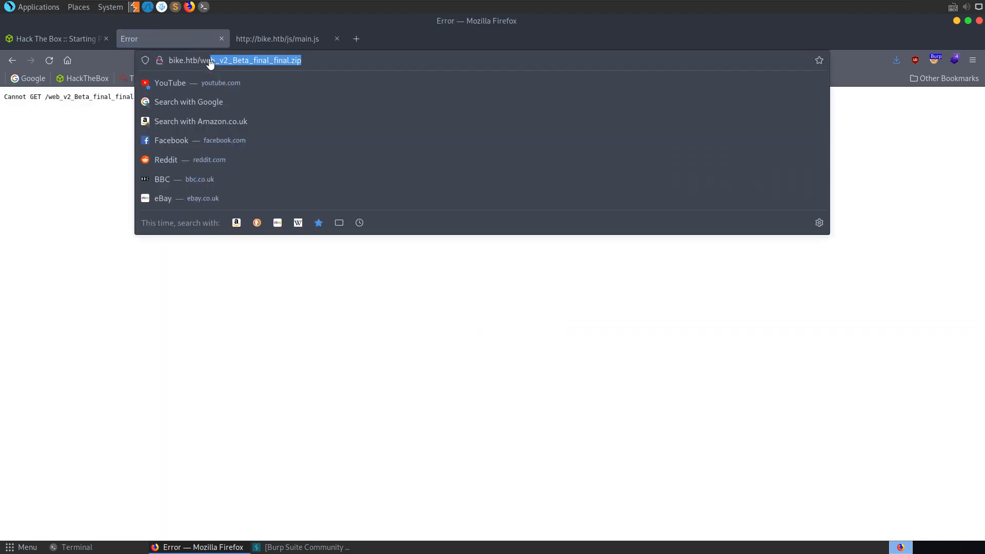
pyautogui.write('uploads')
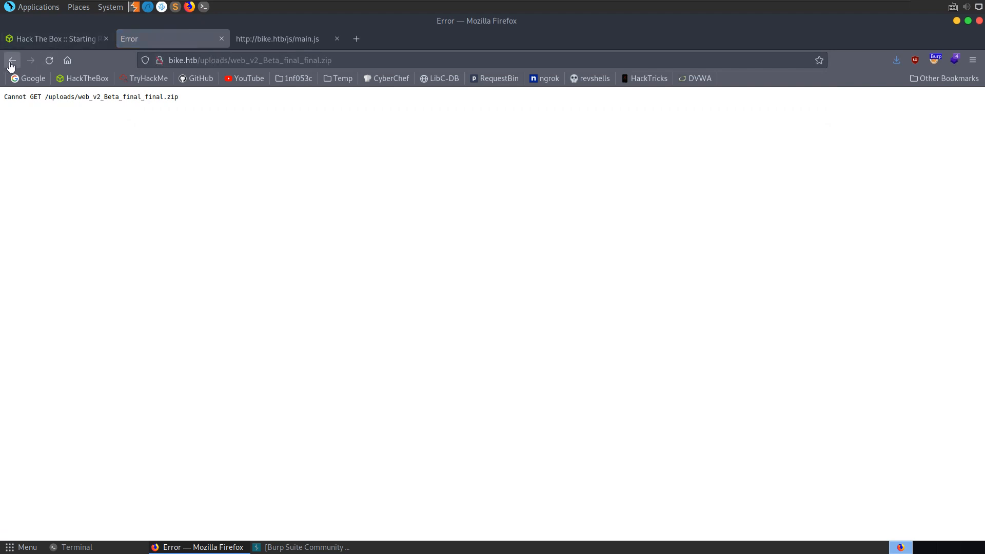
pyautogui.click(11, 60)
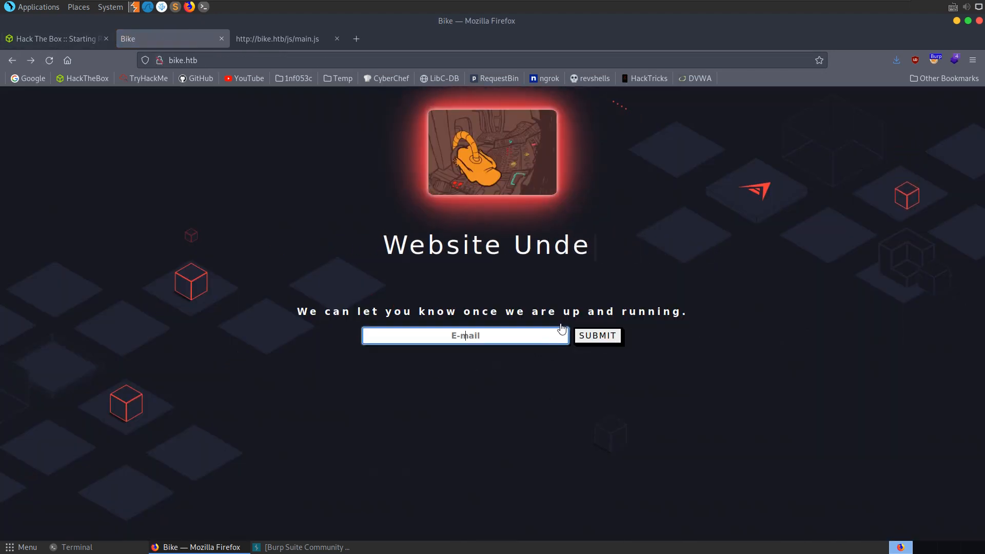
# Step: Submit <script>alert(0)</script> as the email, see it echoed as text, then return to Hack The Box
pyautogui.write('<script')
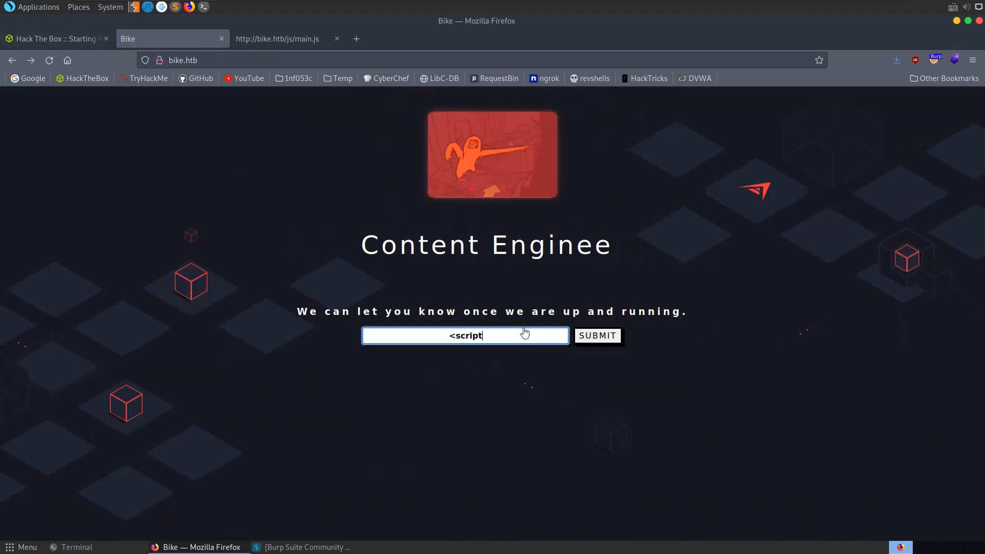
pyautogui.write('></scrio')
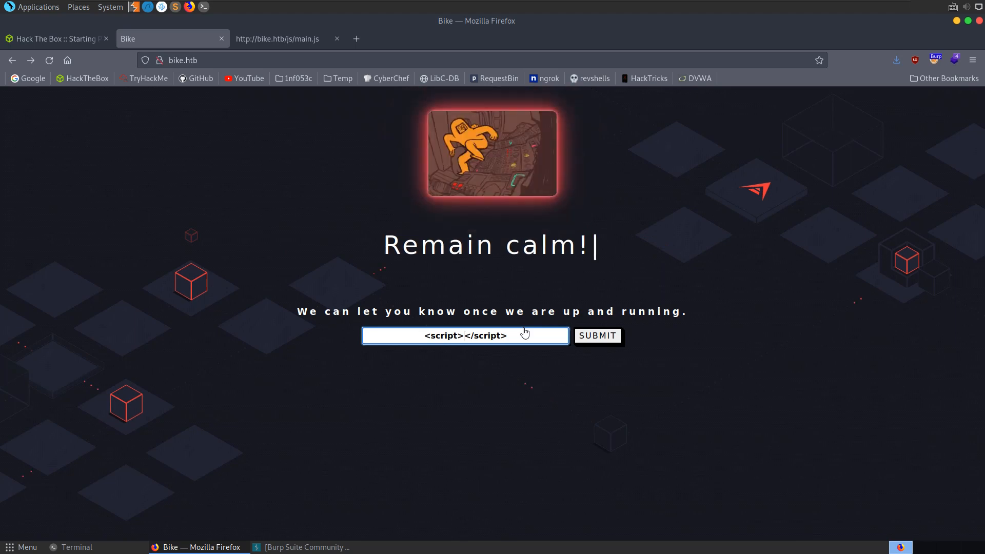
pyautogui.write('alert(0)')
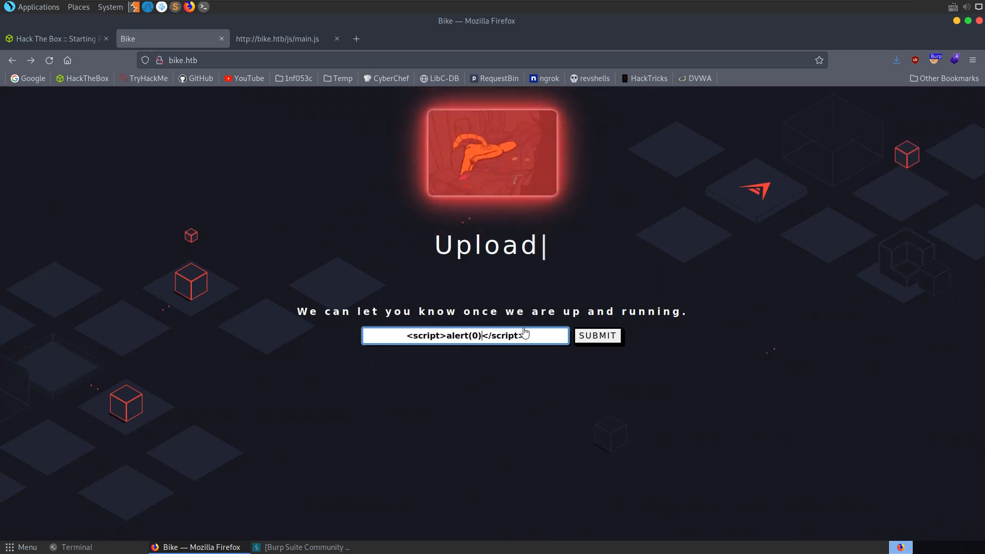
pyautogui.click(597, 335)
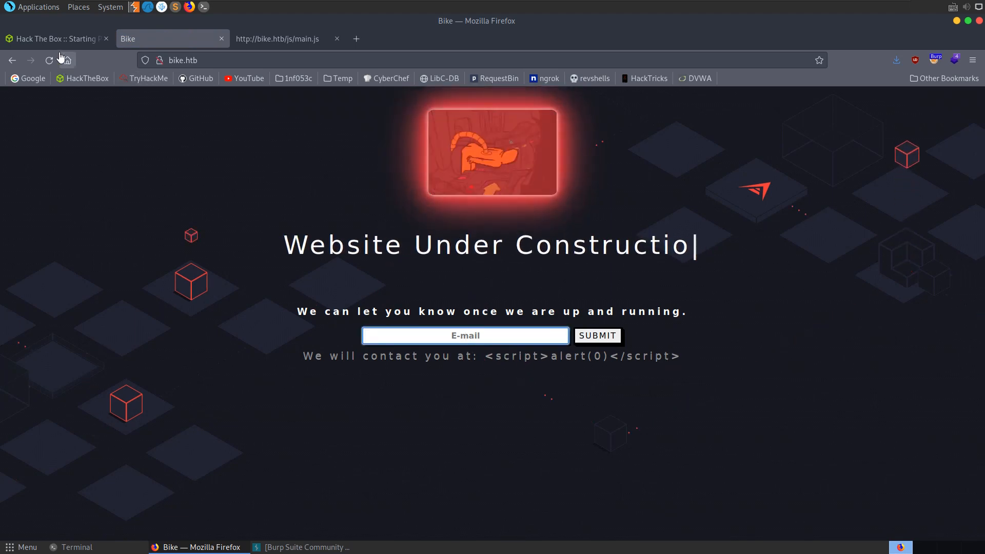
pyautogui.click(56, 38)
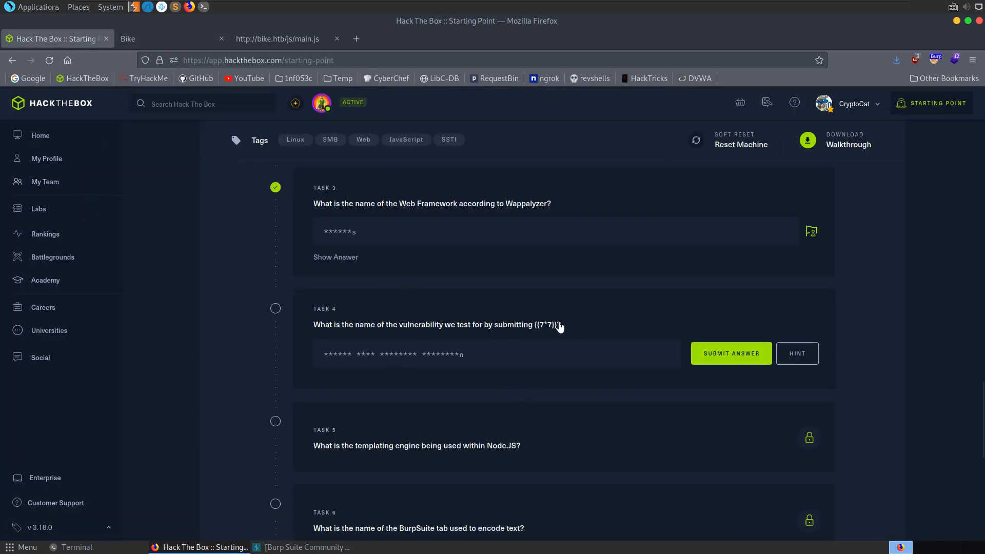
# Step: Submit the {{7*7}} payload through the Bike email form, producing the Handlebars parse error page
pyautogui.doubleClick(545, 325)
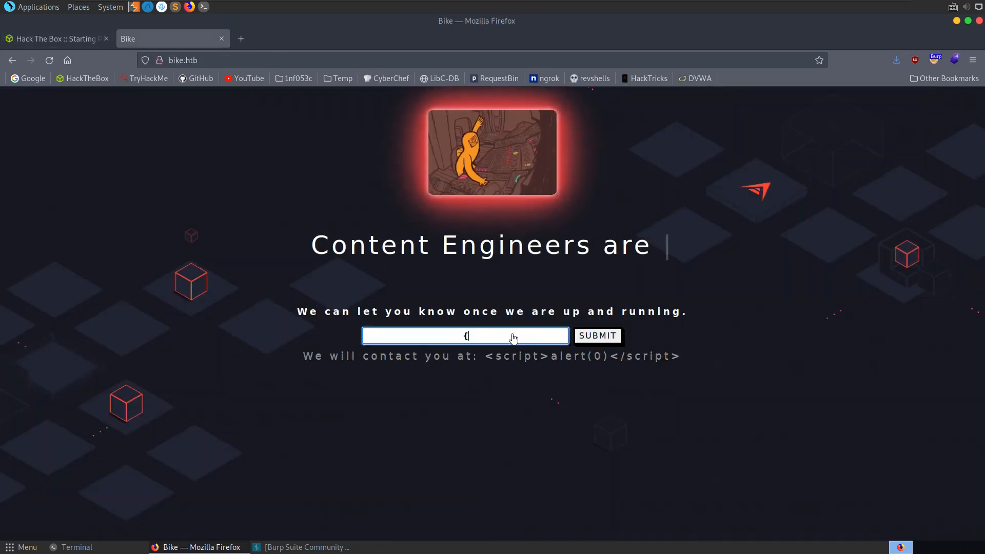
pyautogui.click(596, 334)
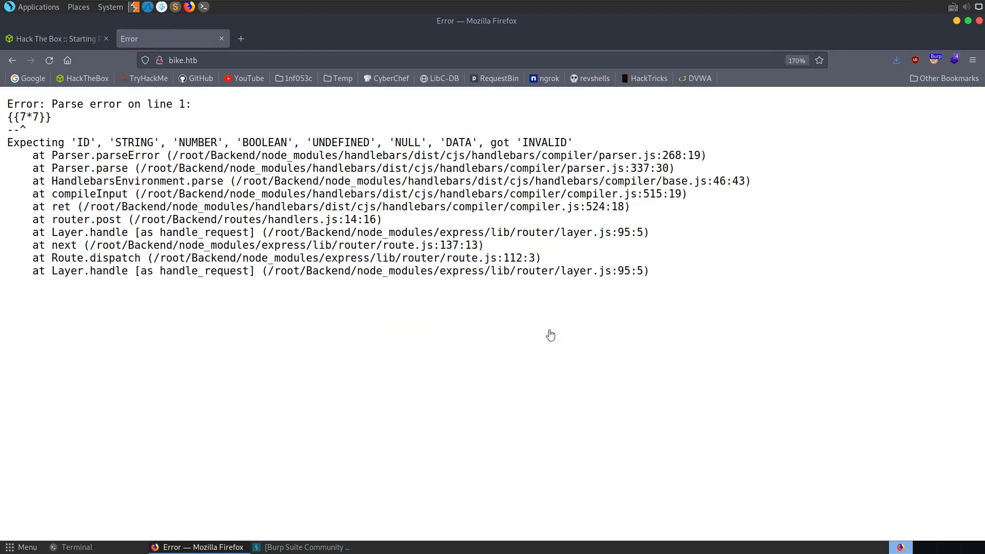
pyautogui.press('ctrl+plus')
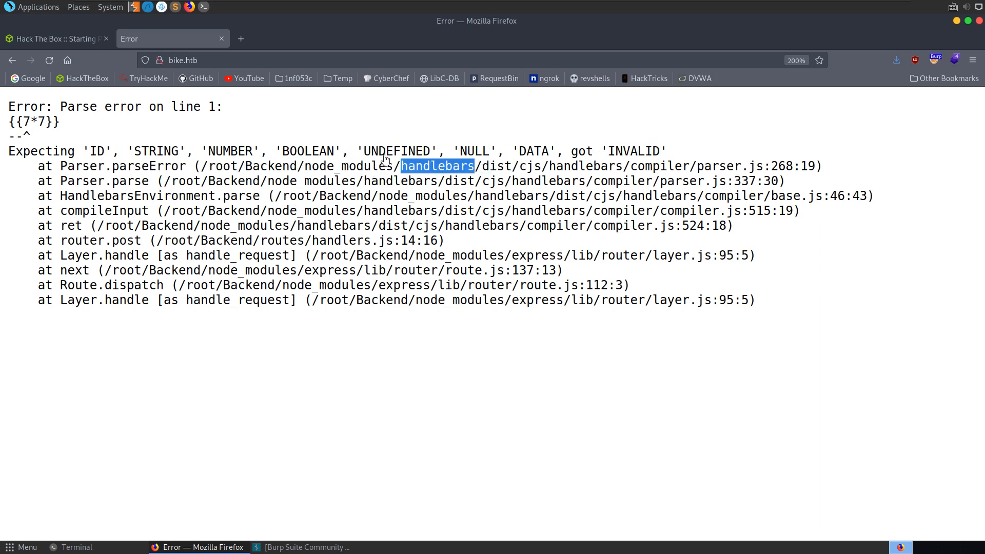
# Step: Highlight node_modules and the echoed payload in the stack trace, then web-search {{7*7}}
pyautogui.doubleClick(348, 166)
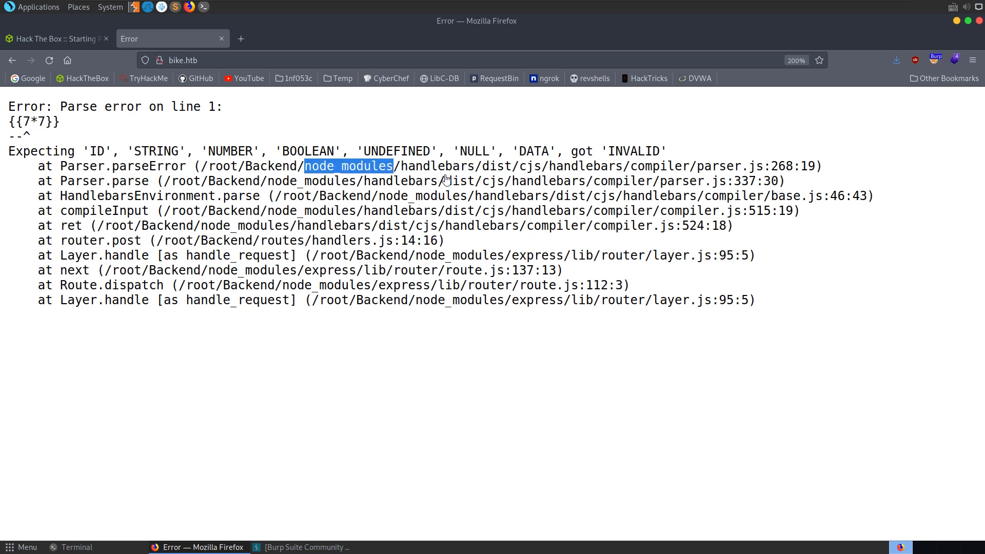
pyautogui.moveTo(451, 265)
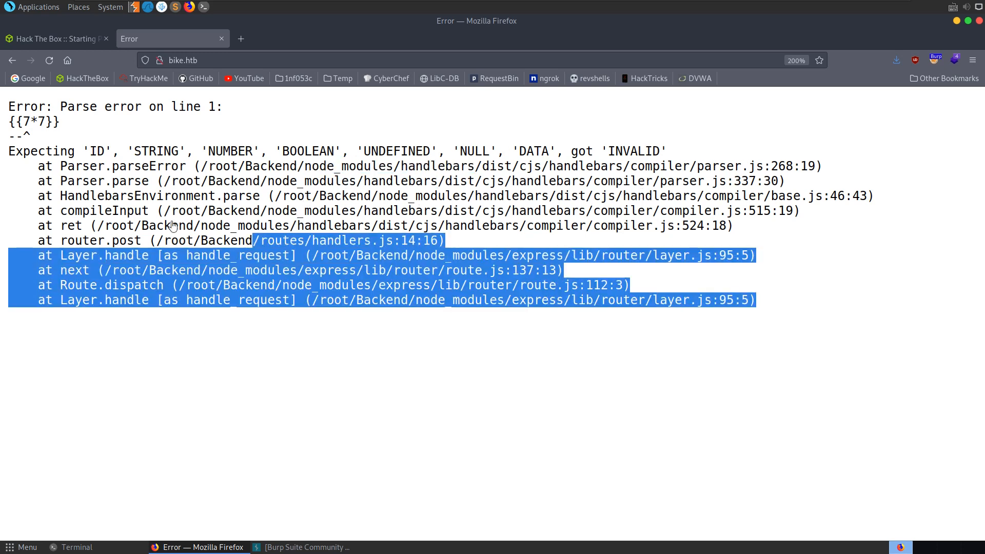
pyautogui.click(462, 275)
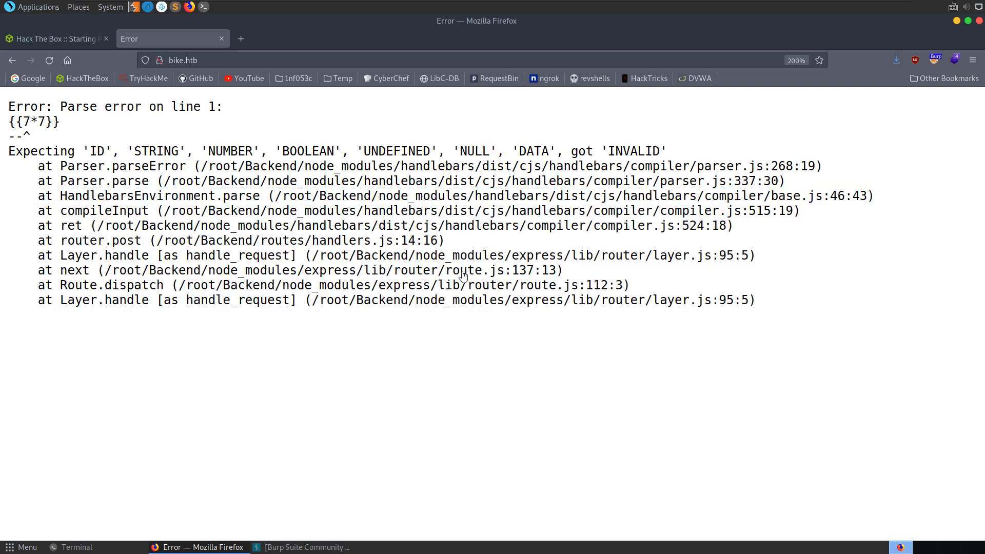
pyautogui.moveTo(135, 270); pyautogui.dragTo(451, 270)
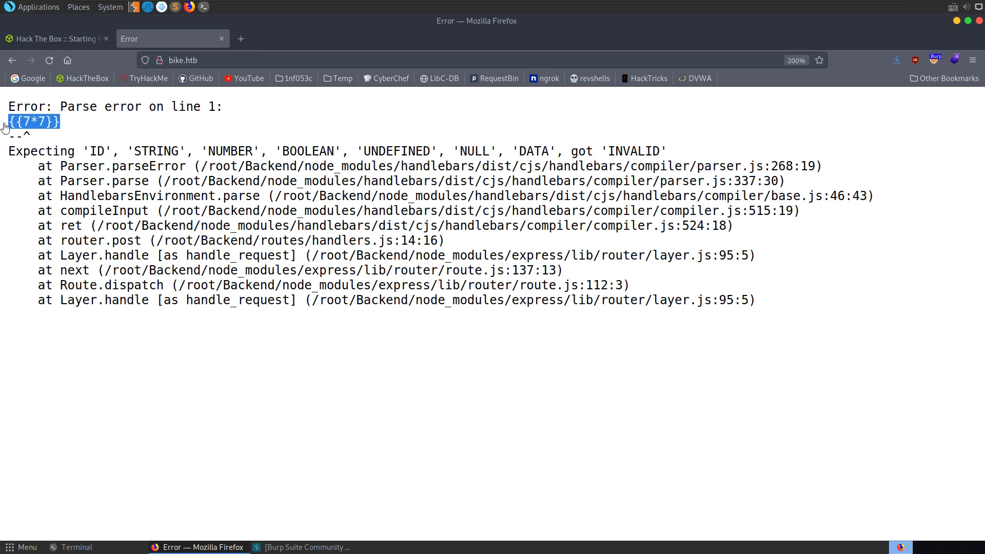
pyautogui.click(356, 38)
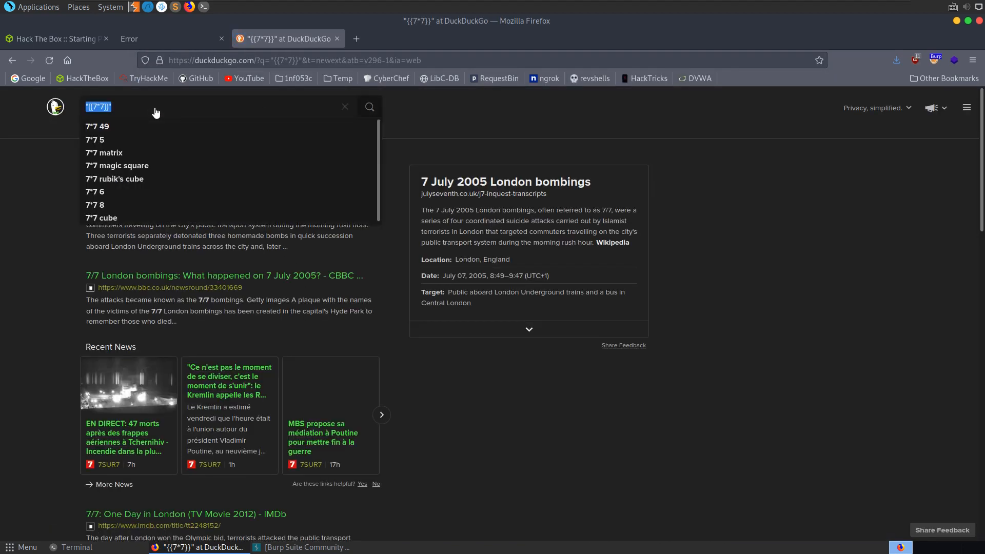
# Step: Search DuckDuckGo for 'hacktricks ssti' and land on the HackTricks Server Side Template Injection page
pyautogui.write('hacktricks s')
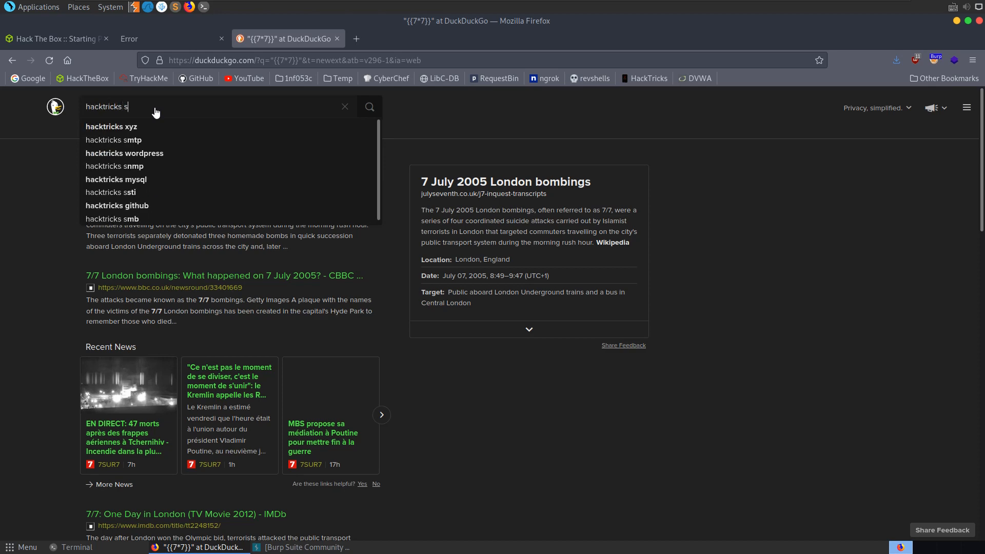
pyautogui.click(111, 192)
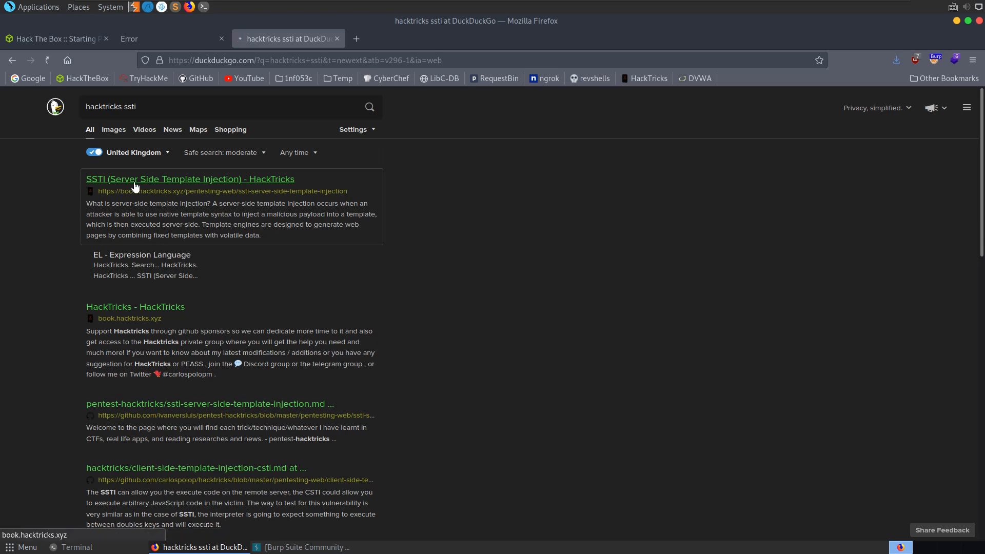
pyautogui.click(189, 179)
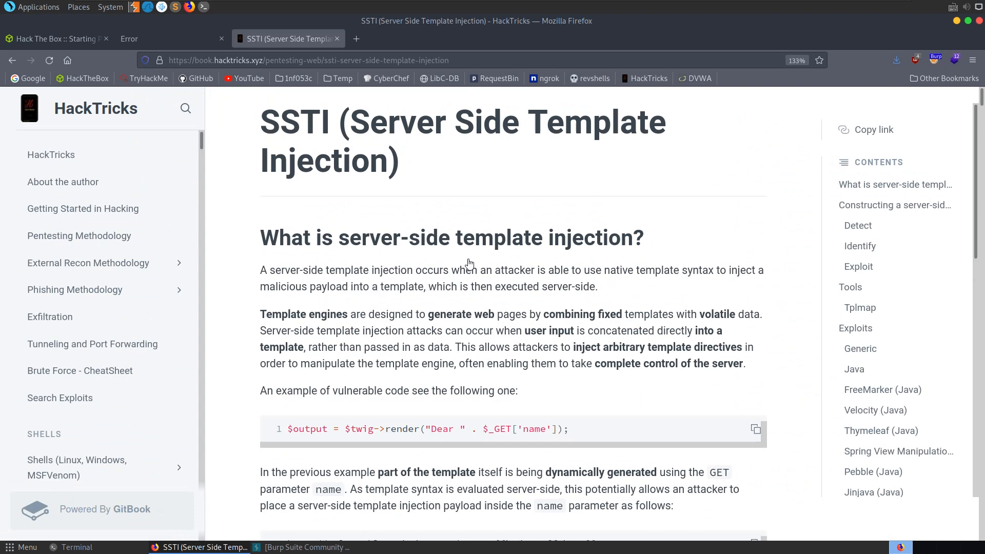
pyautogui.moveTo(649, 275)
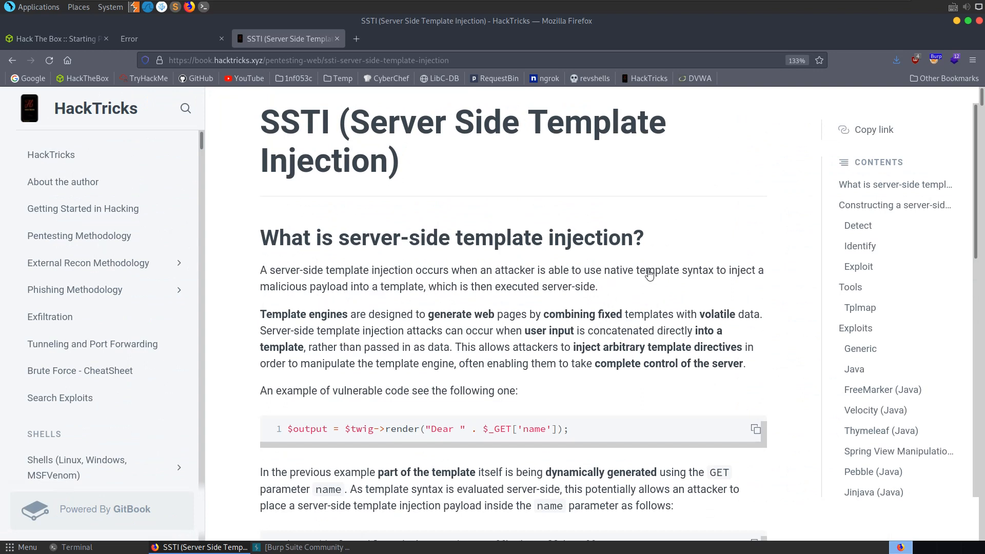
pyautogui.moveTo(430, 286)
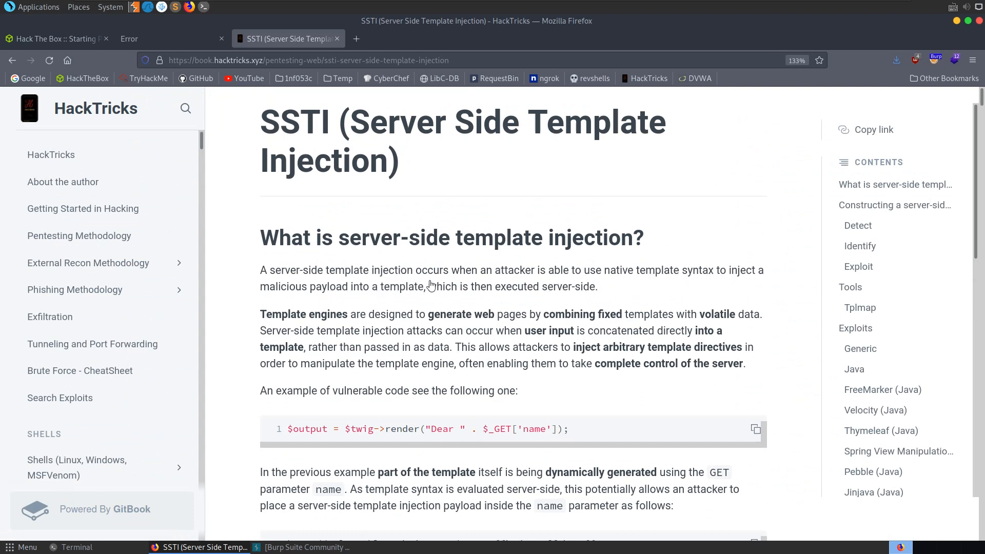
pyautogui.moveTo(559, 299)
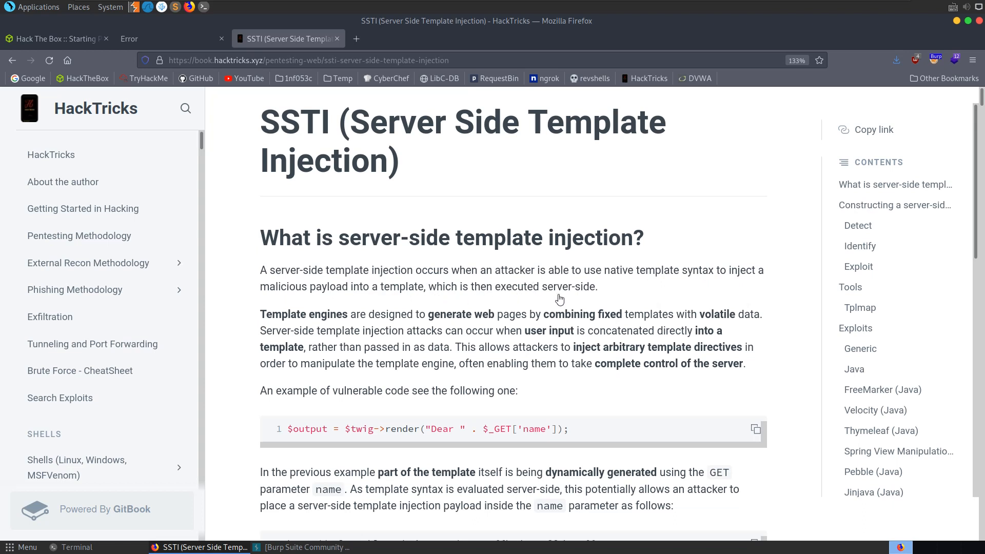
pyautogui.moveTo(405, 323)
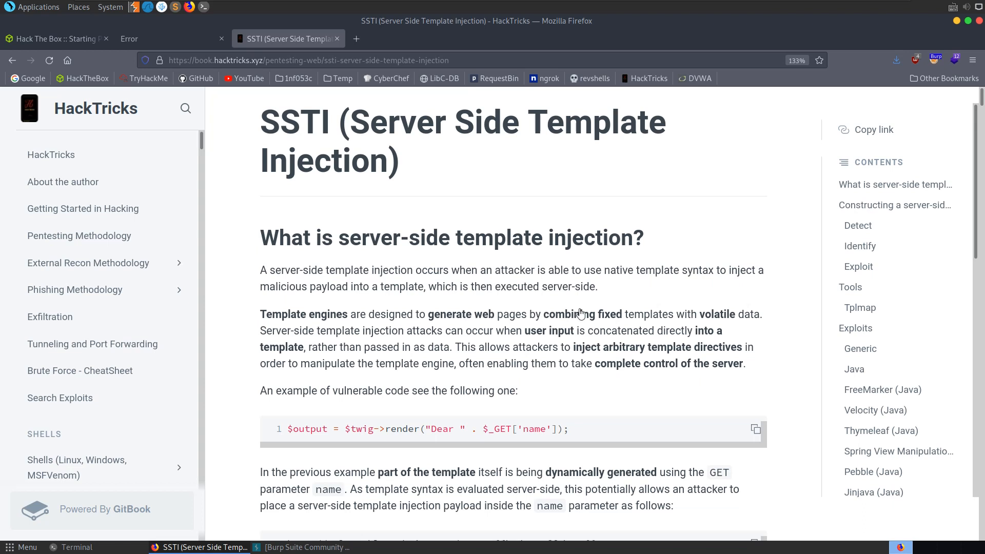
pyautogui.doubleClick(717, 314)
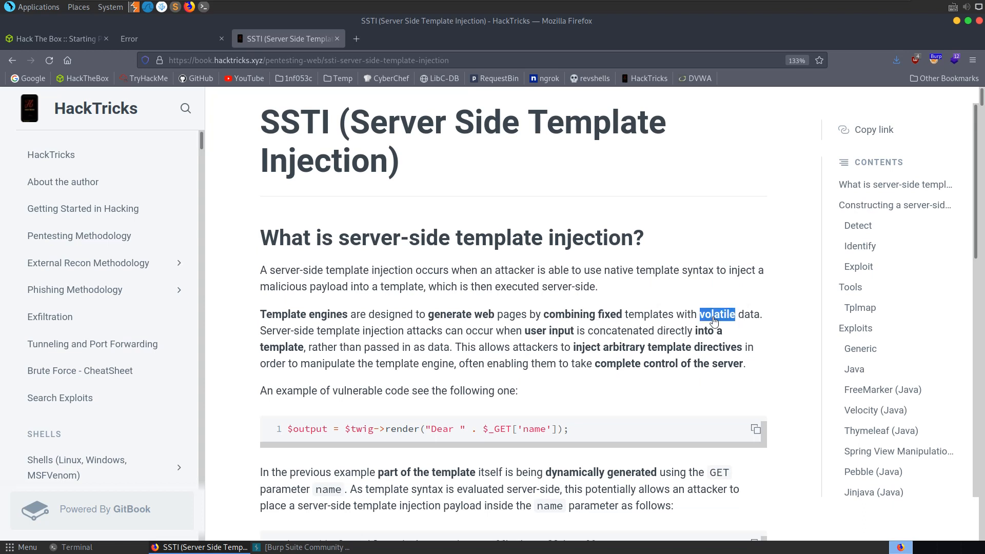
pyautogui.moveTo(393, 336)
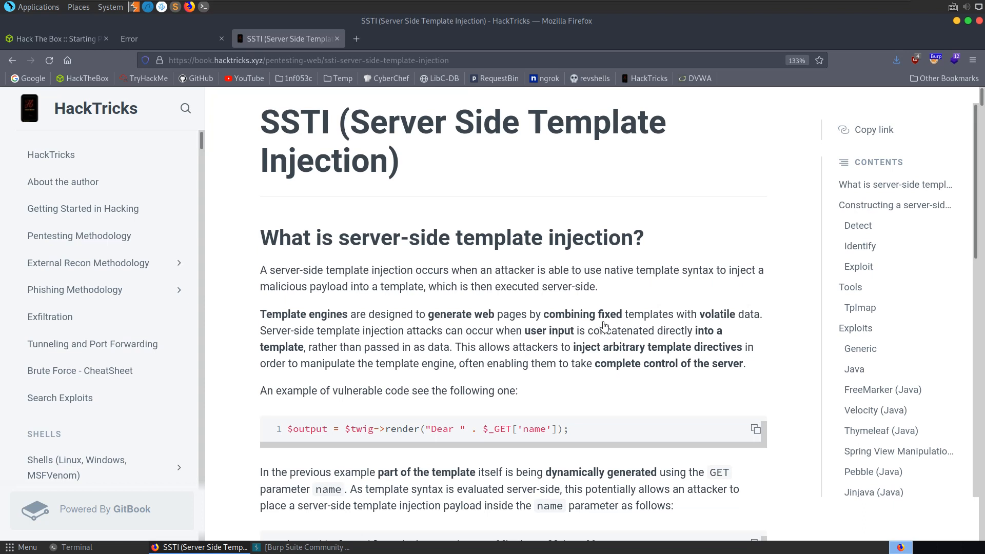
pyautogui.moveTo(374, 346)
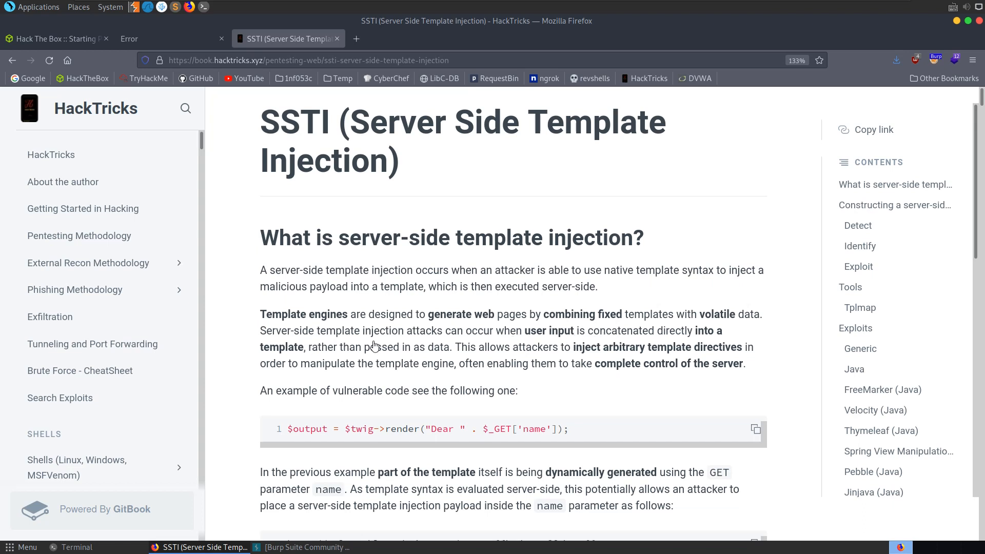
pyautogui.moveTo(479, 348)
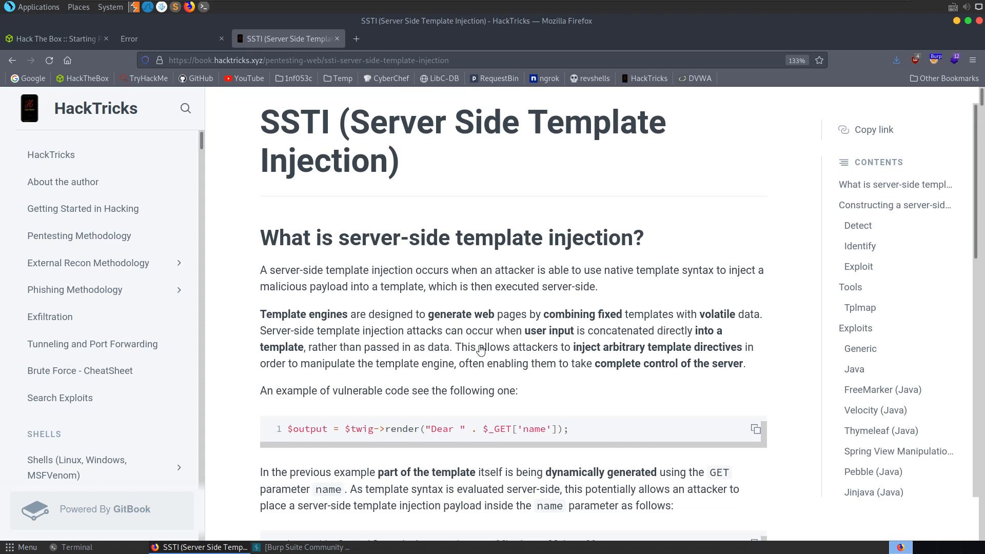
pyautogui.moveTo(685, 350)
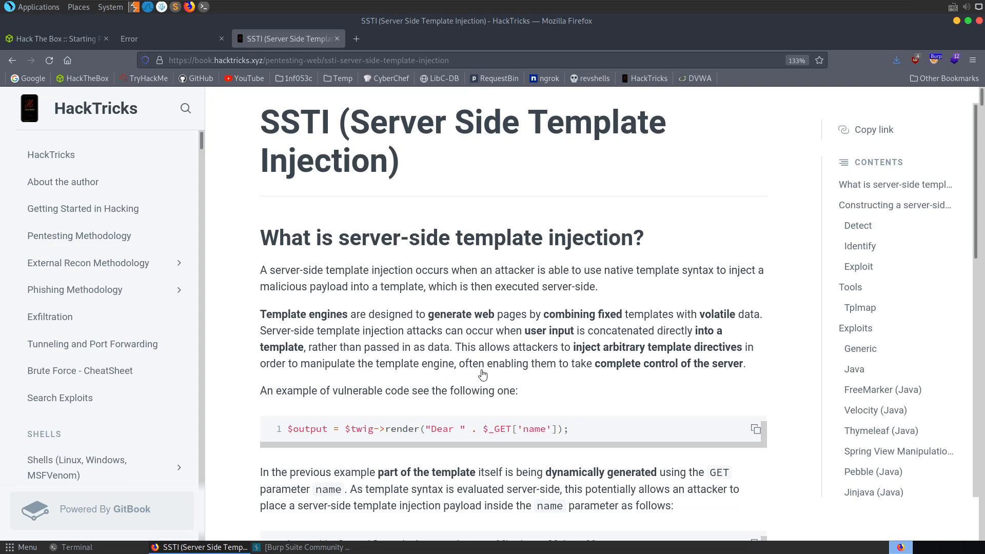
pyautogui.scroll(-3)
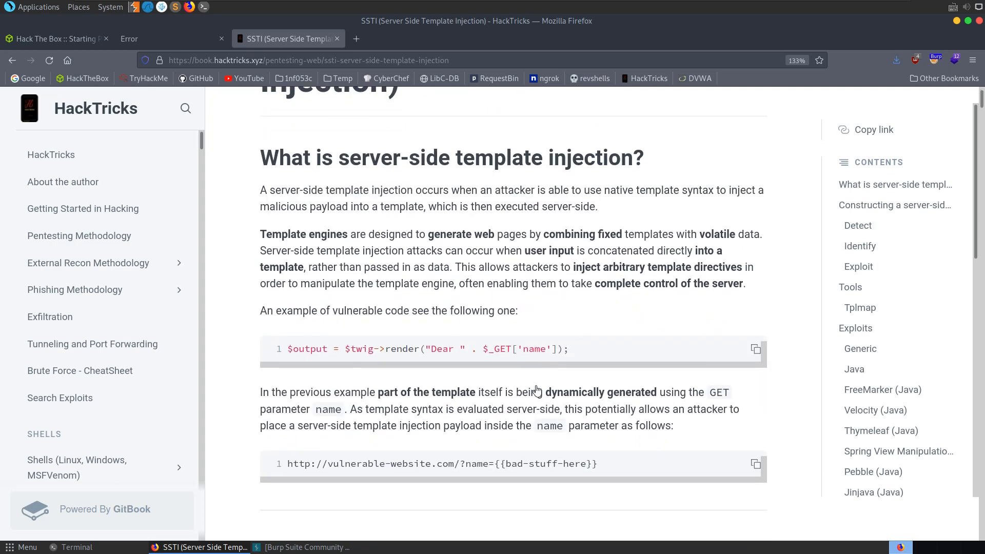
pyautogui.scroll(-3)
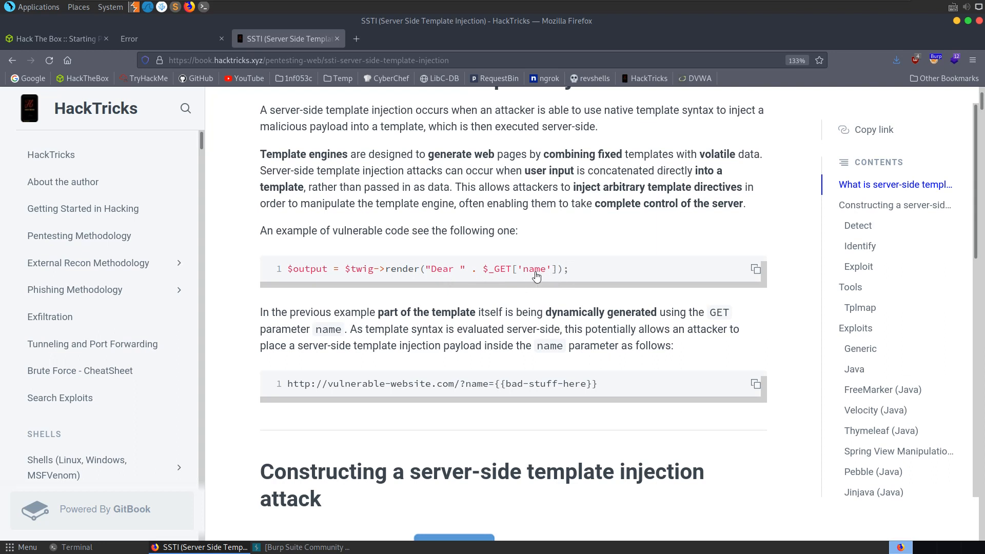
pyautogui.doubleClick(401, 269)
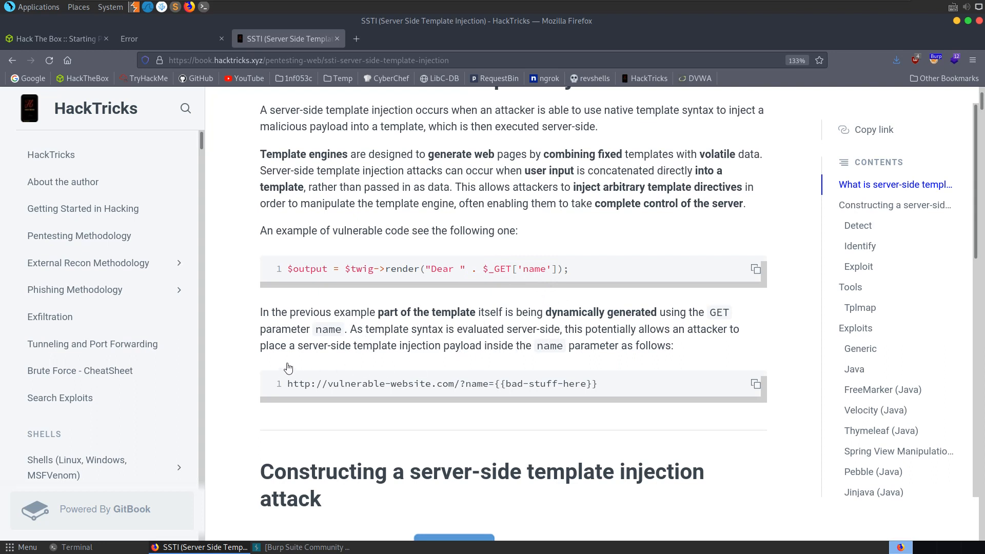
pyautogui.moveTo(564, 356)
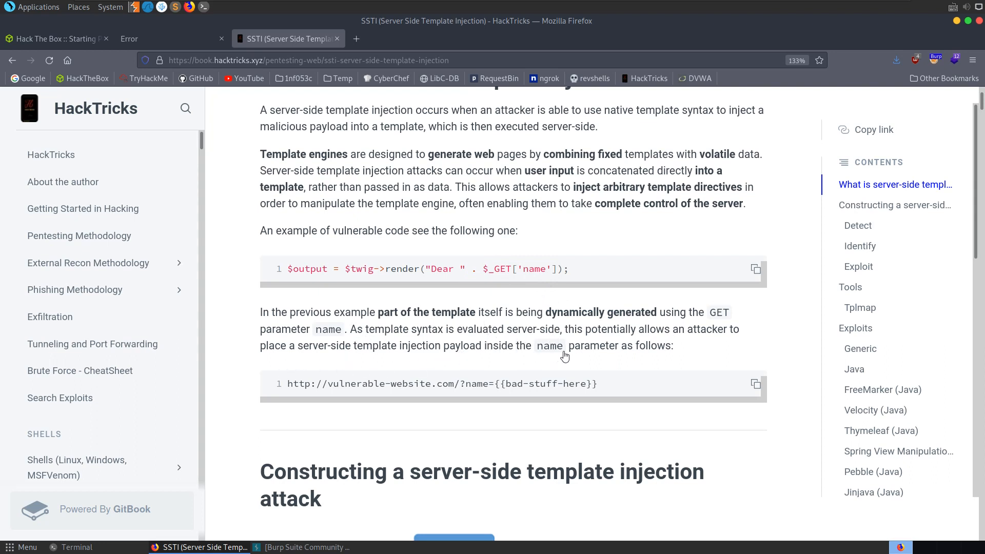
pyautogui.doubleClick(543, 384)
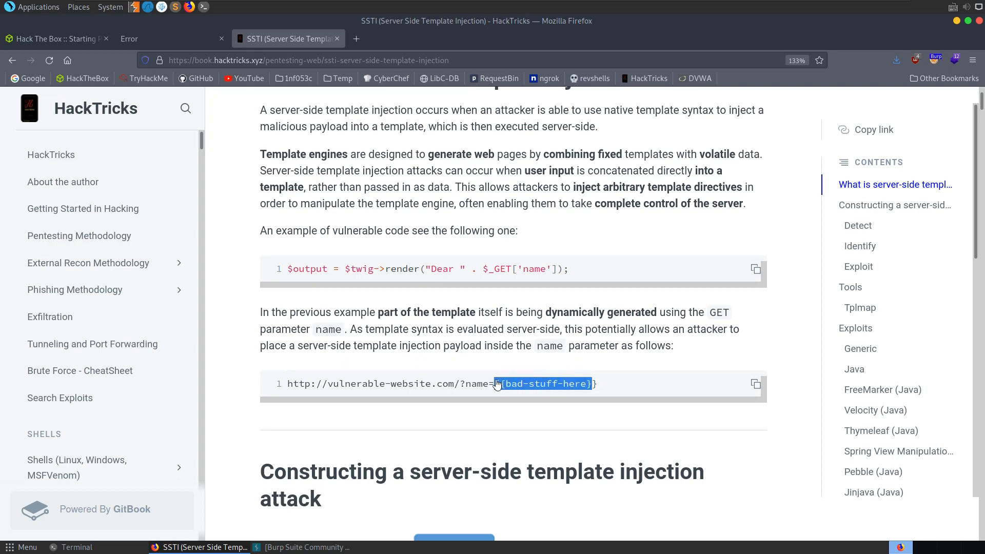
pyautogui.click(169, 38)
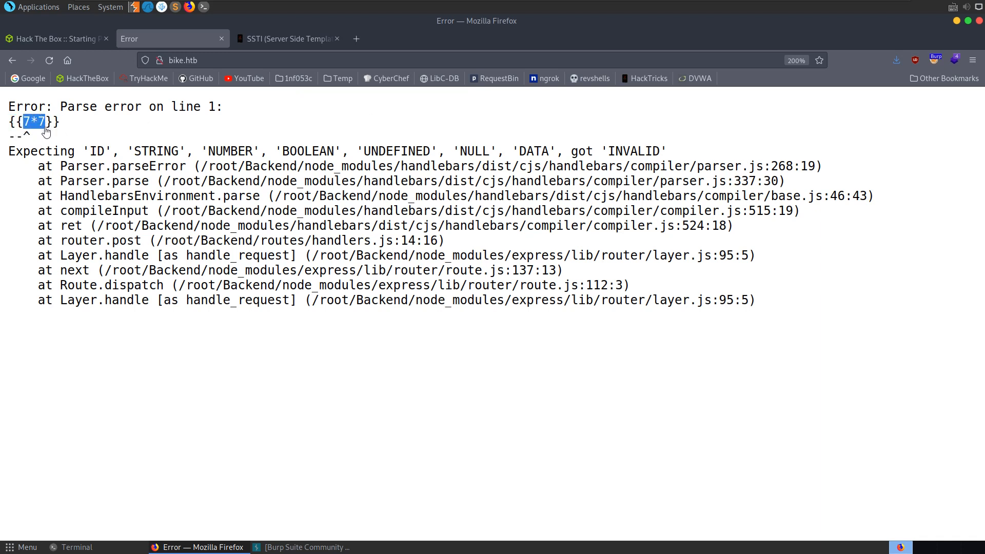
pyautogui.moveTo(37, 125)
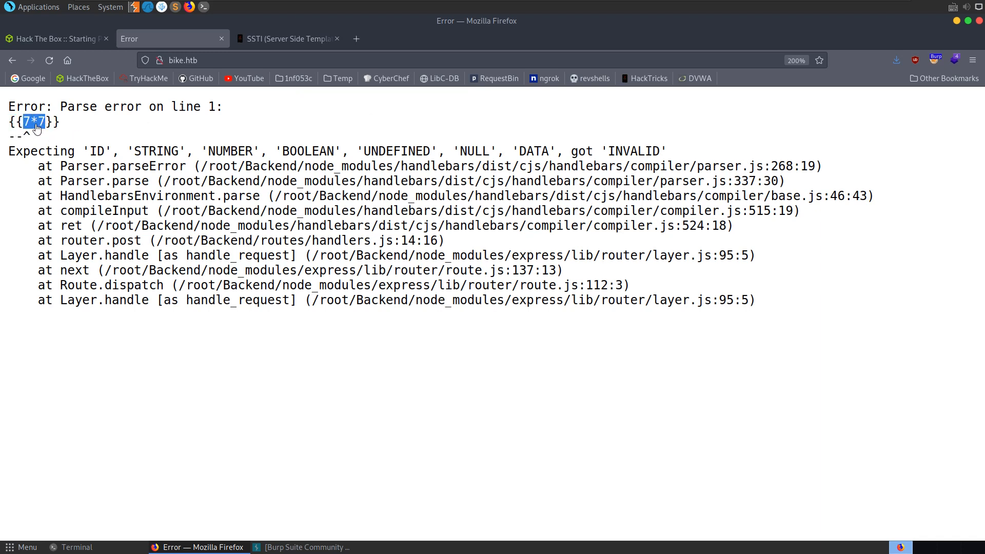
pyautogui.moveTo(68, 135)
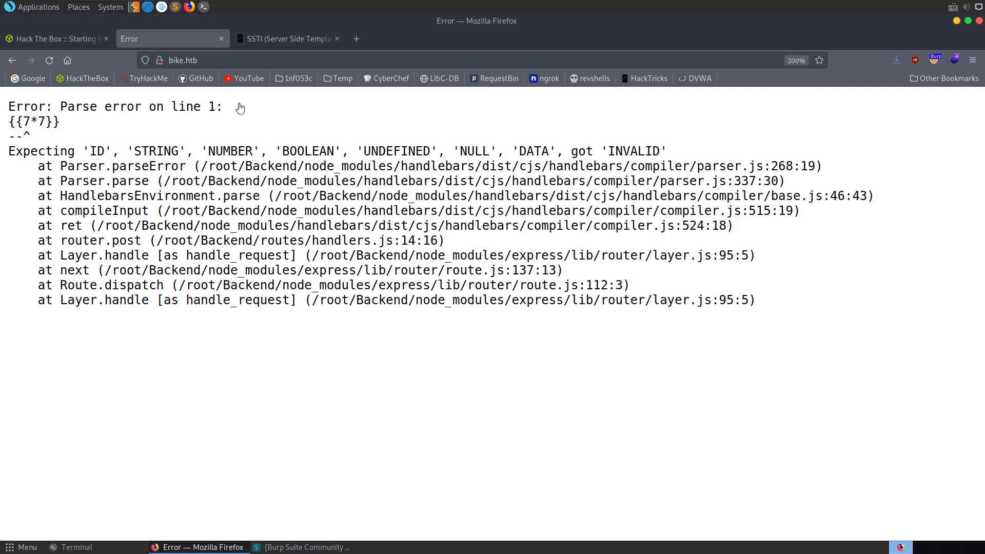
# Step: Recheck the bike.htb error page's {{7*7}} payload and go back to the Bike home page
pyautogui.click(287, 38)
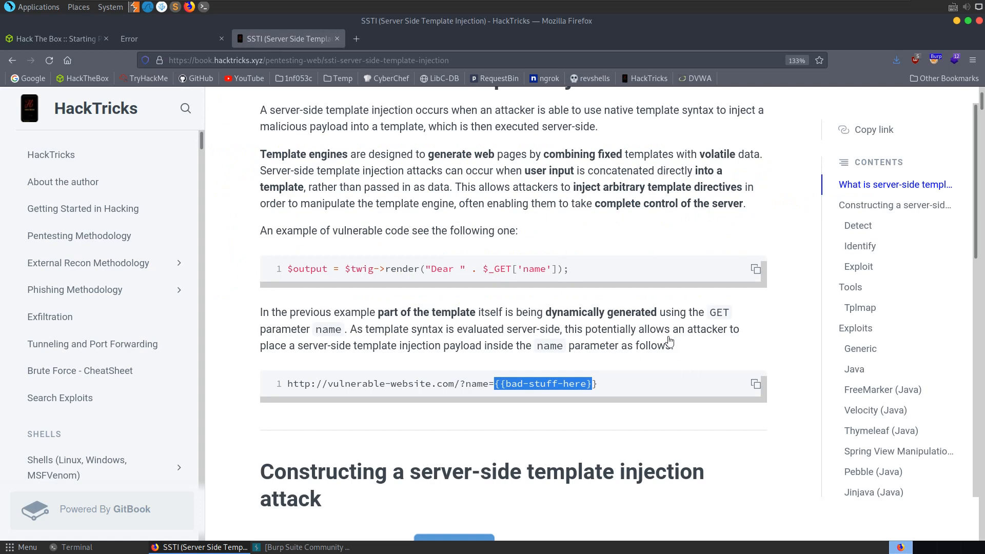
pyautogui.click(169, 38)
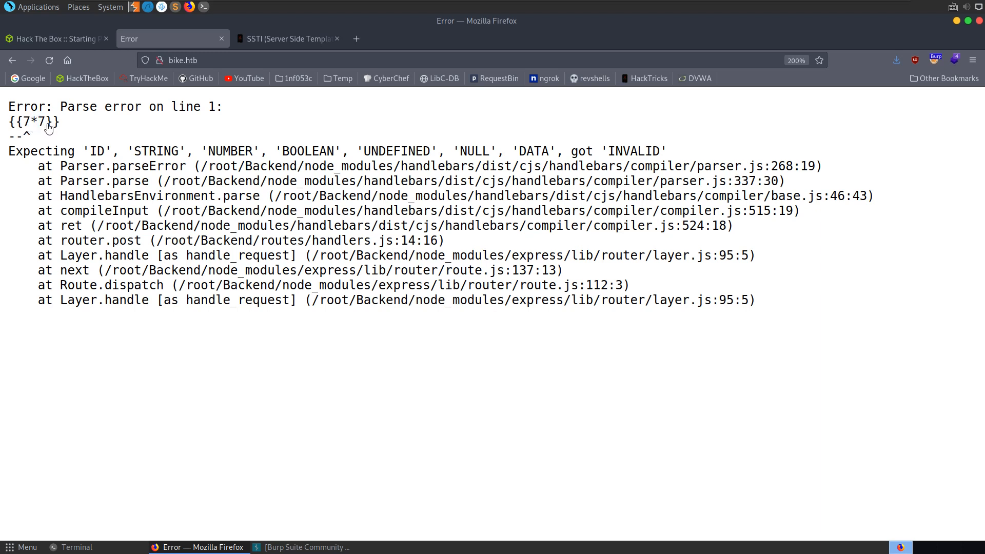
pyautogui.doubleClick(47, 122)
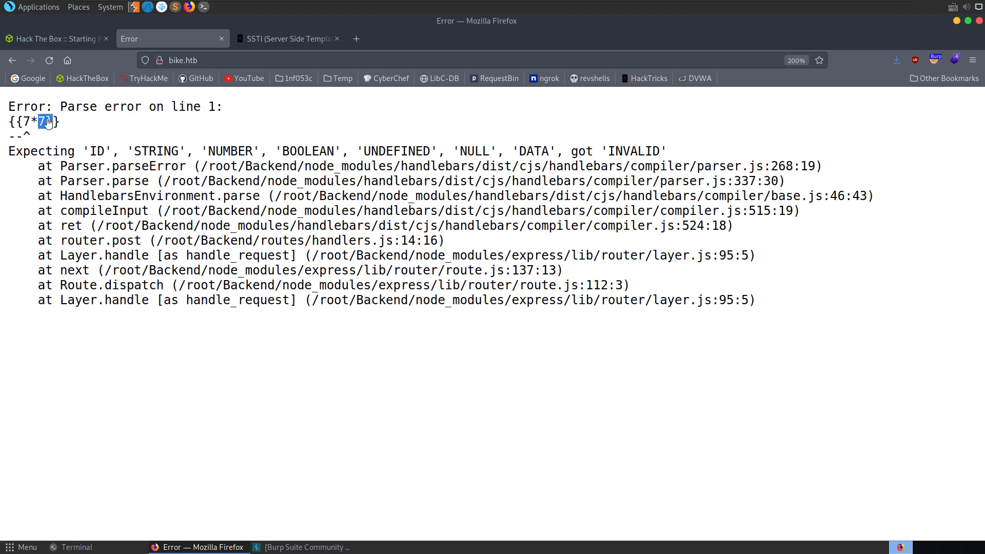
pyautogui.click(12, 61)
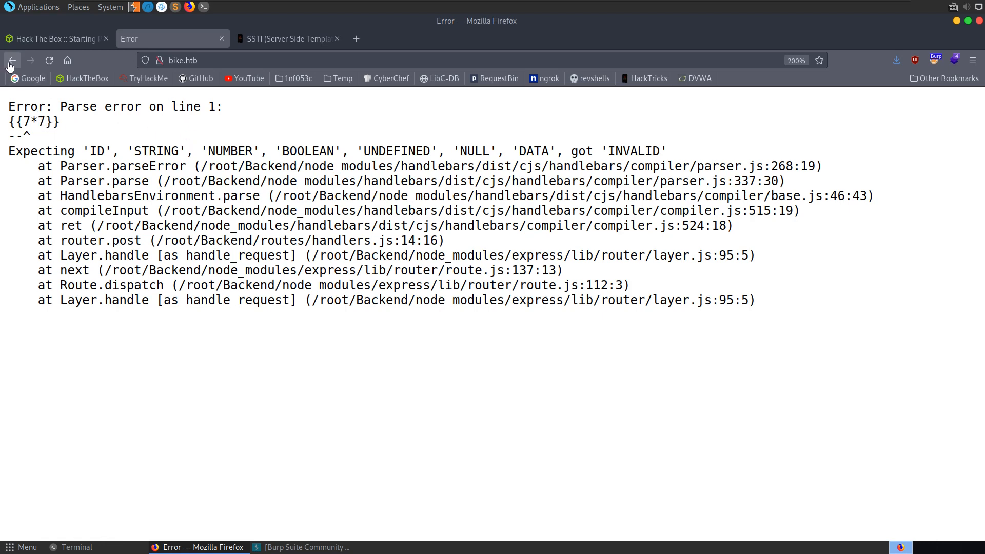
pyautogui.click(286, 38)
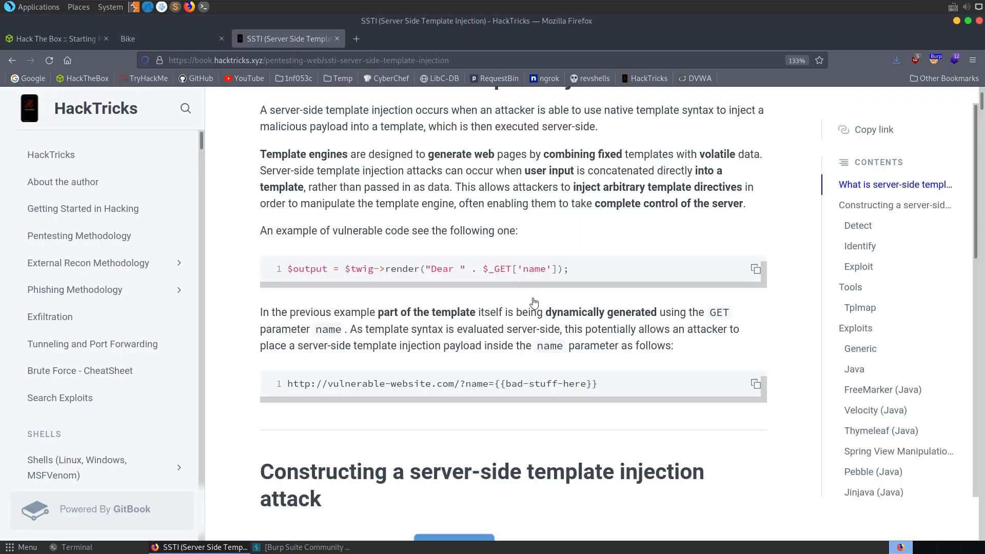
# Step: Reach HackTricks' Handlebars (NodeJS) section and select its URL-encoded child_process payload
pyautogui.scroll(-3)
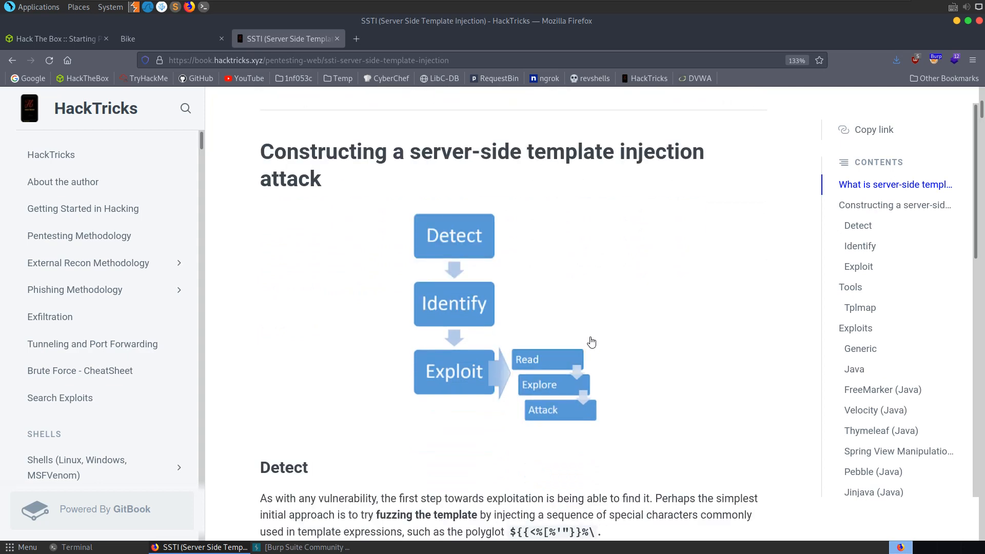
pyautogui.scroll(-3)
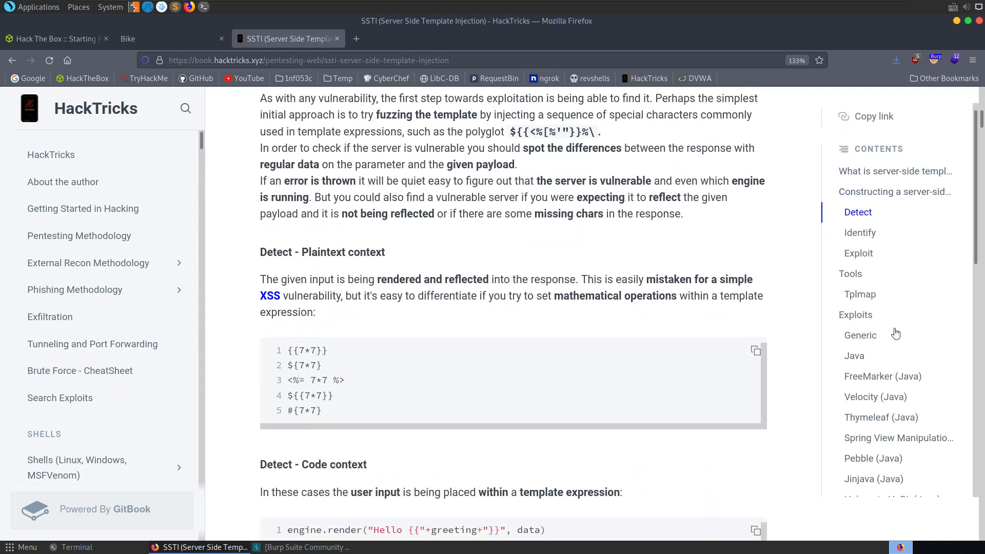
pyautogui.scroll(-3)
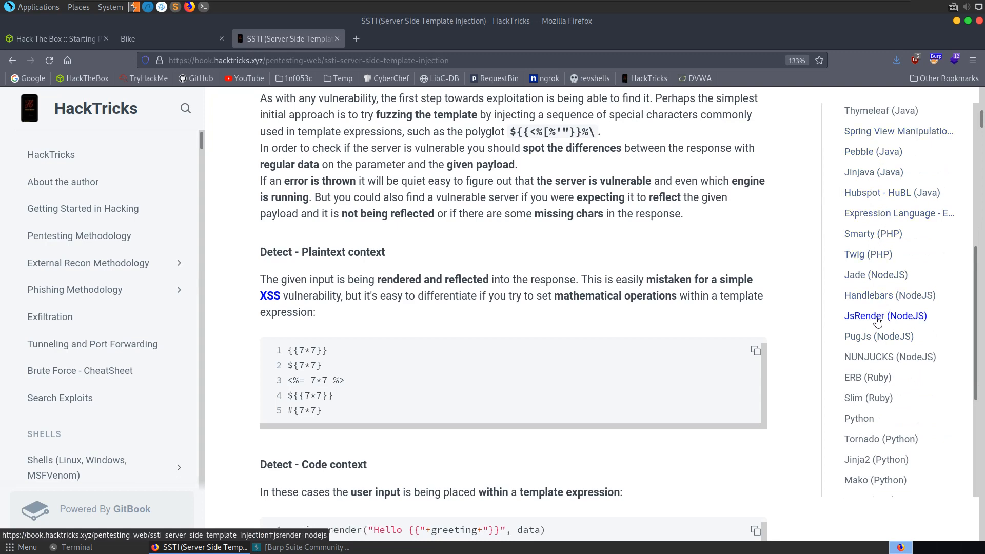
pyautogui.click(889, 295)
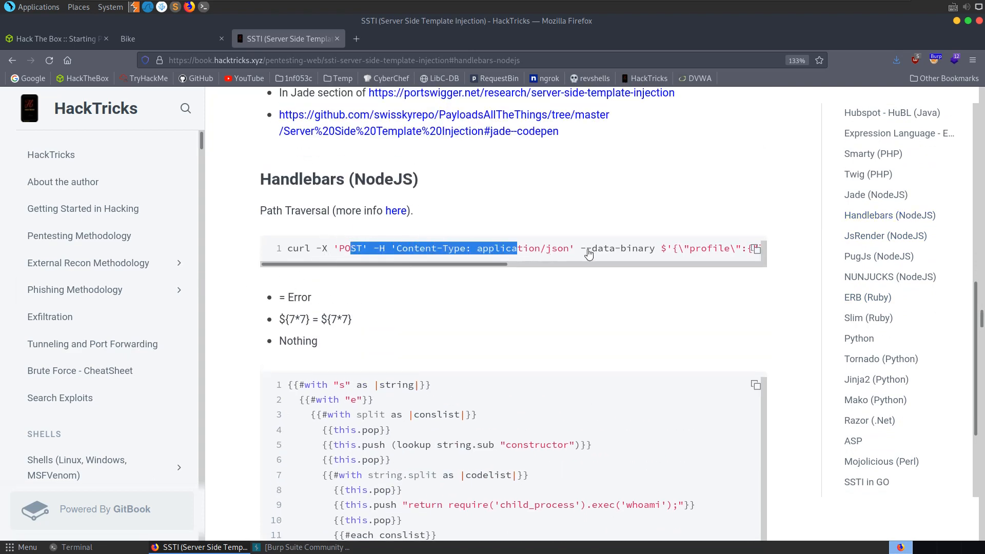
pyautogui.scroll(-3)
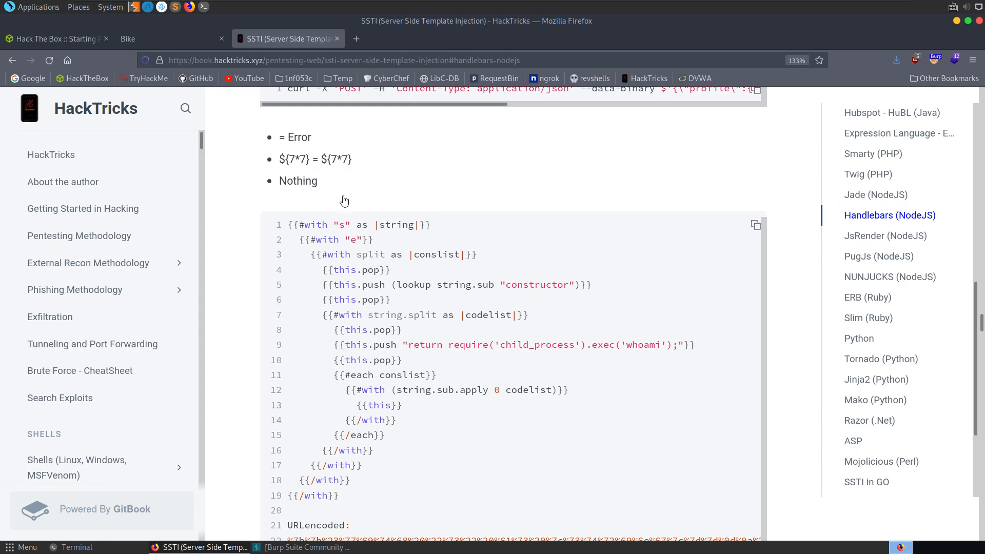
pyautogui.scroll(-3)
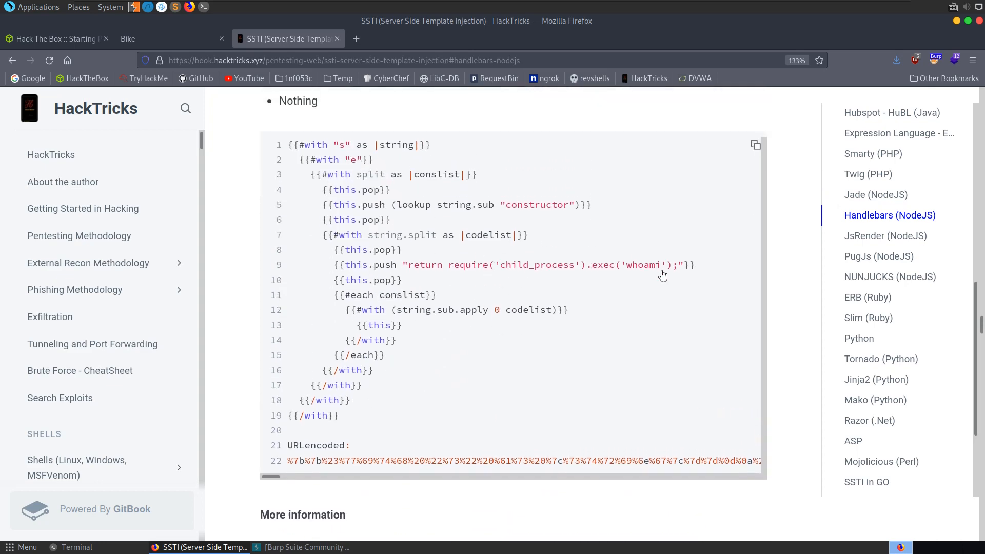
pyautogui.moveTo(404, 264); pyautogui.dragTo(677, 265)
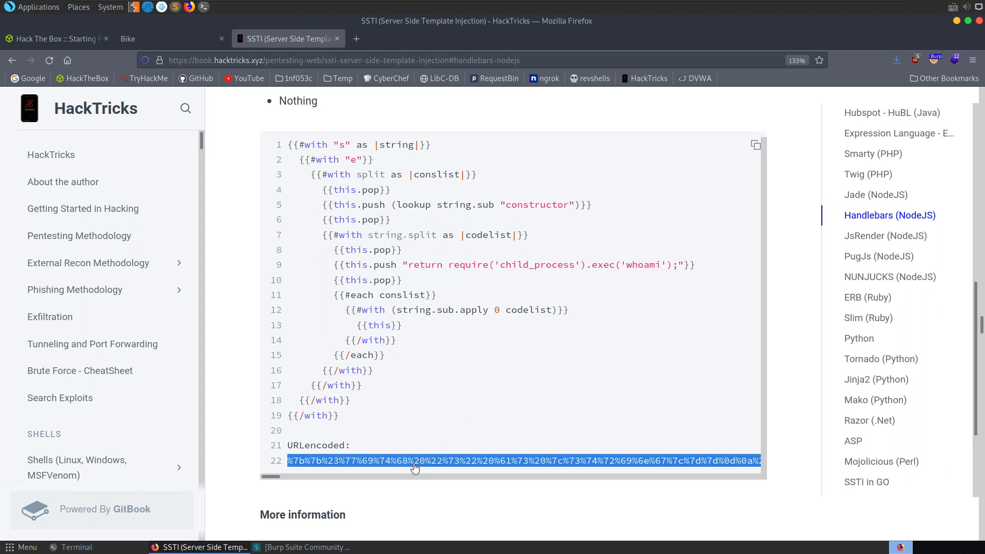
pyautogui.moveTo(479, 255)
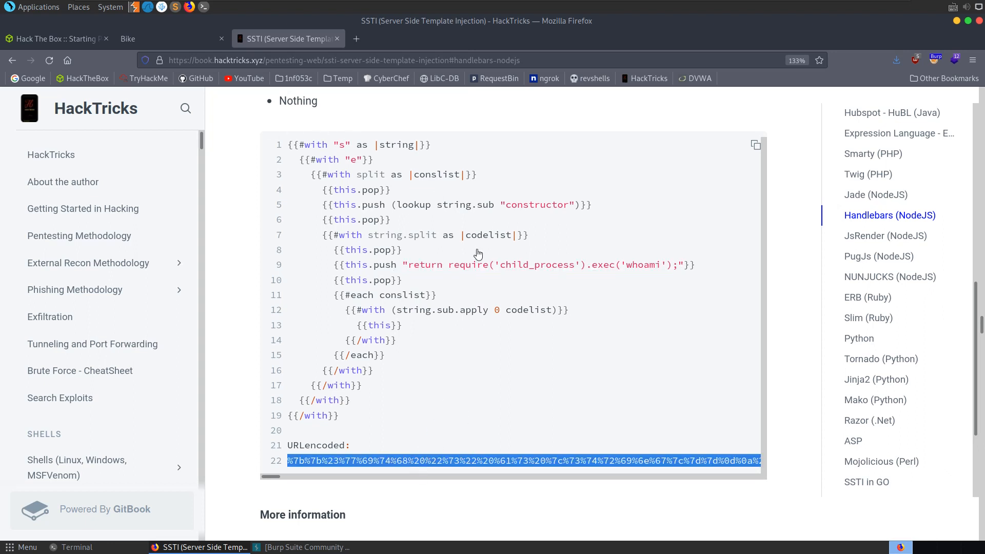
pyautogui.click(56, 38)
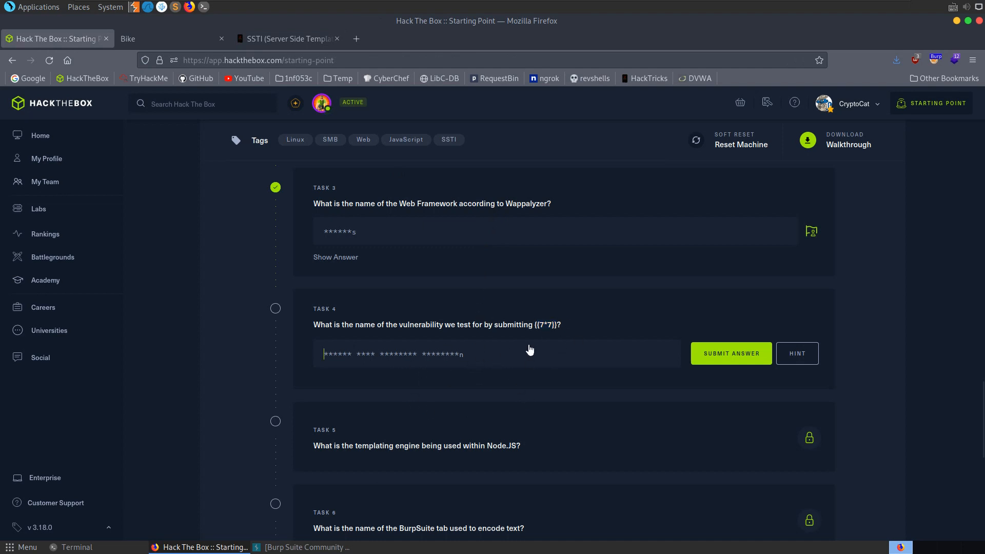
pyautogui.moveTo(509, 370)
pyautogui.write('Server side template')
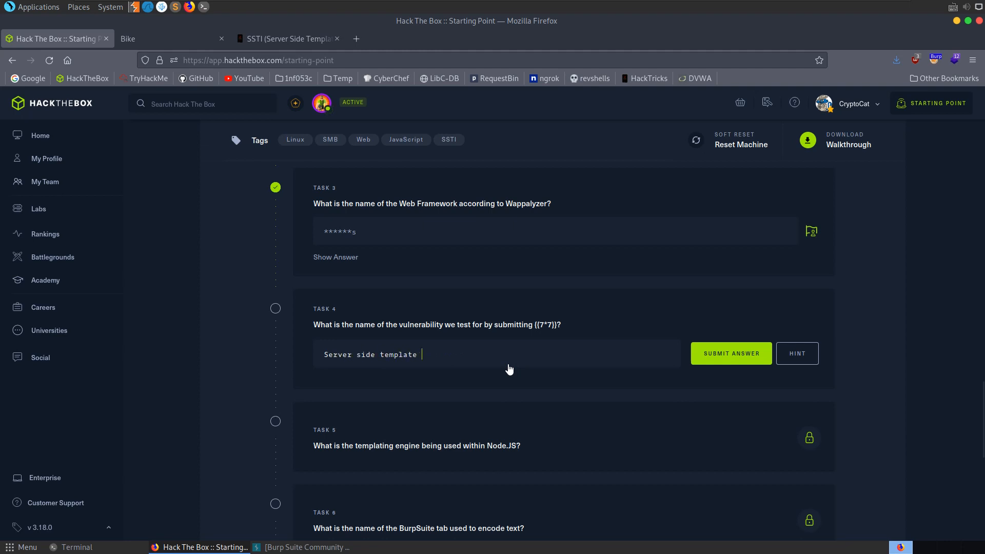
# Step: Submit 'Server side template injection' for Task 4 and 'handlebars' for Task 5
pyautogui.write('injection')
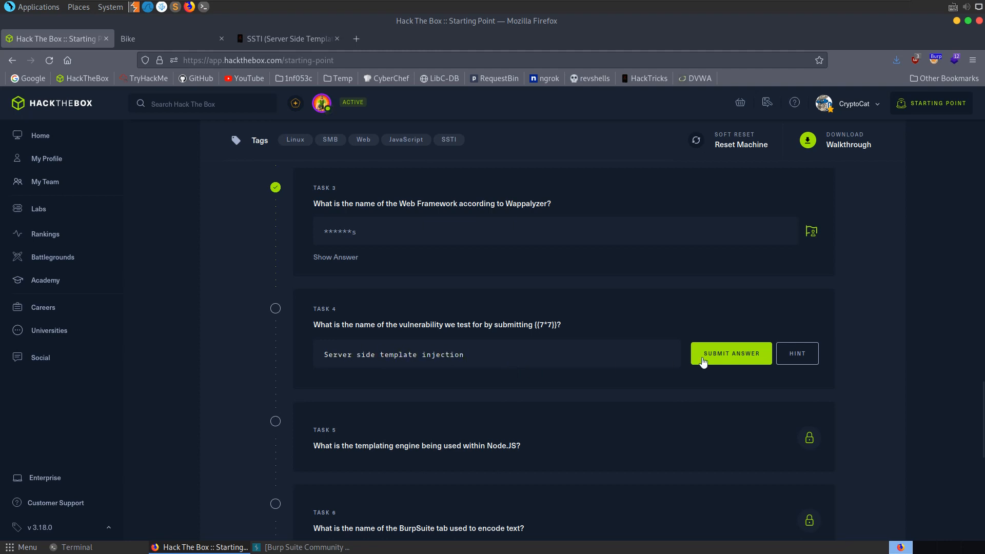
pyautogui.click(730, 353)
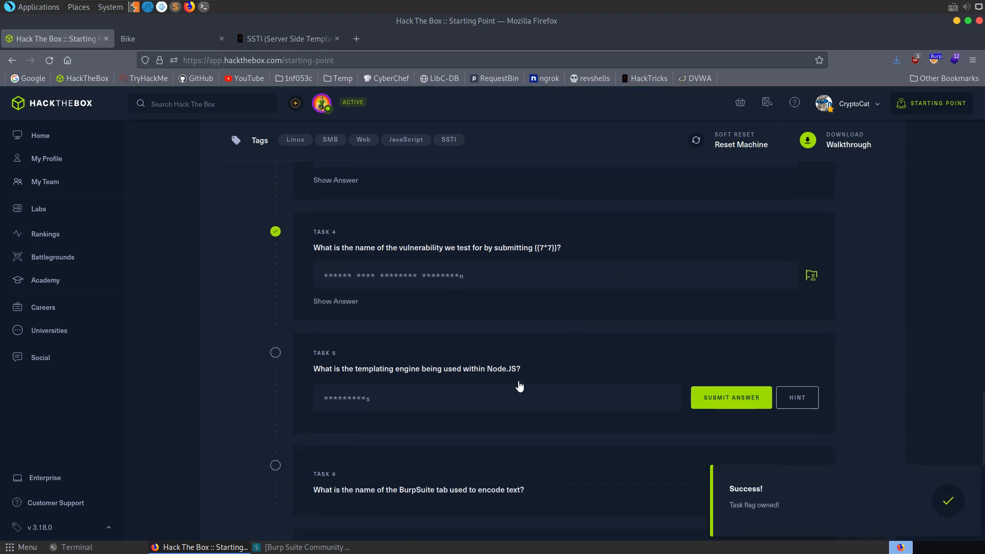
pyautogui.write('handlebars')
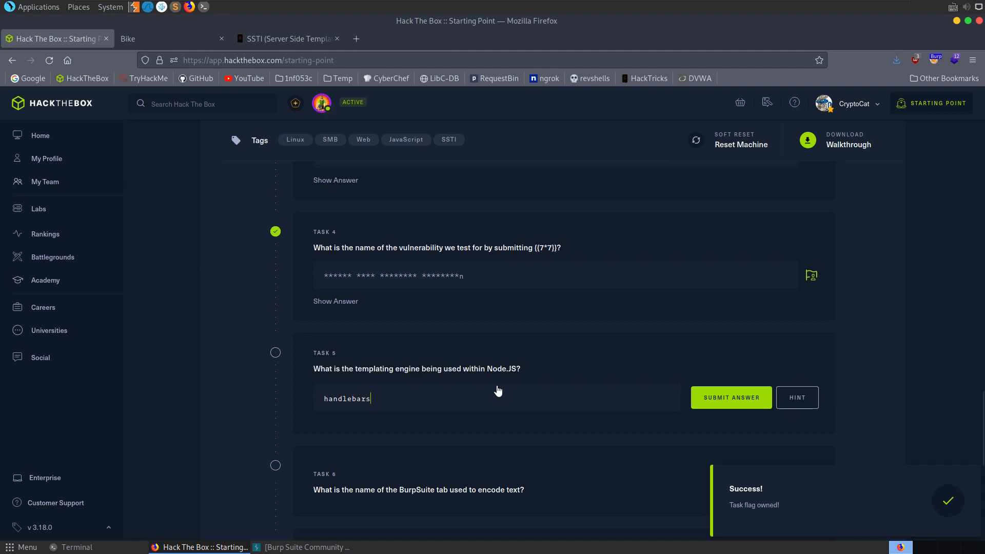
pyautogui.click(729, 397)
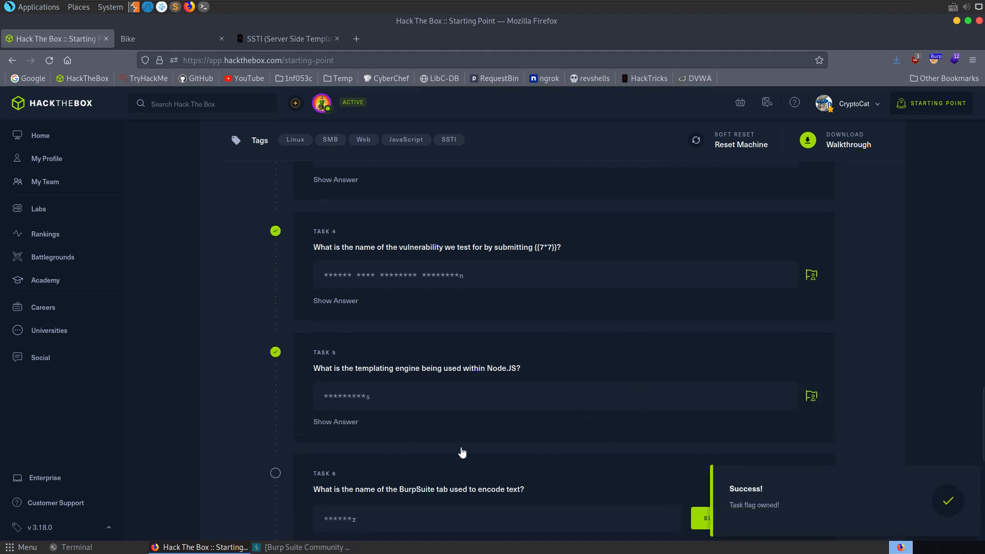
pyautogui.scroll(-3)
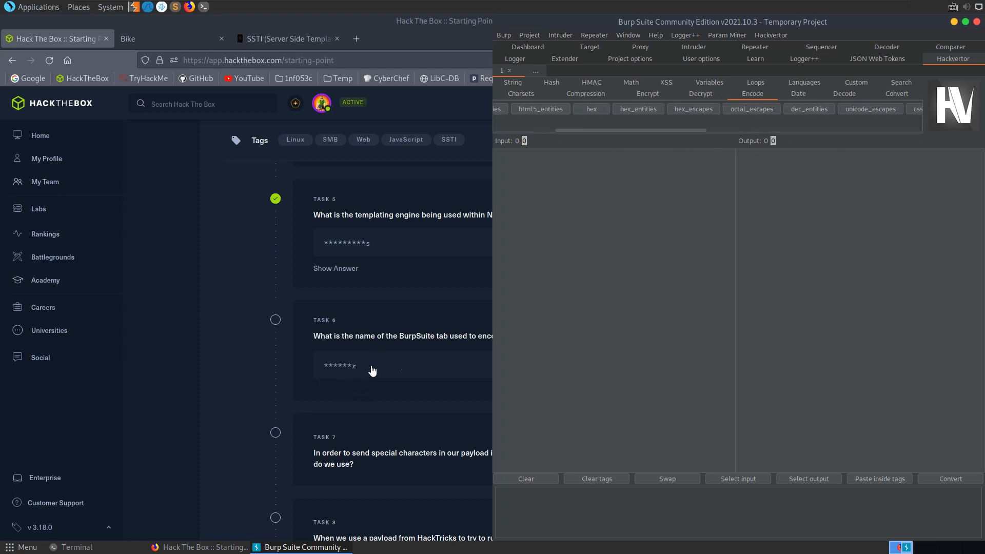
# Step: Paste the {{#with "s" as |string|}} Handlebars payload into Burp's Decoder and list the encodings
pyautogui.click(886, 58)
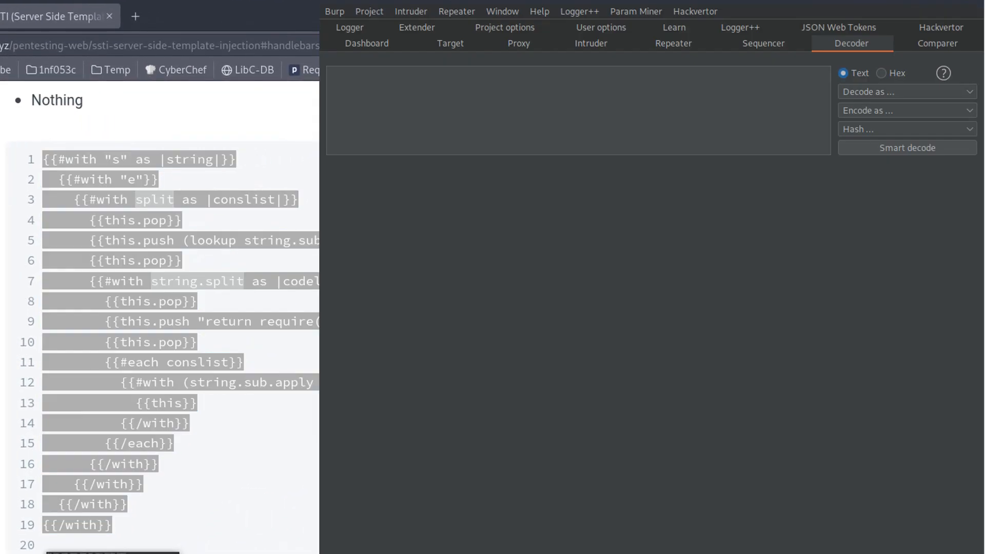
pyautogui.write('{{#with "s" as |string|}}')
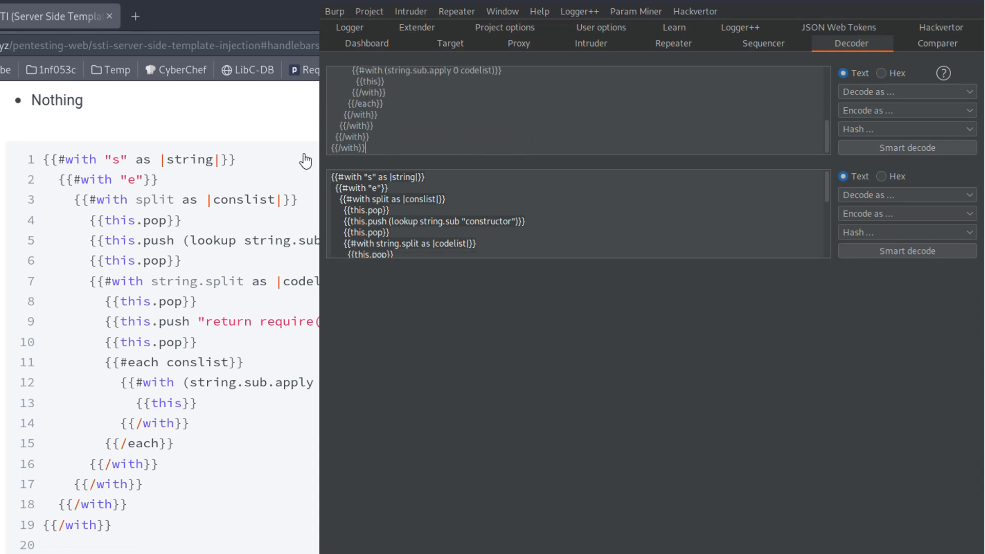
pyautogui.moveTo(910, 115)
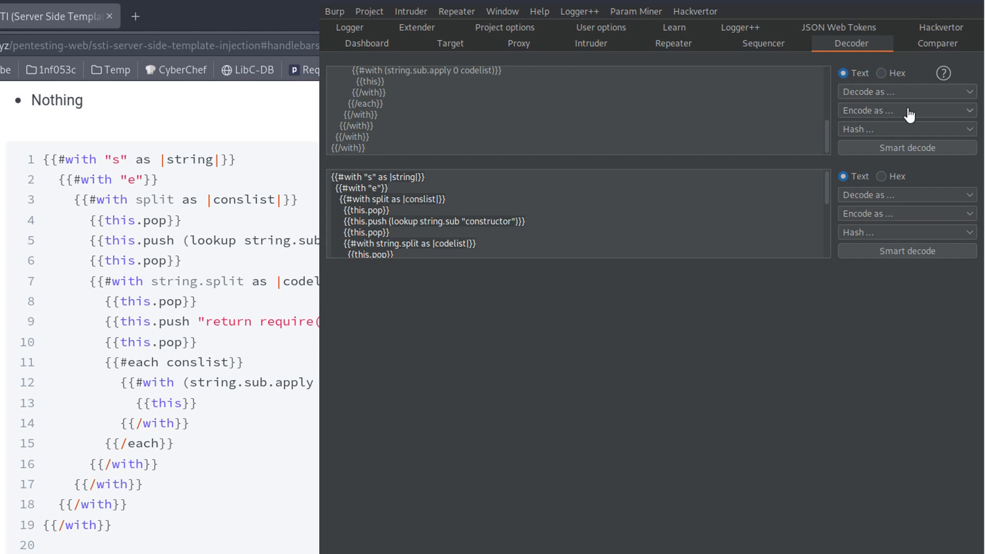
pyautogui.click(906, 110)
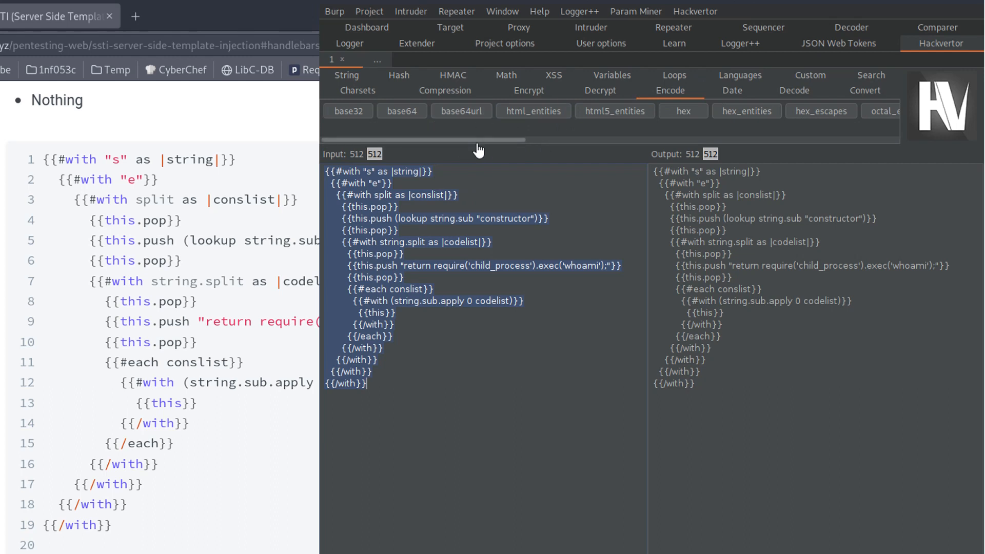
# Step: Select the payload in Hackvertor and apply the urlencode_all tag
pyautogui.moveTo(479, 139); pyautogui.dragTo(625, 139)
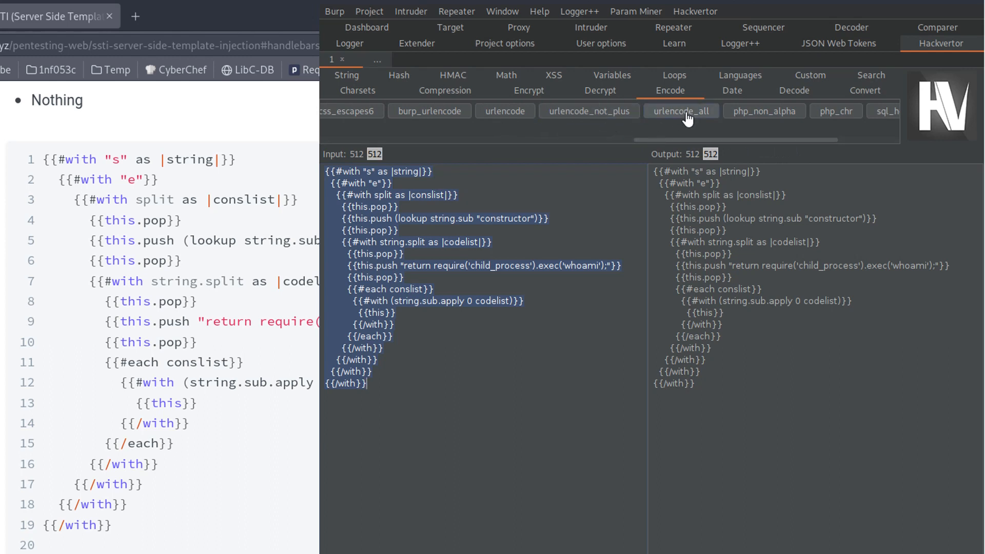
pyautogui.moveTo(650, 101)
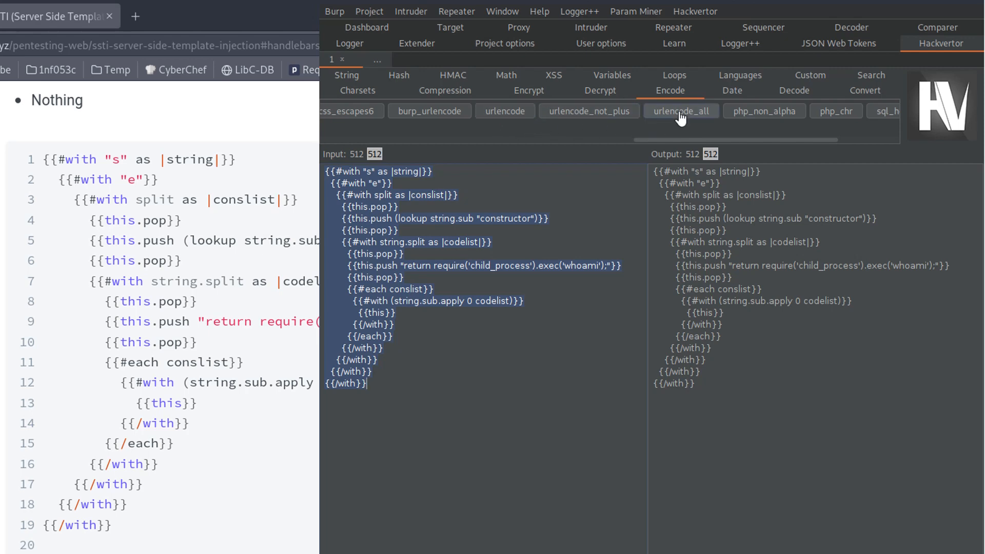
pyautogui.click(681, 111)
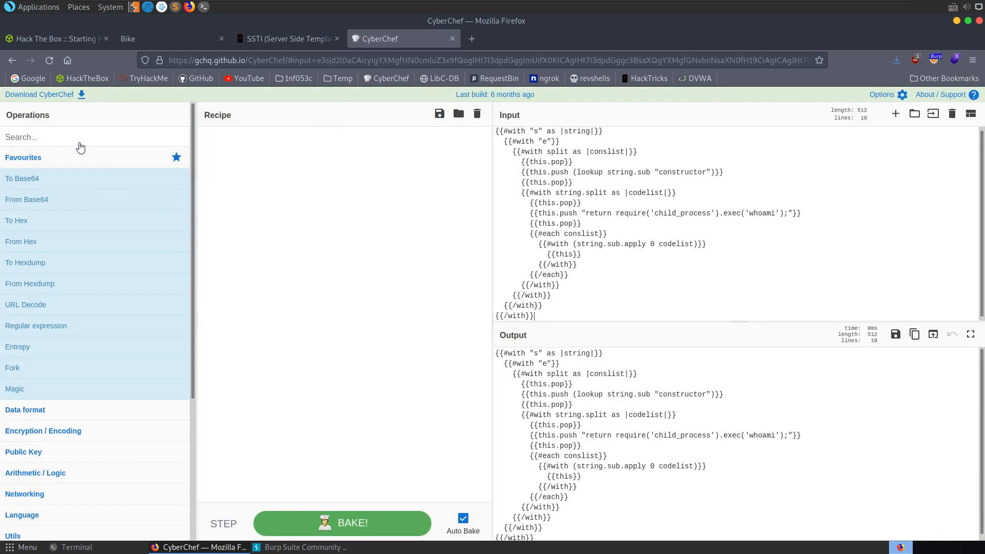
# Step: Filter CyberChef operations by 'url' and add the URL operation to the recipe
pyautogui.write('url')
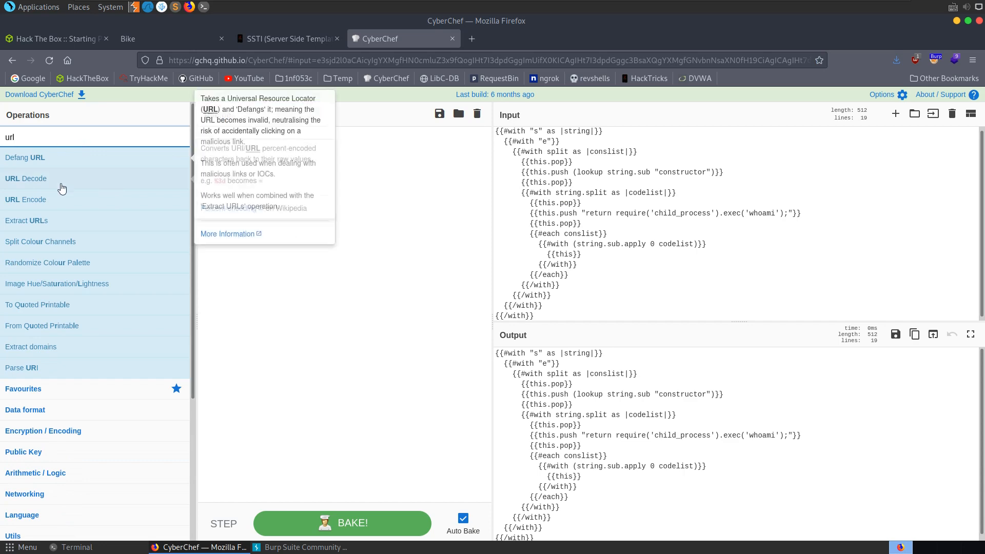
pyautogui.doubleClick(26, 199)
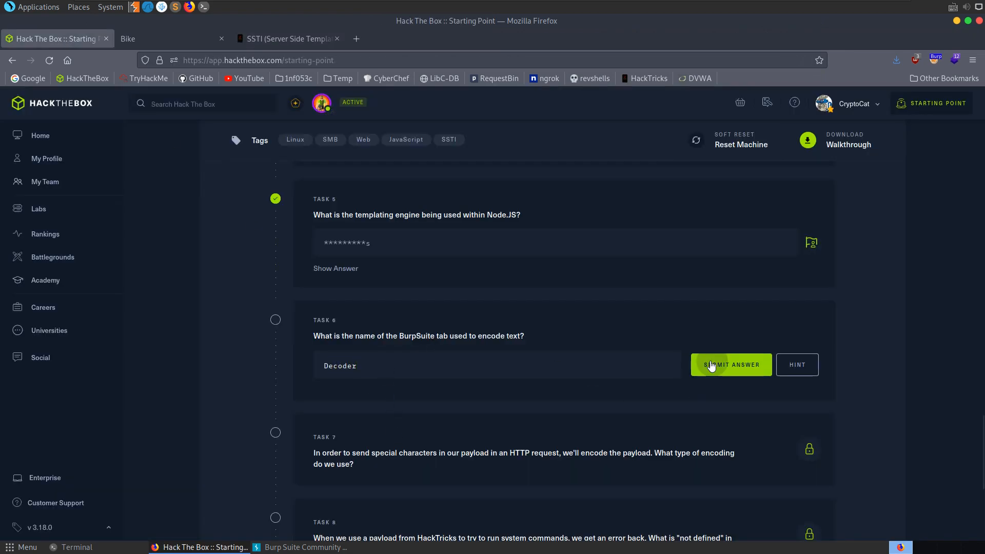
# Step: Submit Decoder as the Task 6 answer and begin the URL encoding answer for Task 7
pyautogui.click(730, 364)
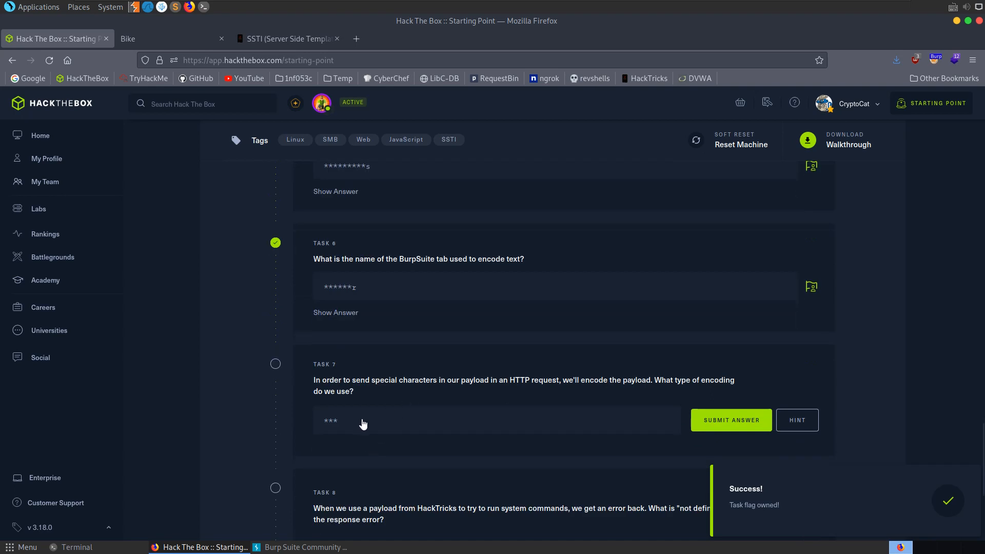
pyautogui.write('UR')
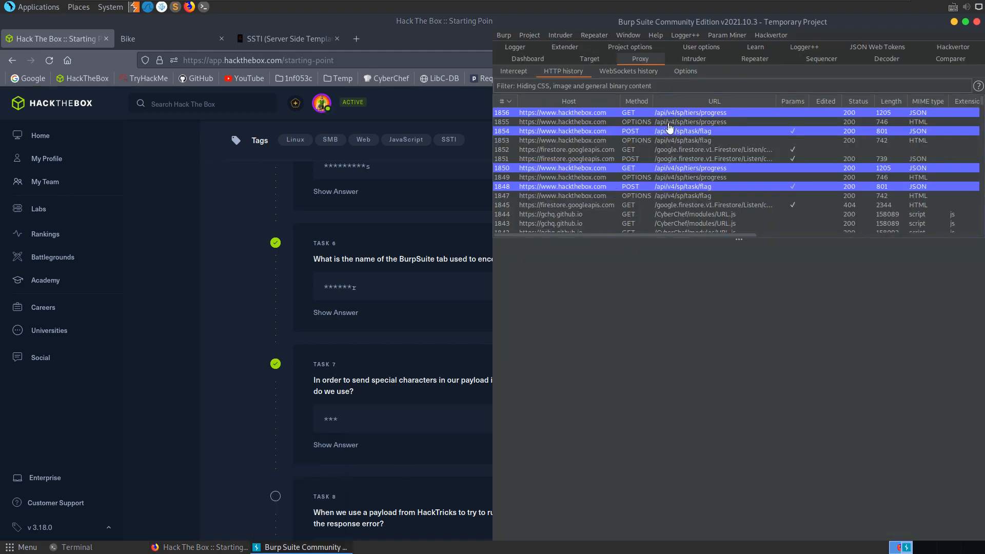
# Step: Add bike.htb to Burp's target scope and enable intercepting only in-scope URLs
pyautogui.click(690, 113)
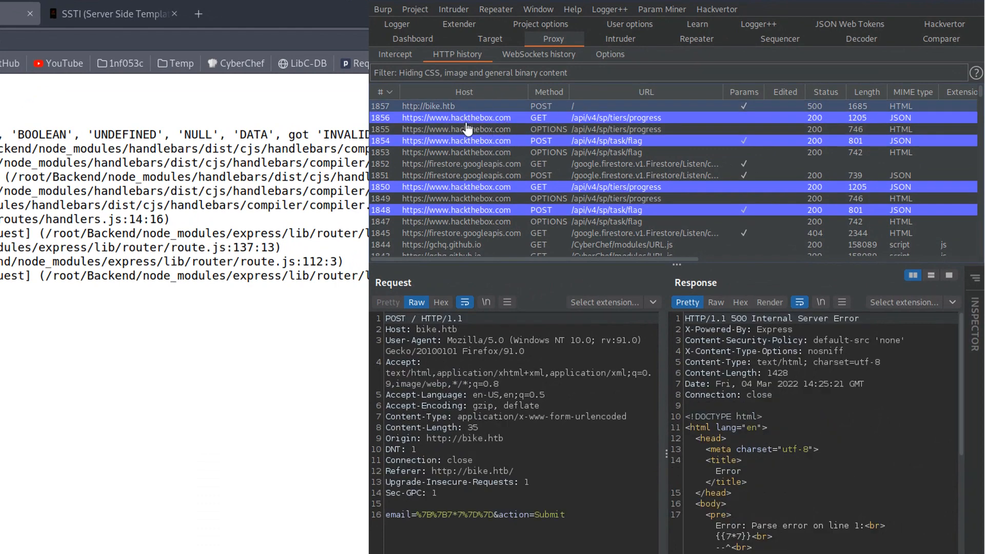
pyautogui.moveTo(455, 186)
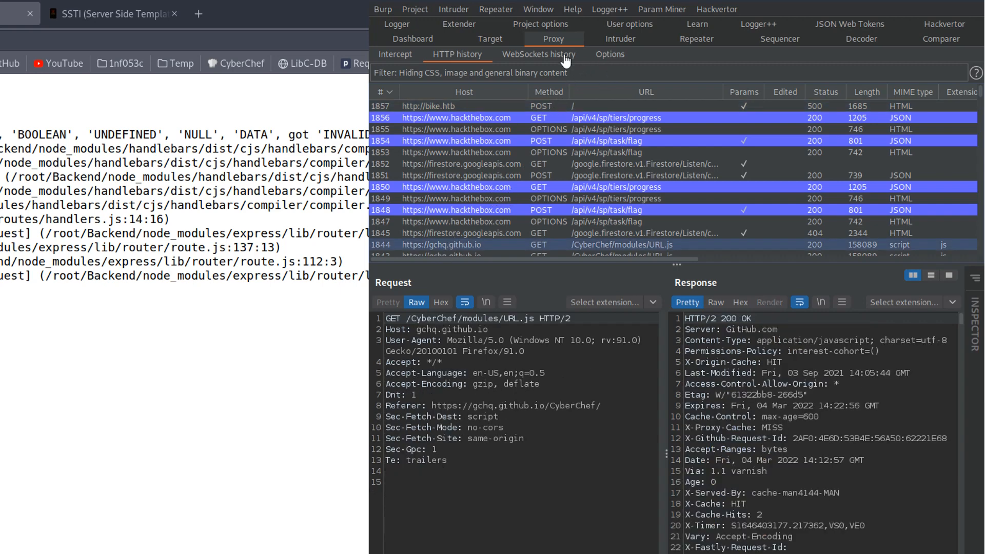
pyautogui.moveTo(455, 111)
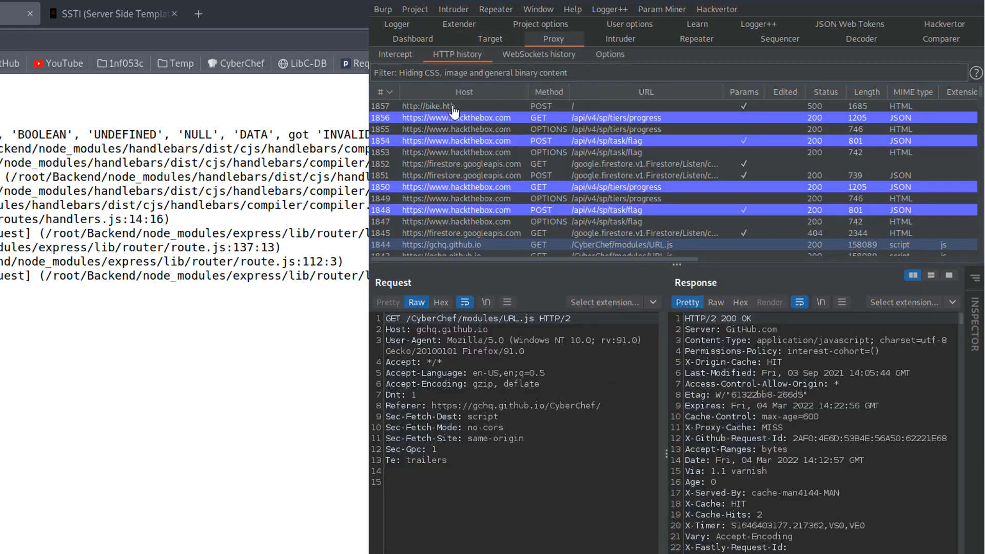
pyautogui.rightClick(428, 106)
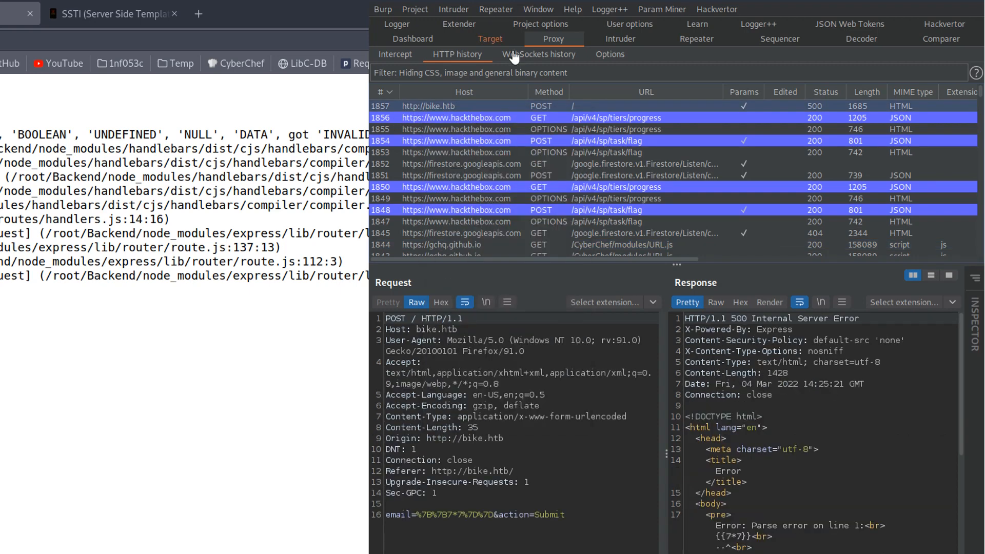
pyautogui.click(609, 54)
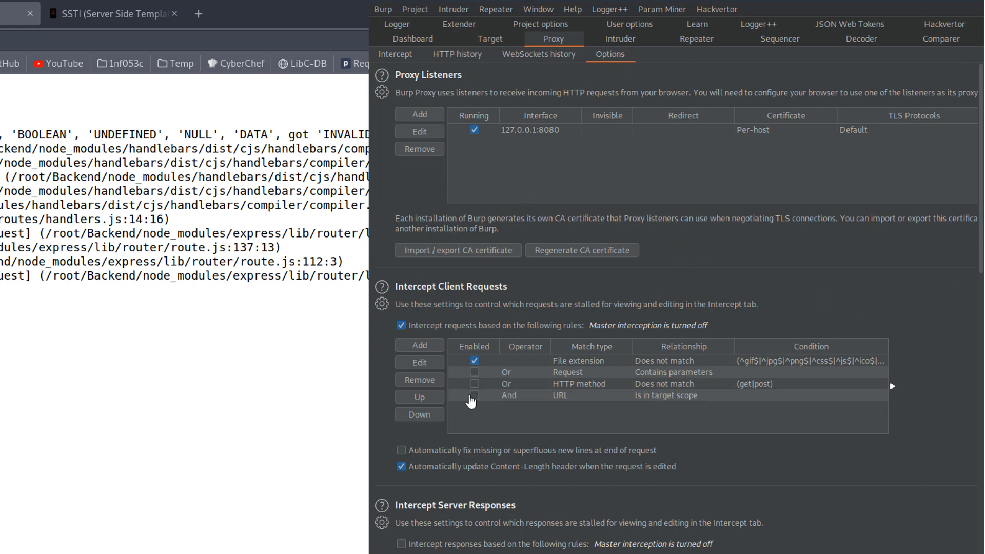
pyautogui.click(474, 395)
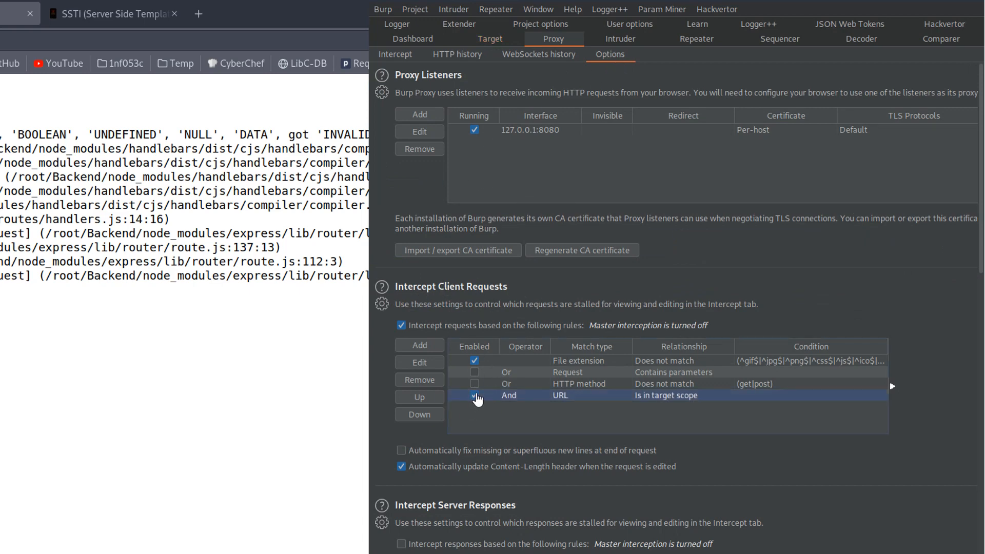
pyautogui.click(475, 395)
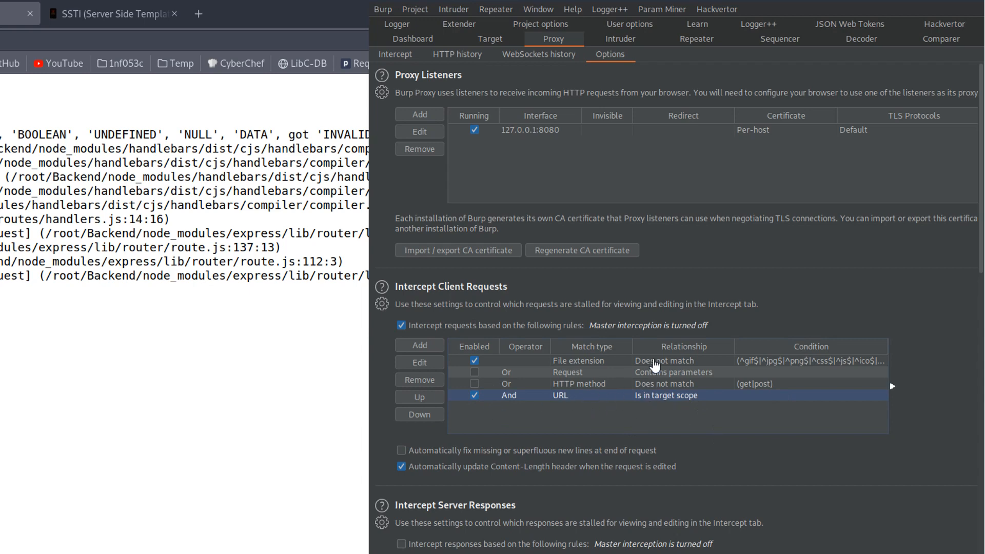
# Step: Filter the Proxy HTTP history to show only in-scope items
pyautogui.click(456, 54)
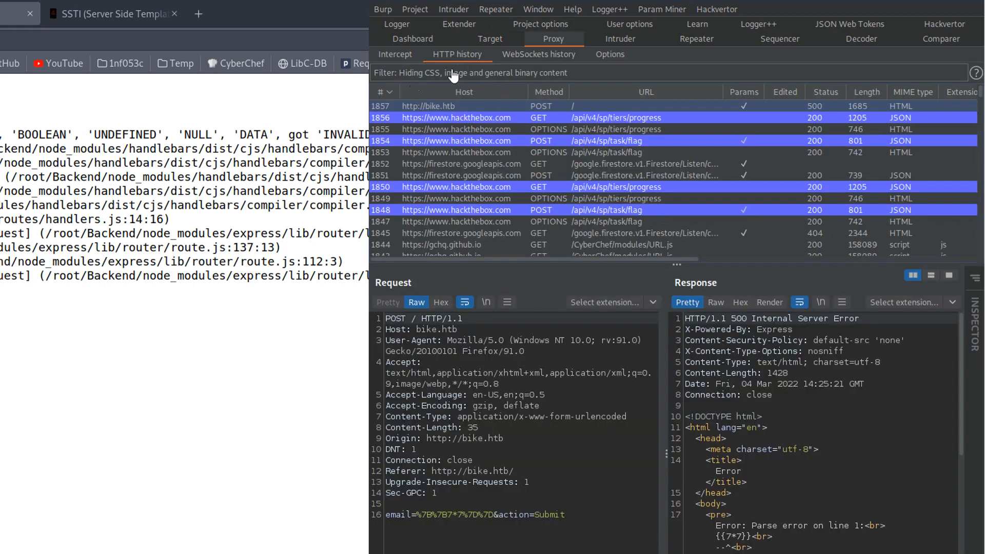
pyautogui.click(469, 72)
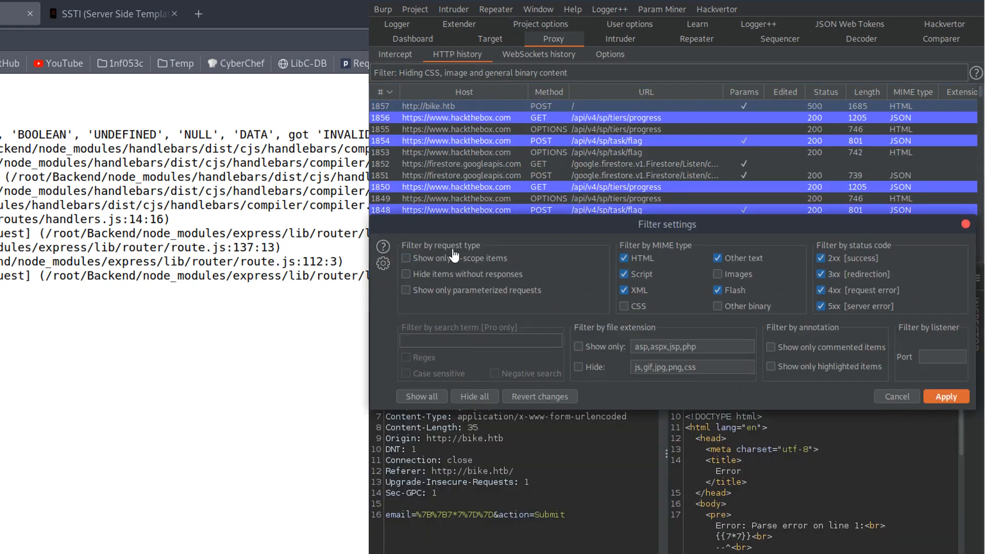
pyautogui.click(406, 258)
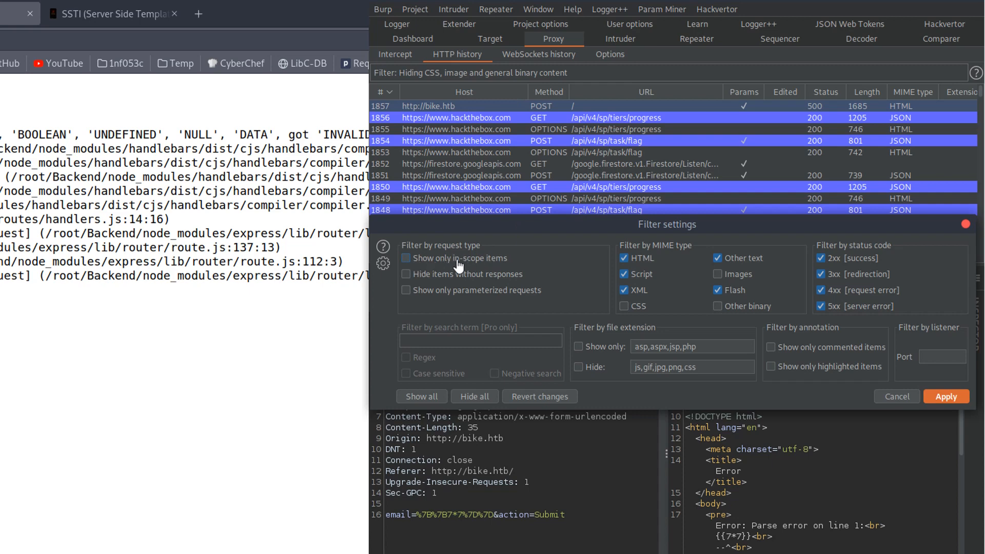
pyautogui.click(406, 257)
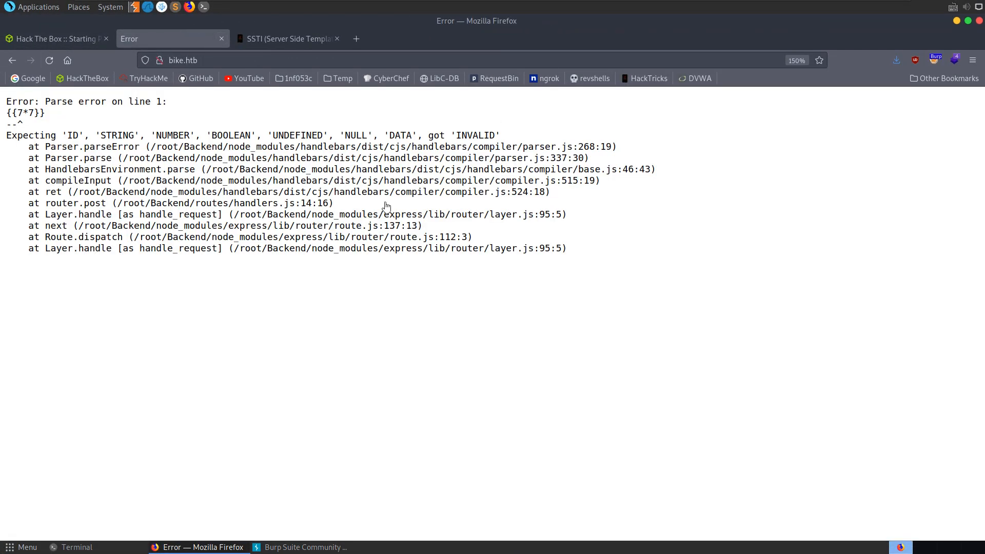
# Step: Send the bike.htb POST request to Repeater and set its email value to {{7*7}}
pyautogui.click(302, 547)
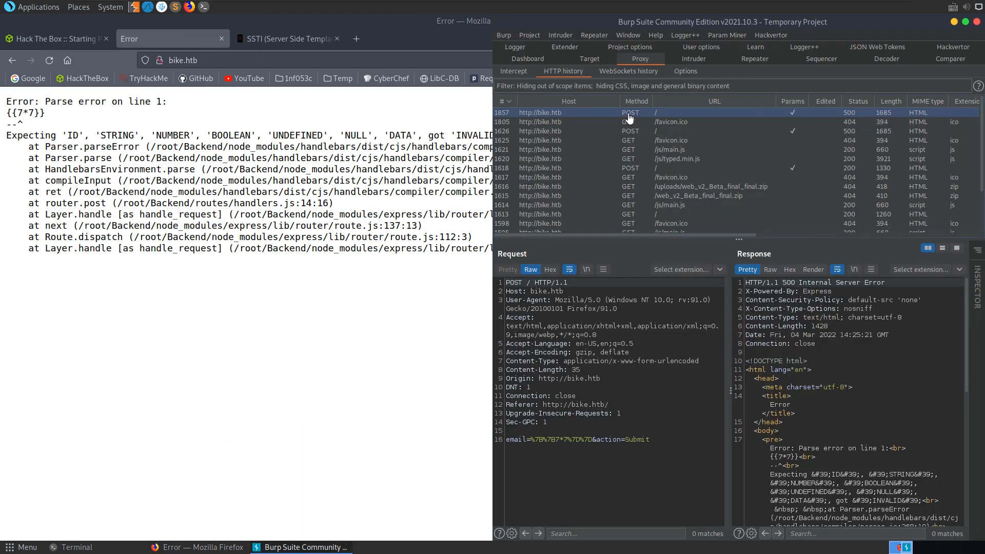
pyautogui.rightClick(628, 113)
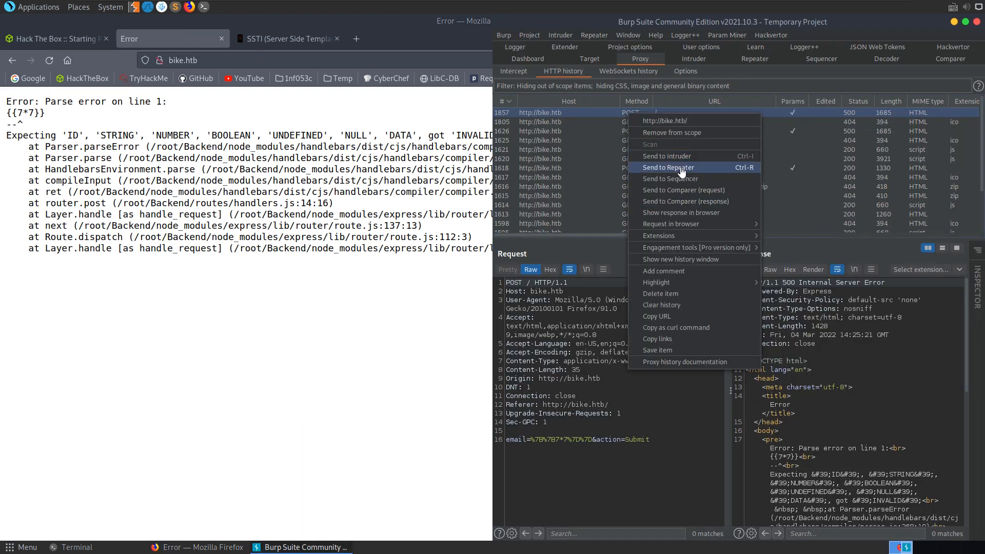
pyautogui.click(668, 167)
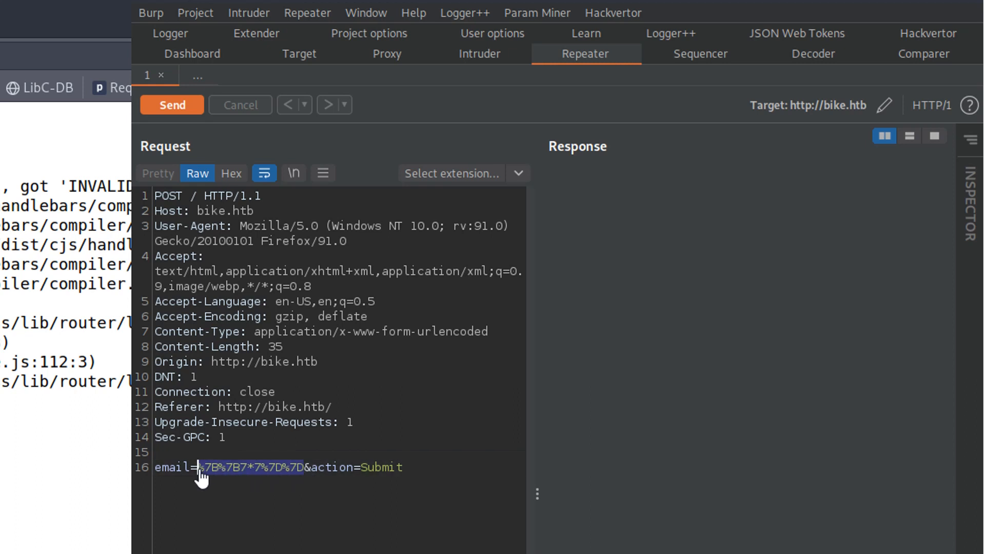
pyautogui.write('{{7*7}}')
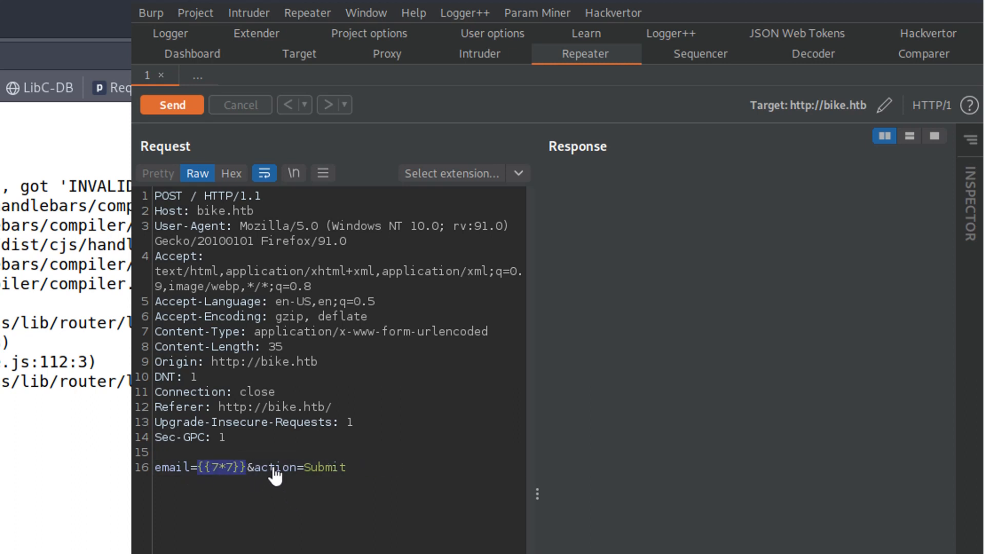
pyautogui.moveTo(352, 485)
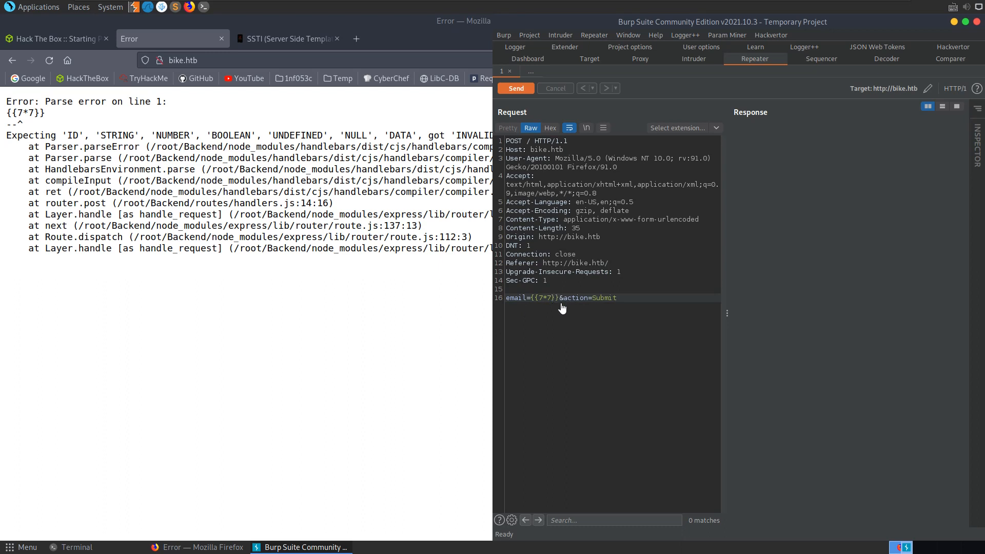
pyautogui.doubleClick(539, 297)
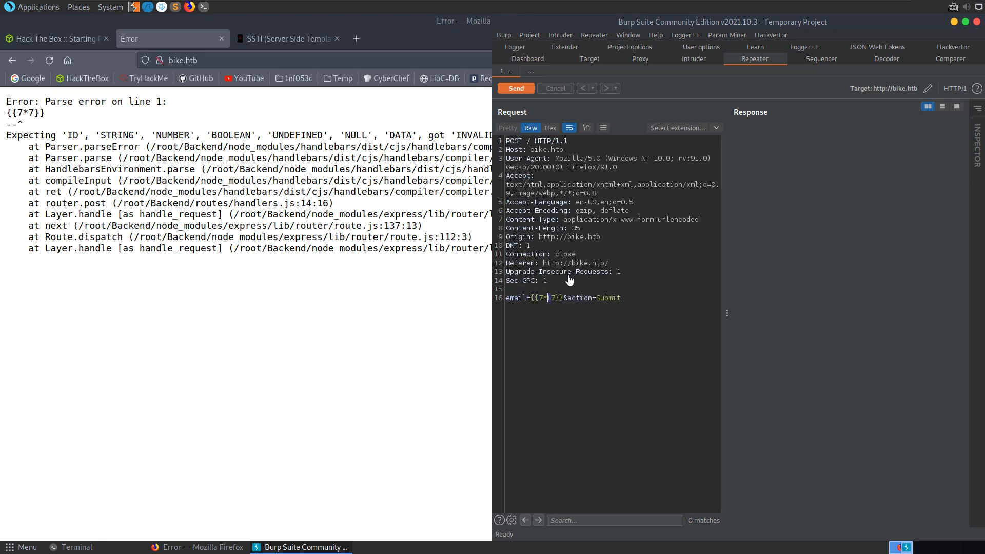
pyautogui.moveTo(556, 302)
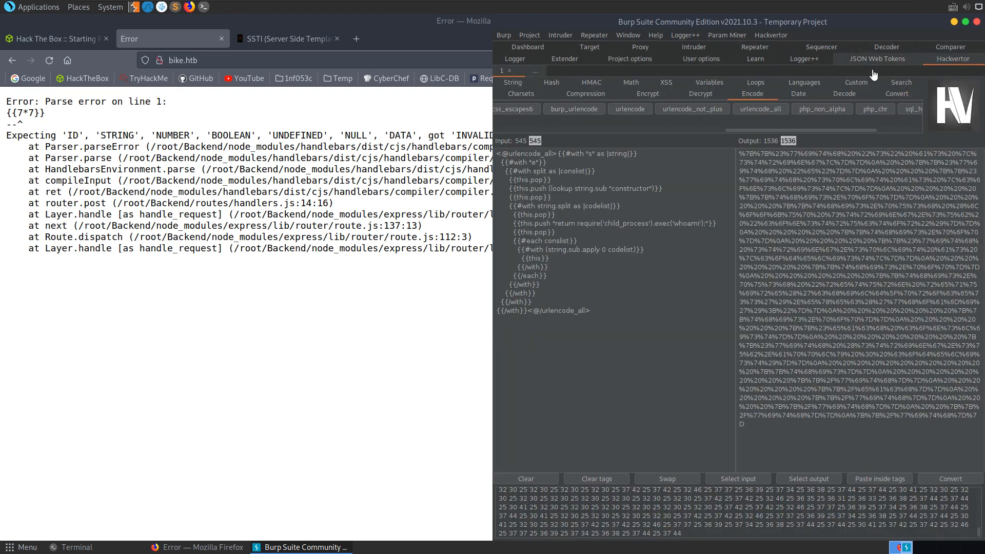
# Step: Bring up Hack The Box Task 8 about what is 'not defined' in the response error
pyautogui.click(639, 47)
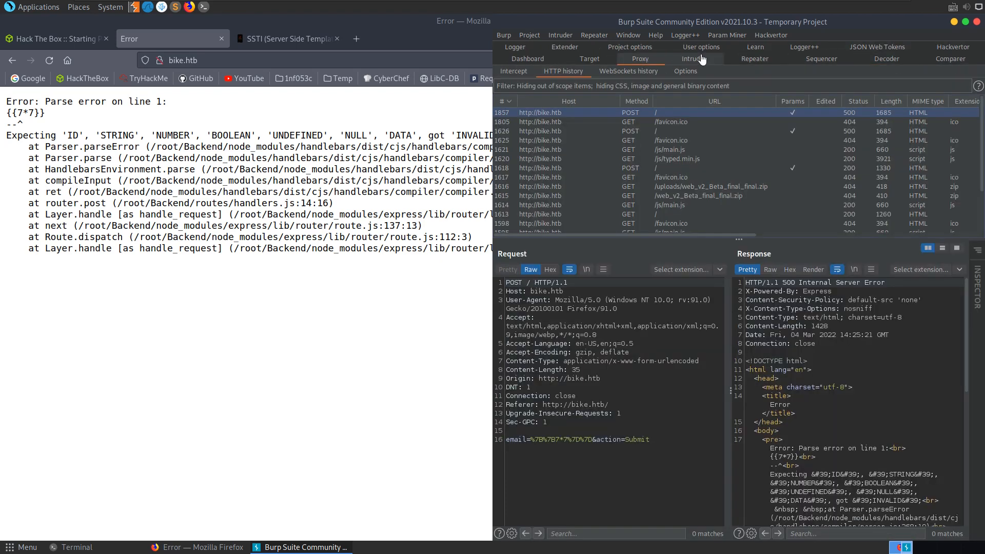
pyautogui.click(753, 59)
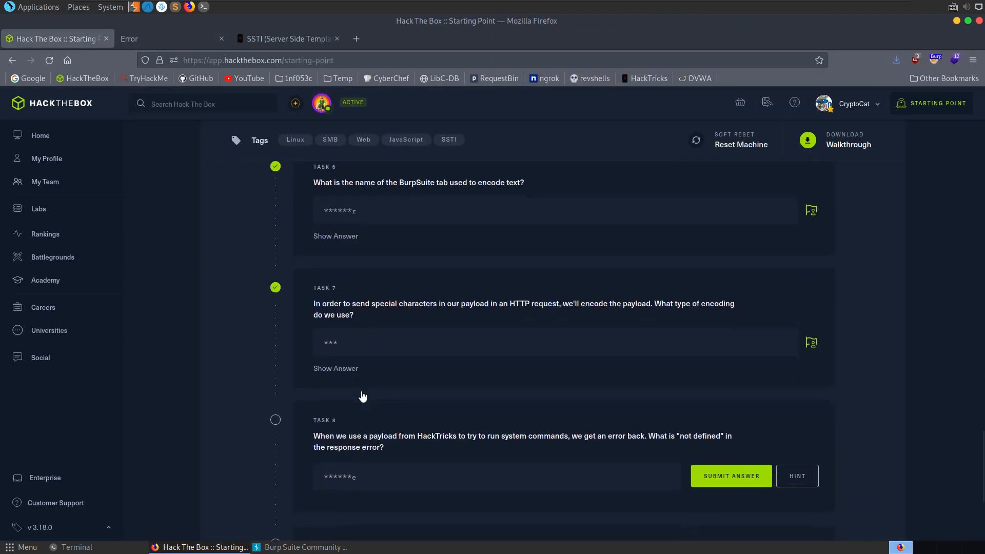
pyautogui.scroll(-3)
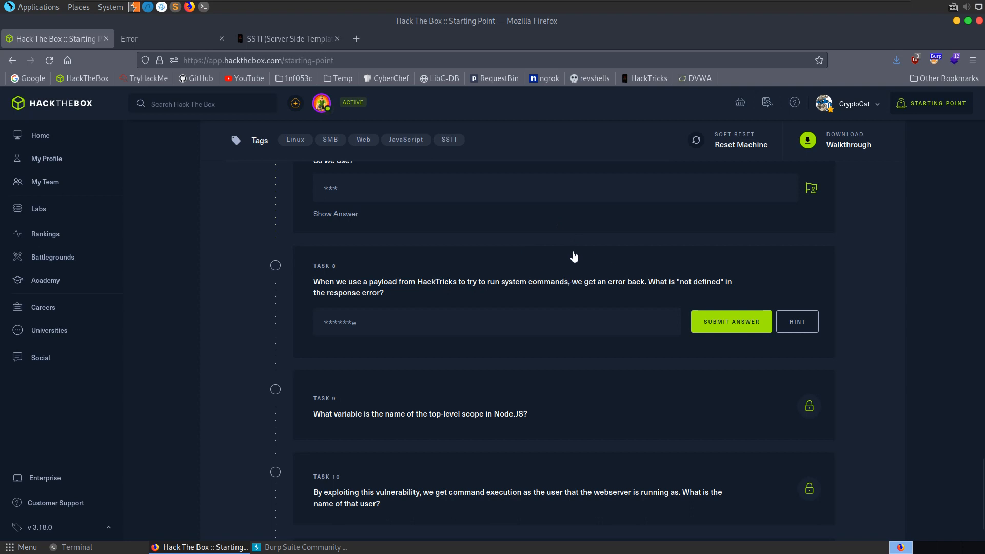
pyautogui.moveTo(265, 102)
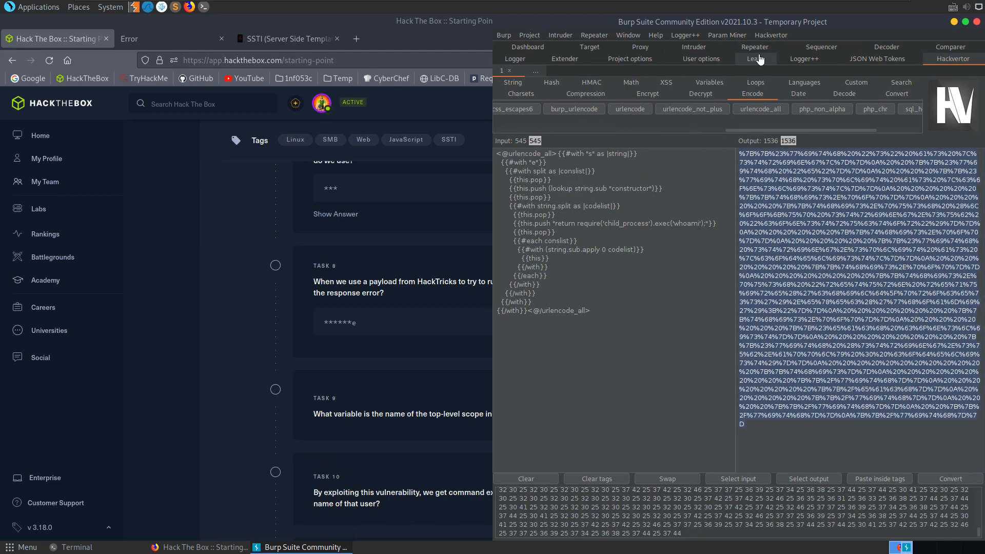
# Step: Send the URL-encoded whoami payload from Repeater to bike.htb and show the 'require is not defined' response in the browser
pyautogui.click(754, 46)
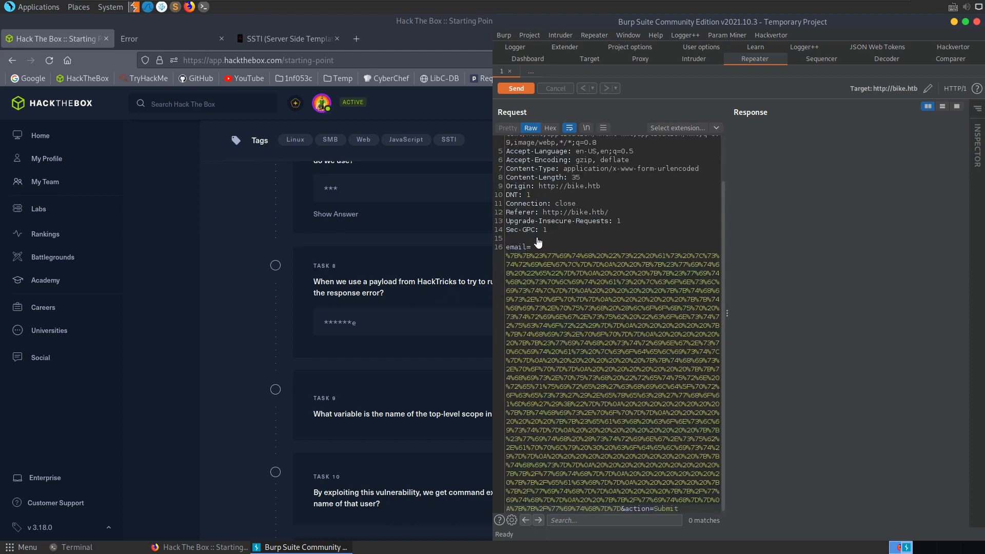
pyautogui.click(514, 88)
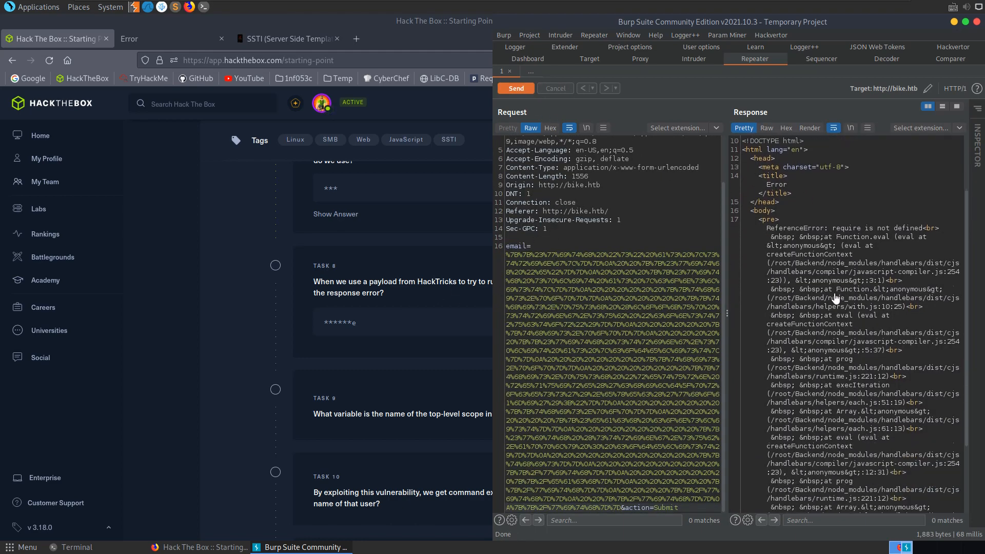
pyautogui.rightClick(834, 298)
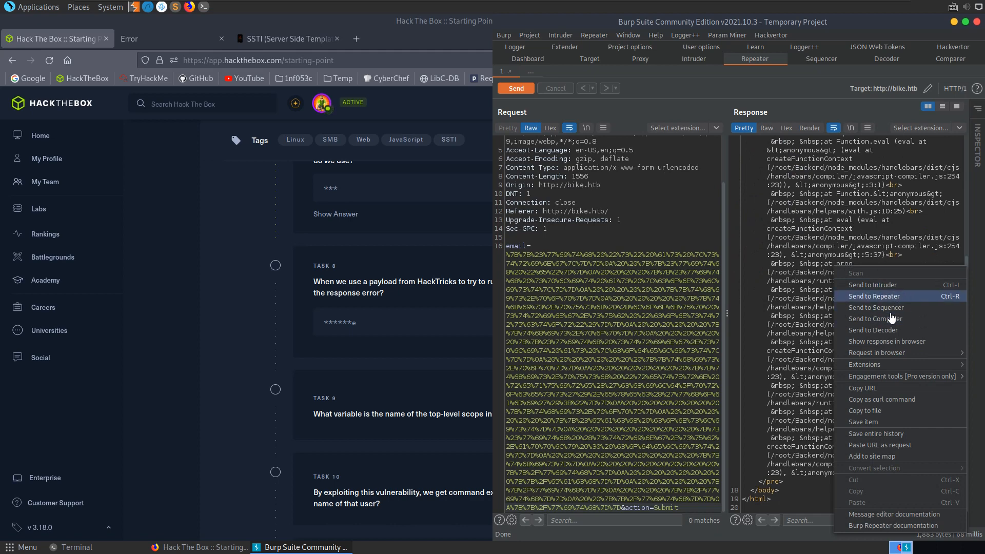
pyautogui.moveTo(885, 421)
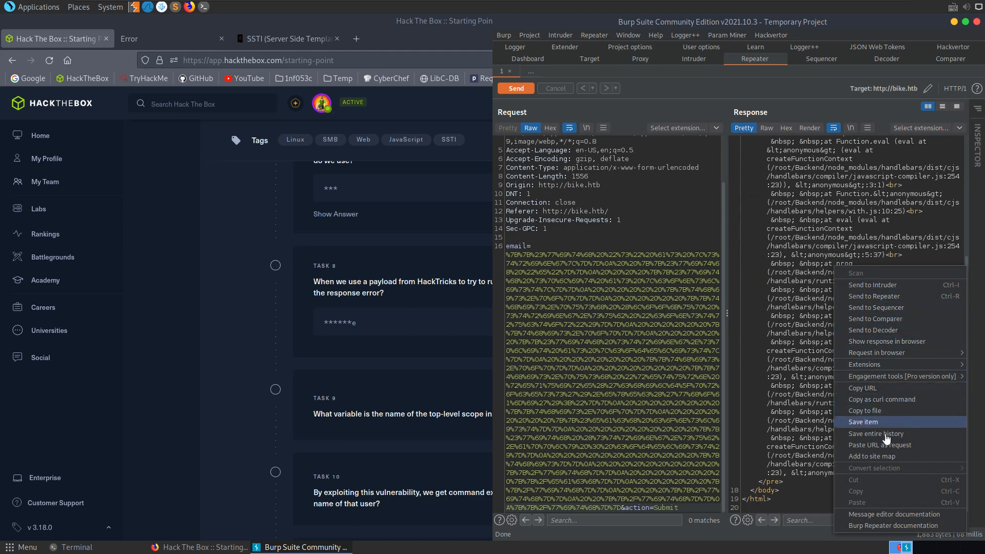
pyautogui.moveTo(885, 343)
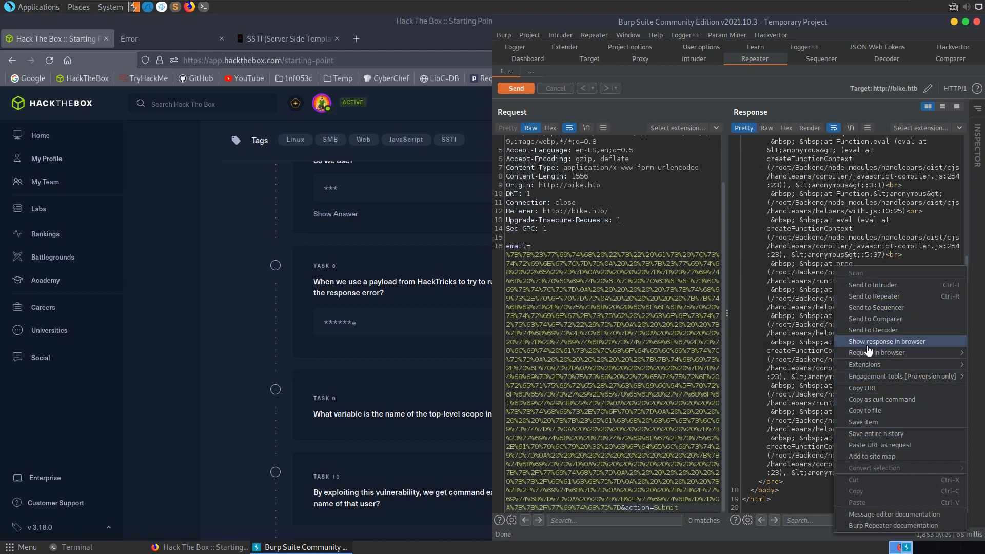
pyautogui.click(885, 341)
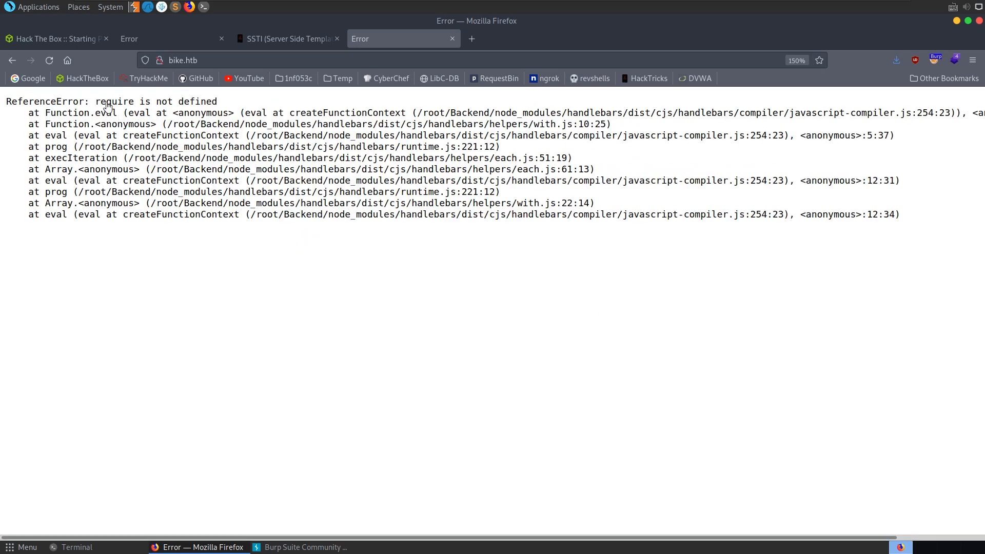
# Step: Compare the HackTricks require-based payload with the error page, then return to the earlier {{7*7}} parse error tab
pyautogui.click(286, 38)
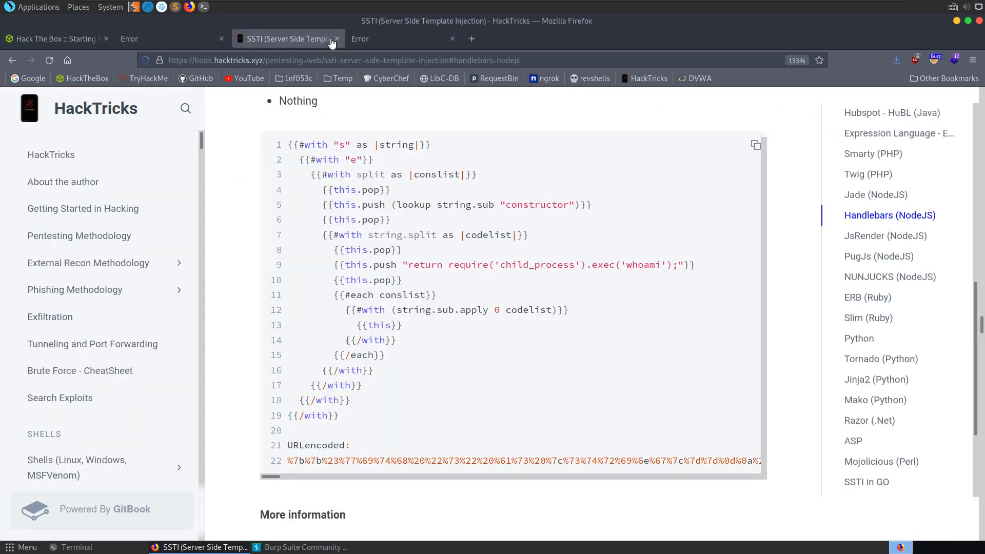
pyautogui.moveTo(455, 265)
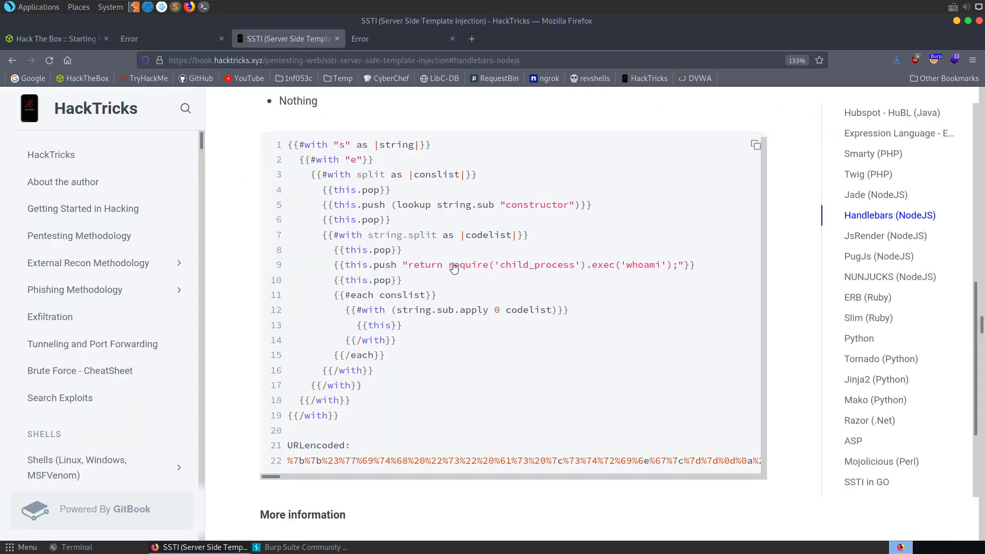
pyautogui.moveTo(453, 264); pyautogui.dragTo(681, 264)
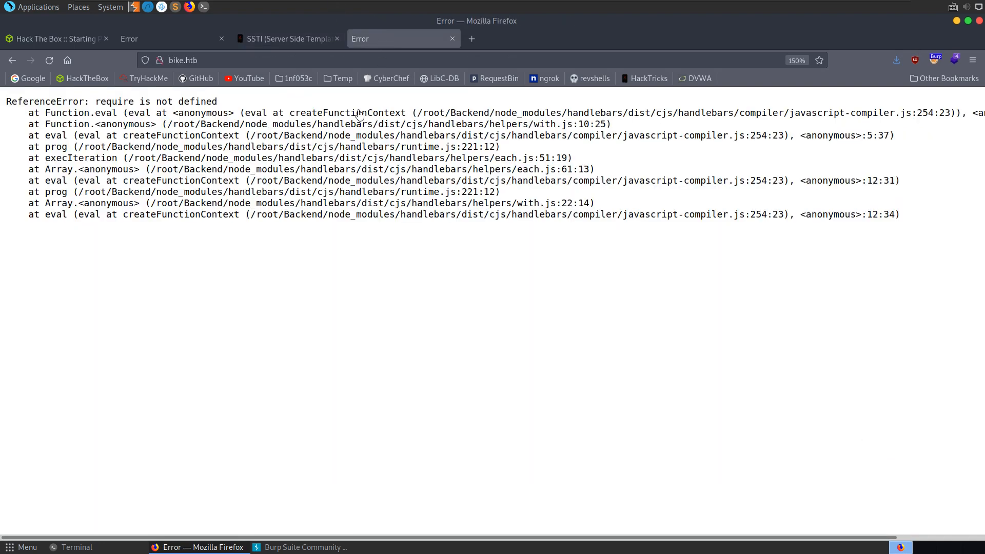
pyautogui.click(173, 38)
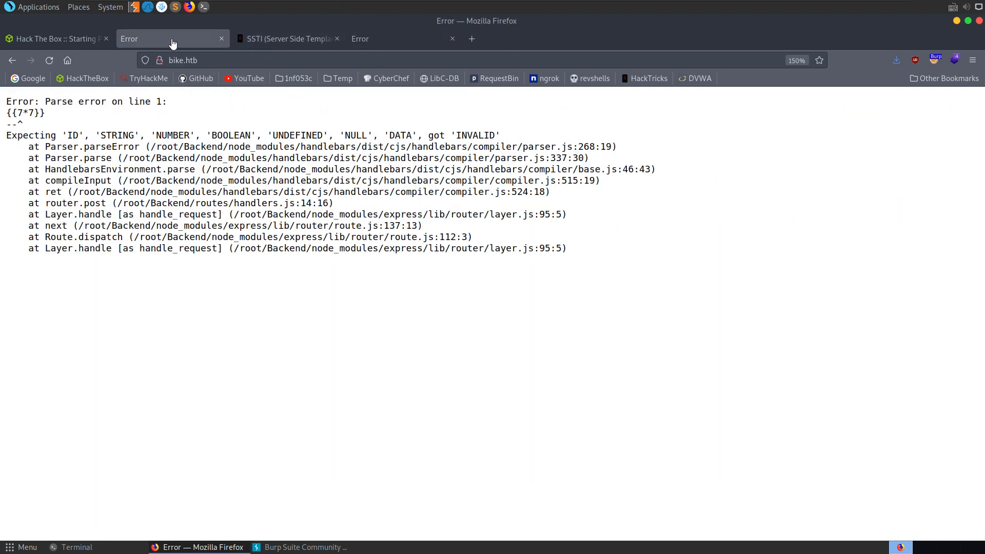
# Step: Submit the Task 8 answer and answer Task 9 with 'global' on Hack The Box
pyautogui.click(57, 38)
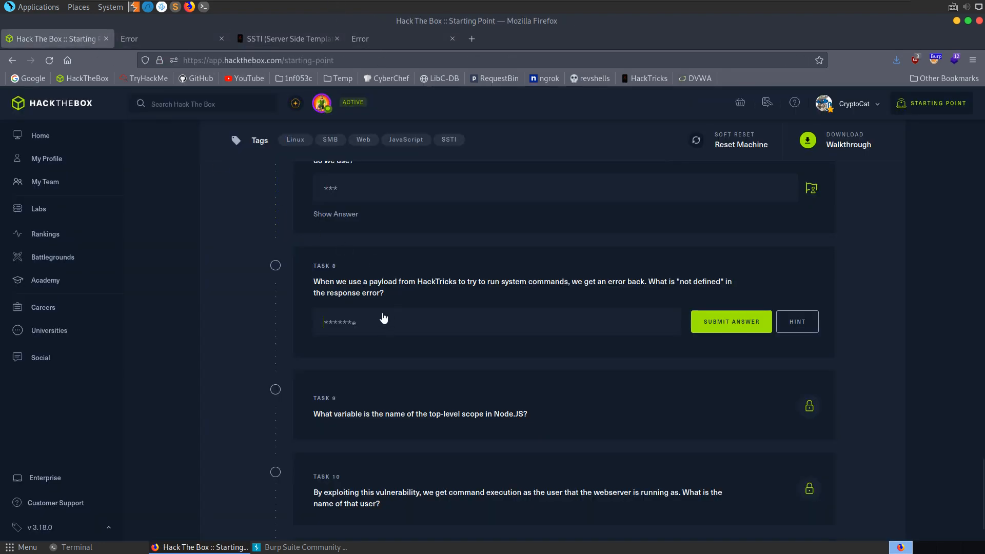
pyautogui.click(731, 321)
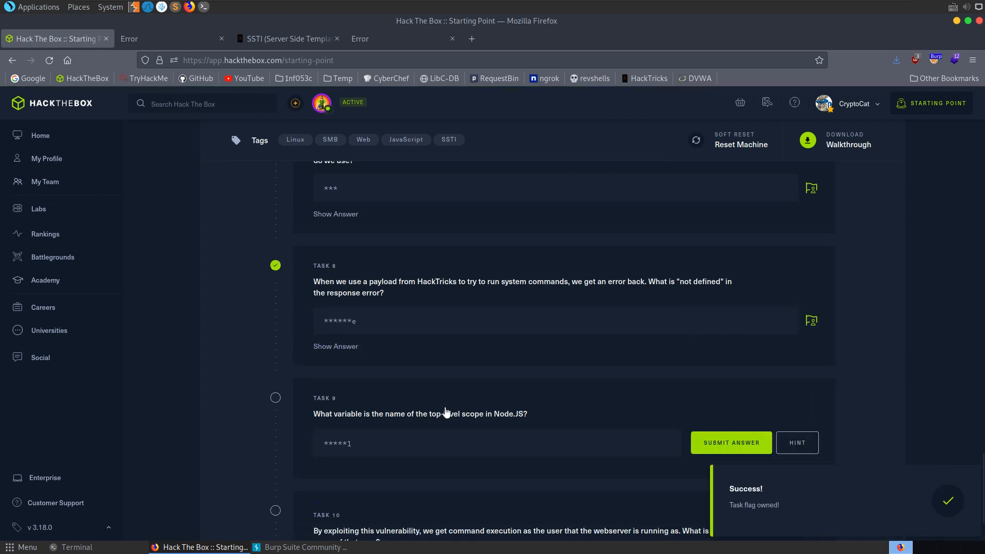
pyautogui.scroll(-3)
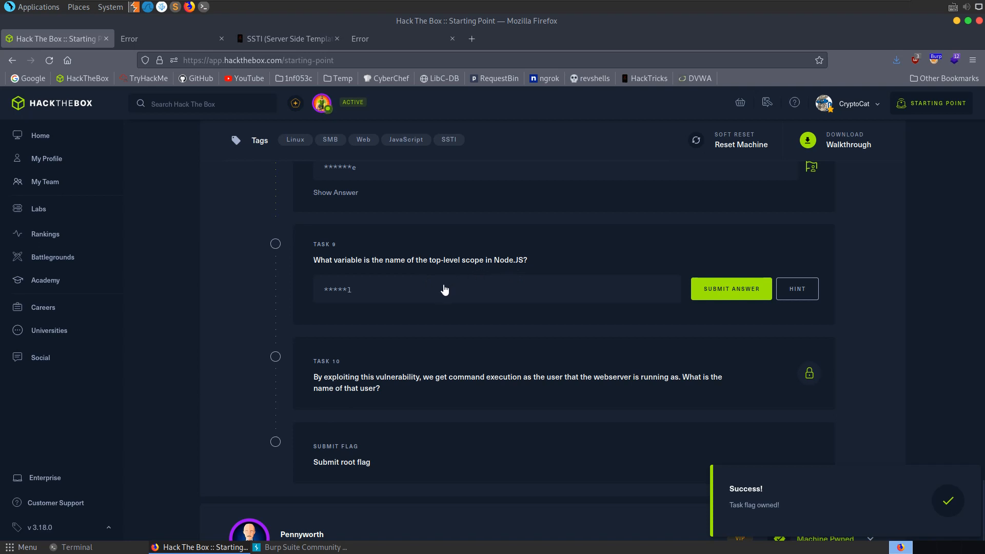
pyautogui.write('gl')
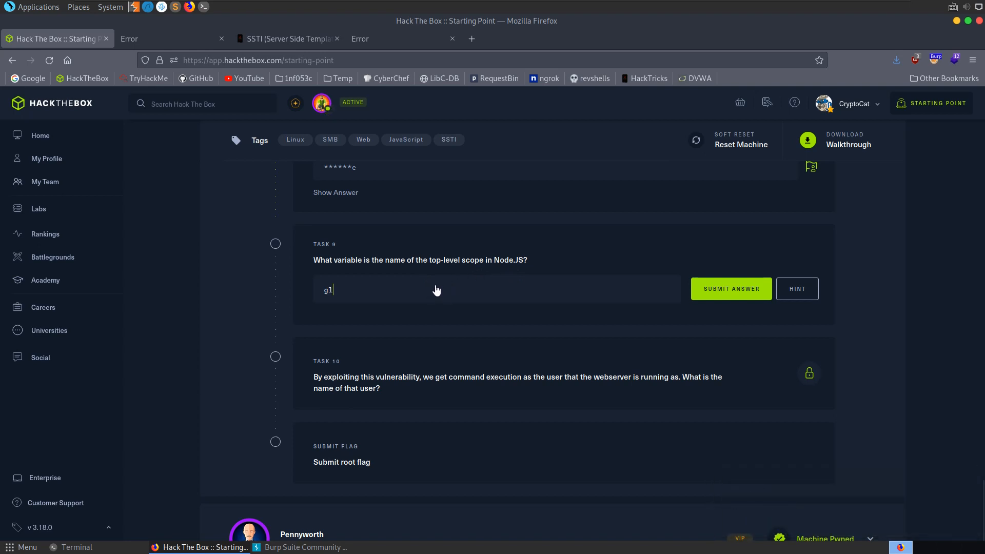
pyautogui.write('lobal')
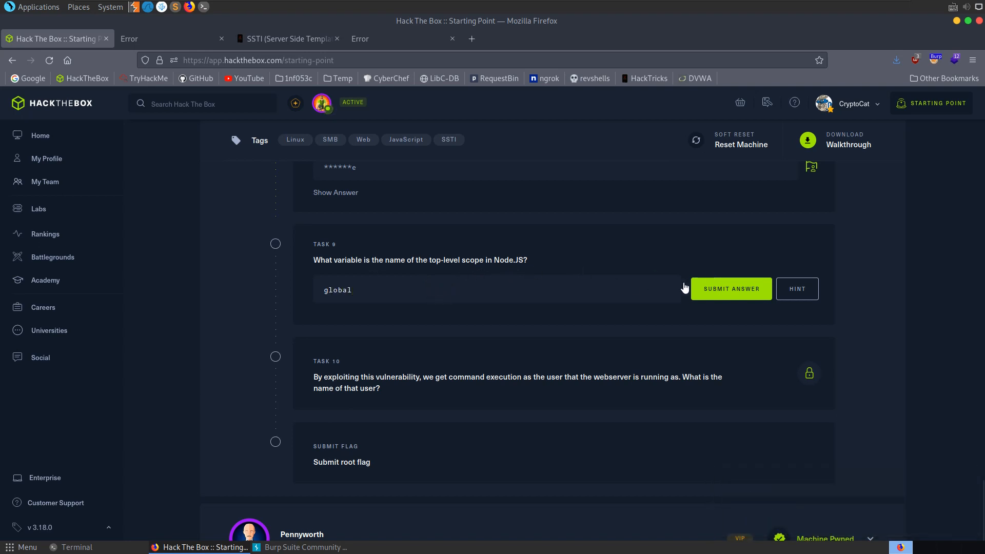
pyautogui.click(731, 288)
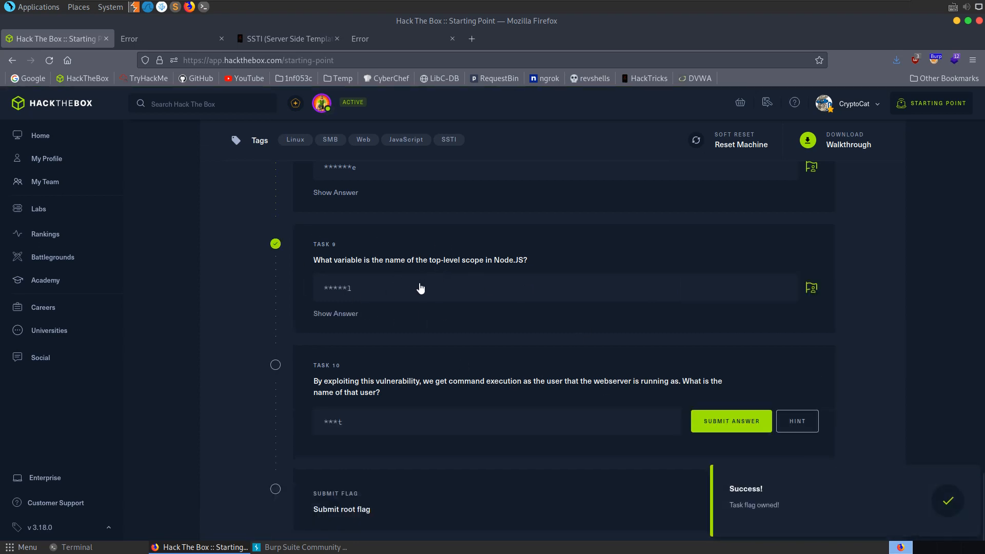
pyautogui.moveTo(442, 291)
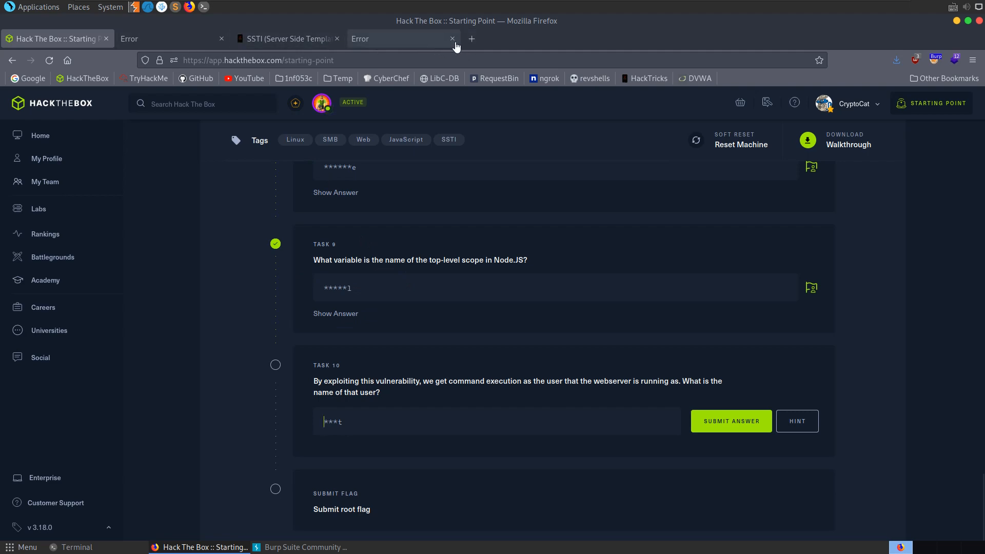
# Step: Search the web for Node.js globals and open the require() documentation entry
pyautogui.click(402, 38)
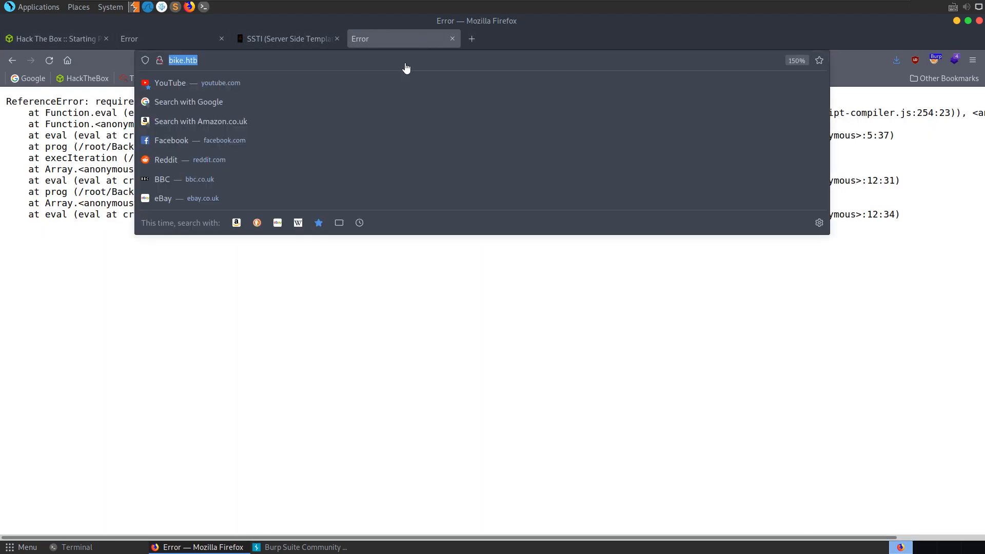
pyautogui.write('nodejs gflo')
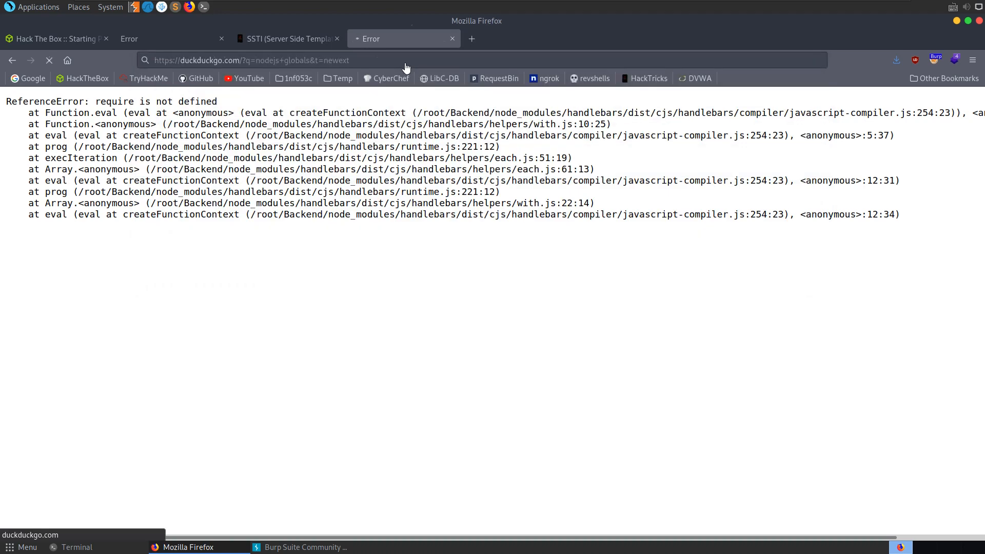
pyautogui.press('Return')
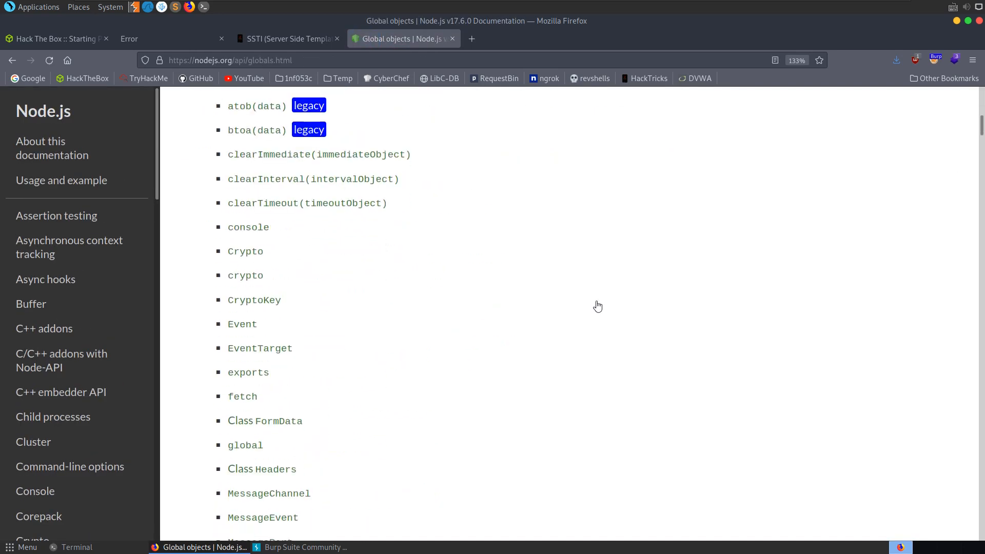
pyautogui.scroll(-3)
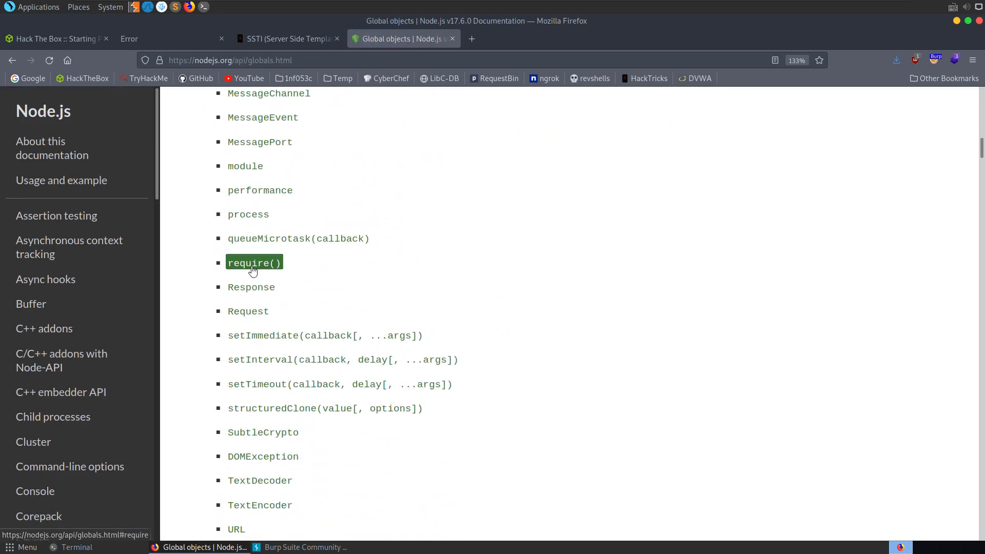
pyautogui.click(254, 262)
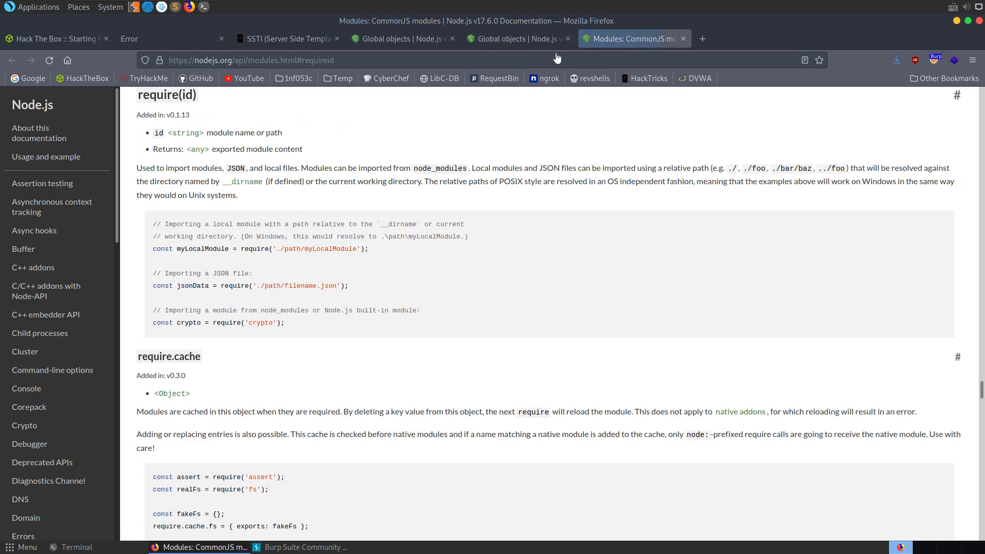
# Step: Switch to the Node.js Global objects page and scroll to its Global objects section
pyautogui.click(517, 38)
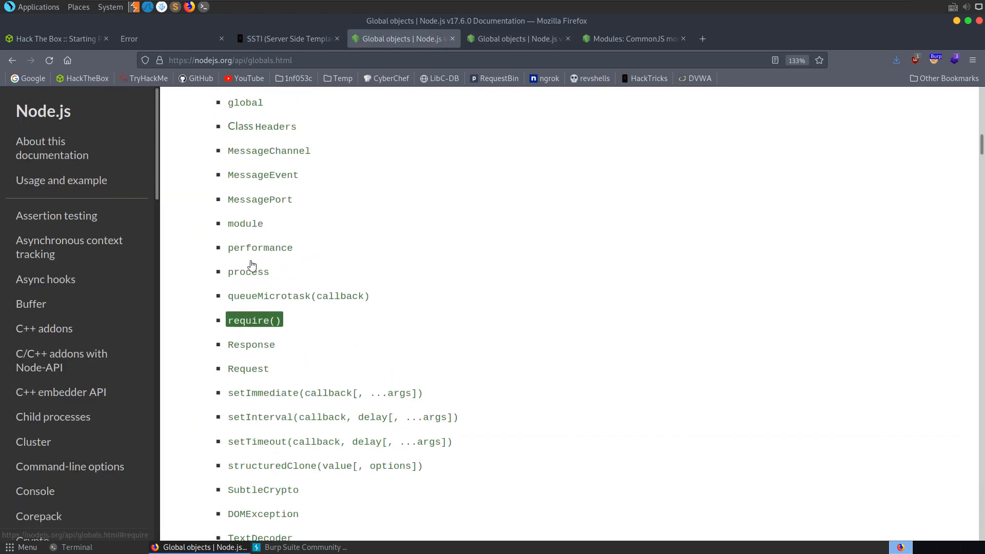
pyautogui.scroll(-3)
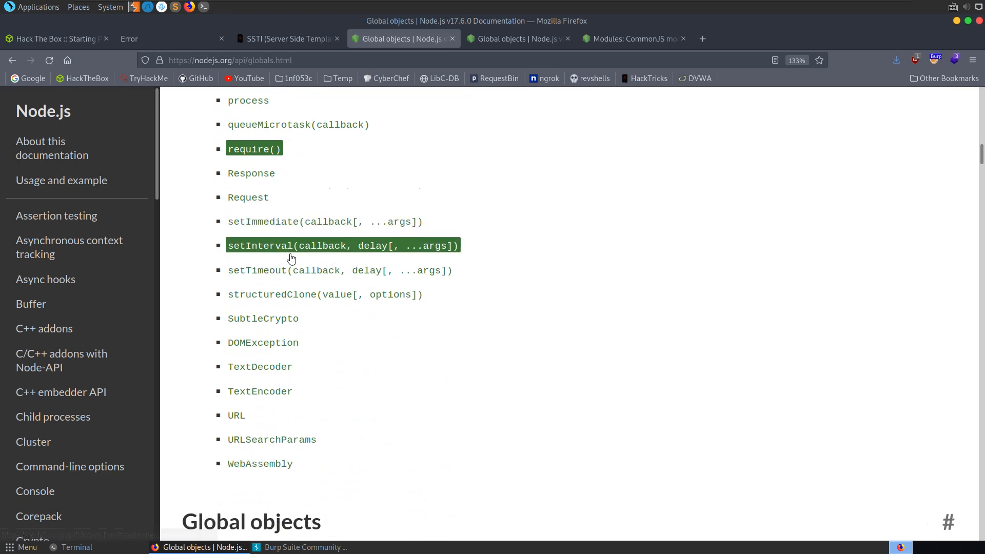
pyautogui.scroll(-3)
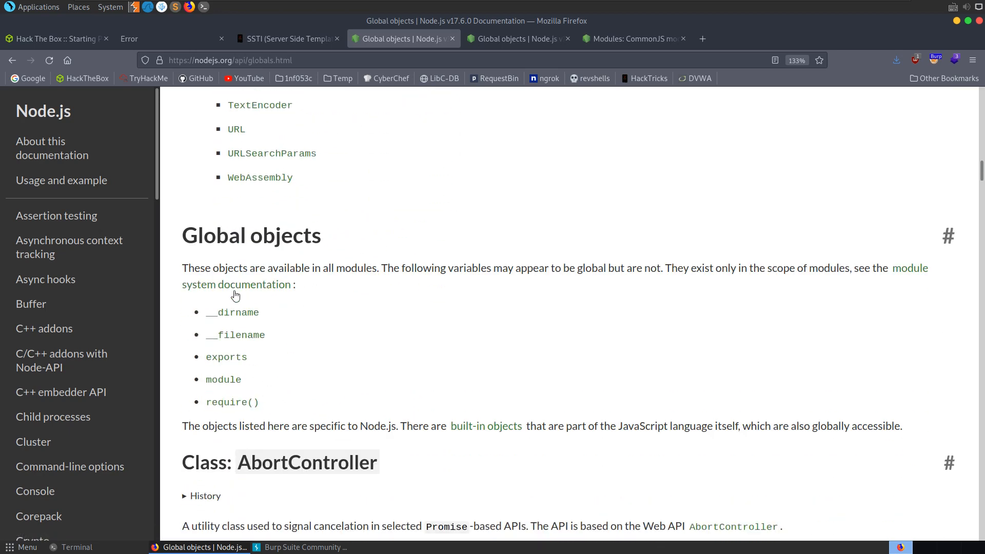
pyautogui.moveTo(519, 278)
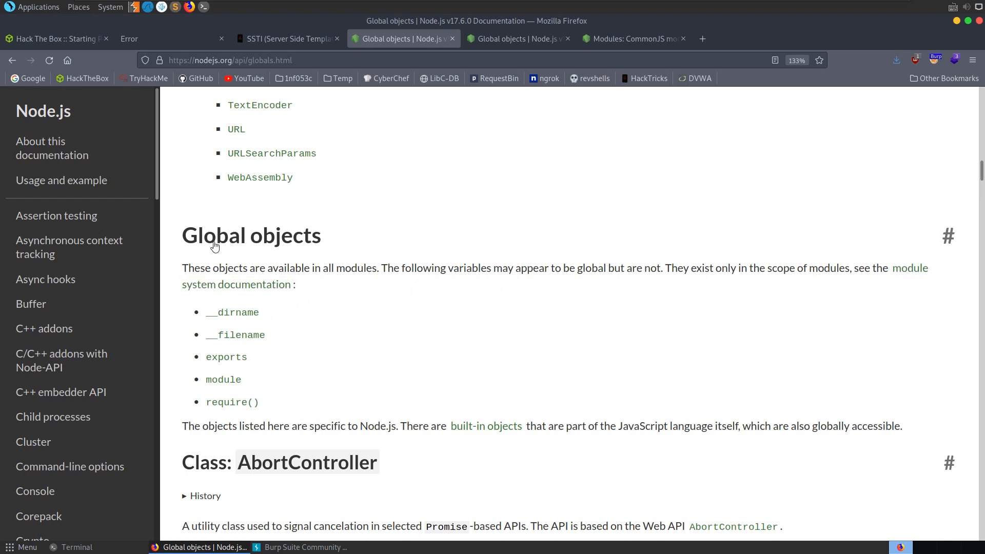
# Step: Scroll through the Node.js globals list down to the process entry
pyautogui.doubleClick(284, 235)
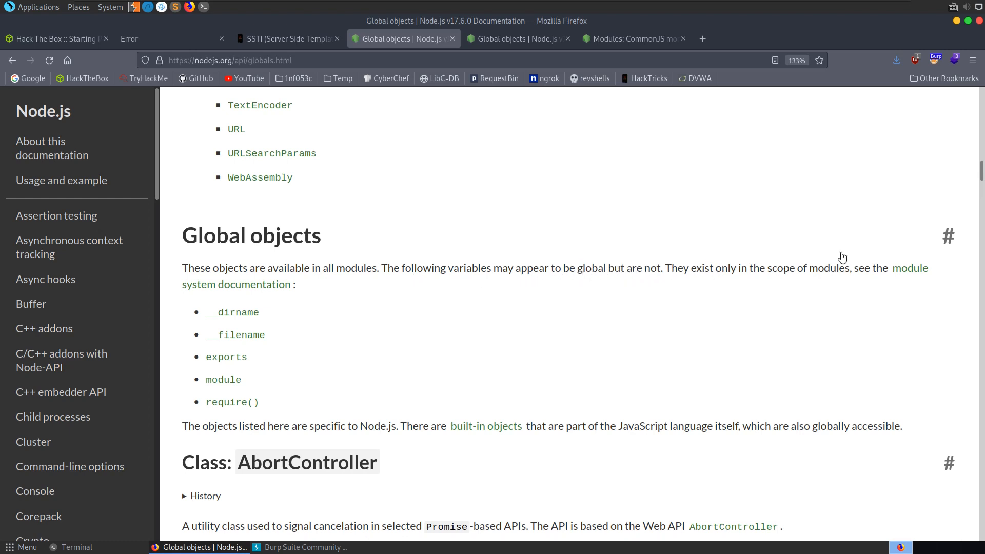
pyautogui.moveTo(245, 288)
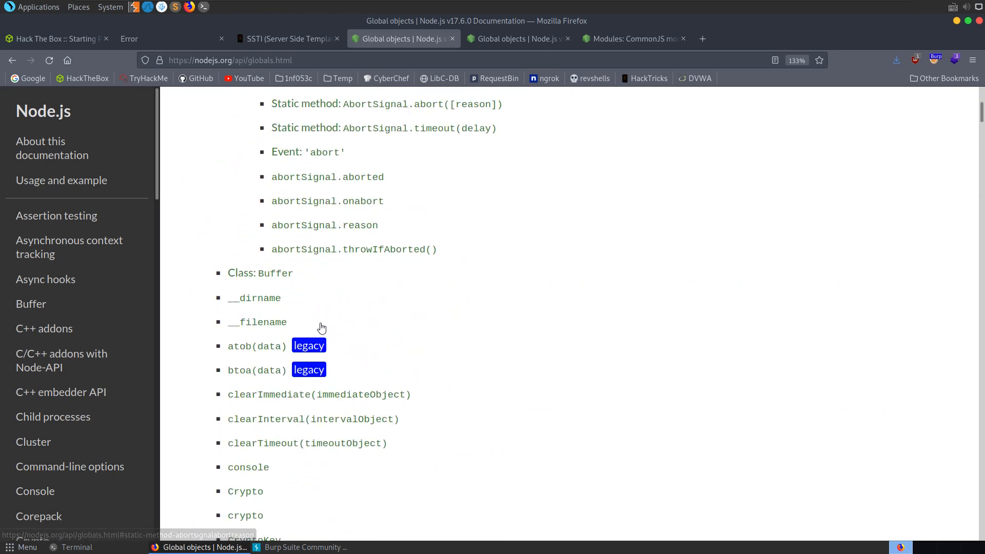
pyautogui.scroll(-3)
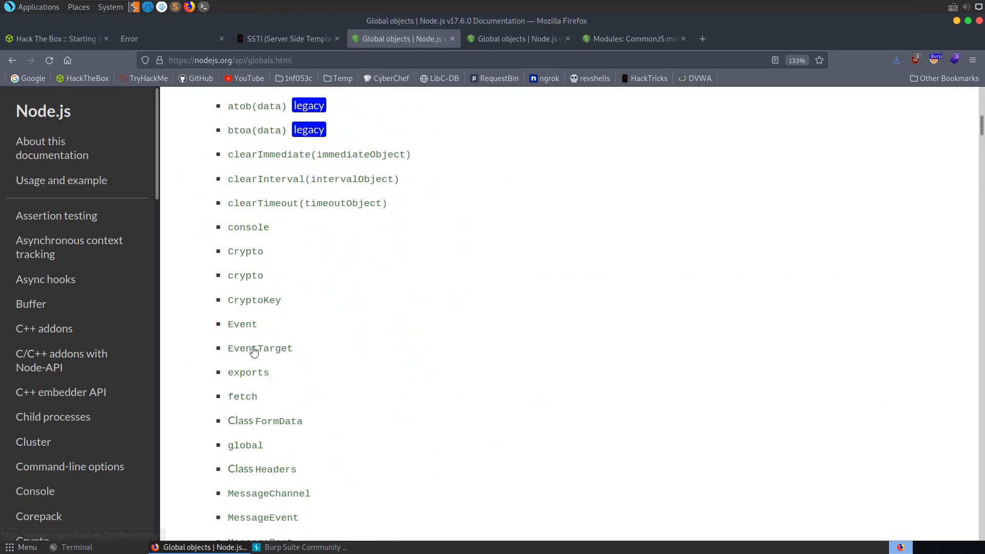
pyautogui.scroll(-3)
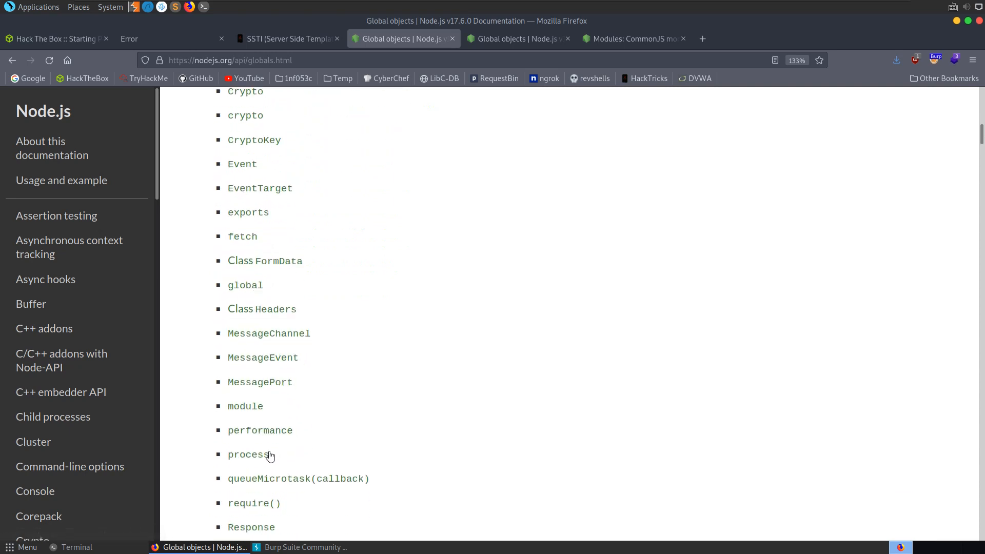
pyautogui.moveTo(277, 465)
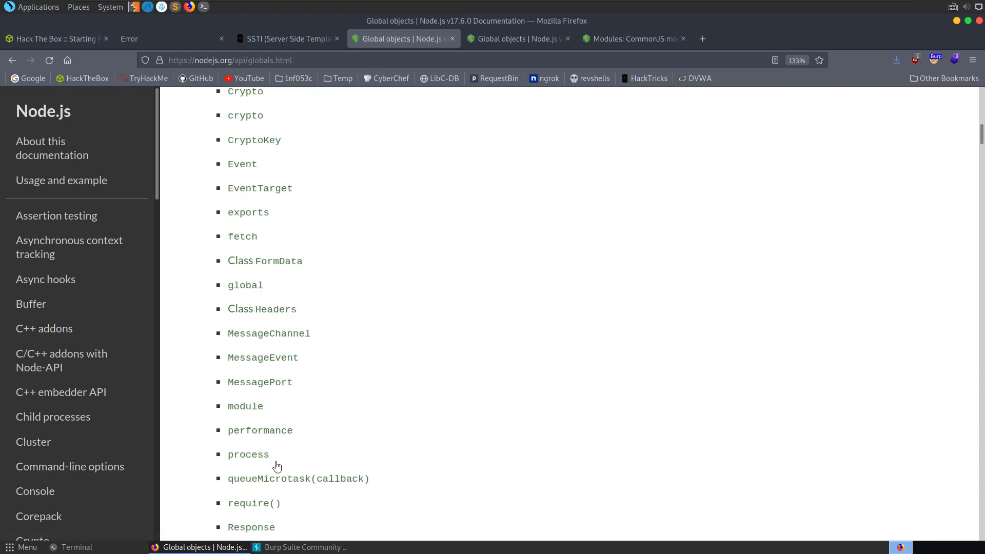
pyautogui.scroll(-3)
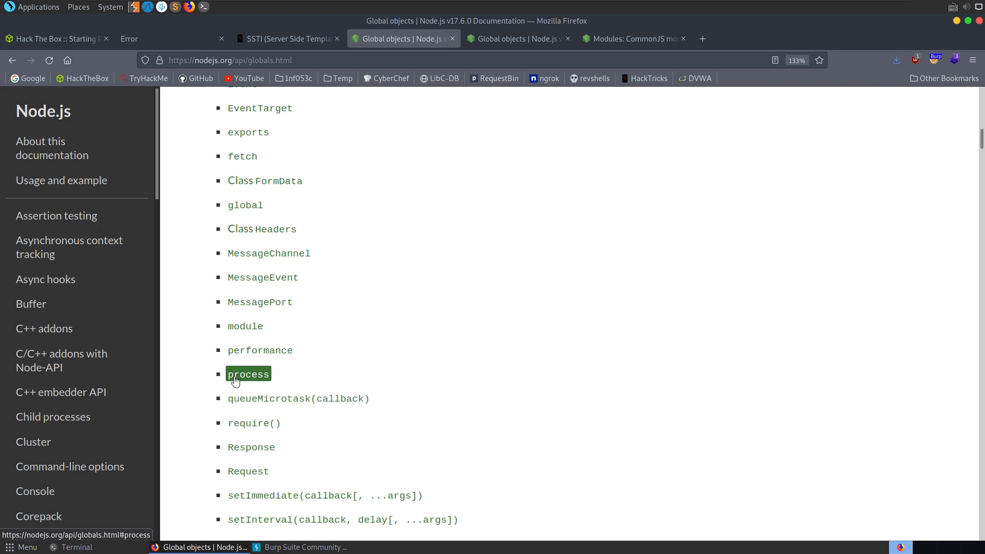
pyautogui.scroll(-3)
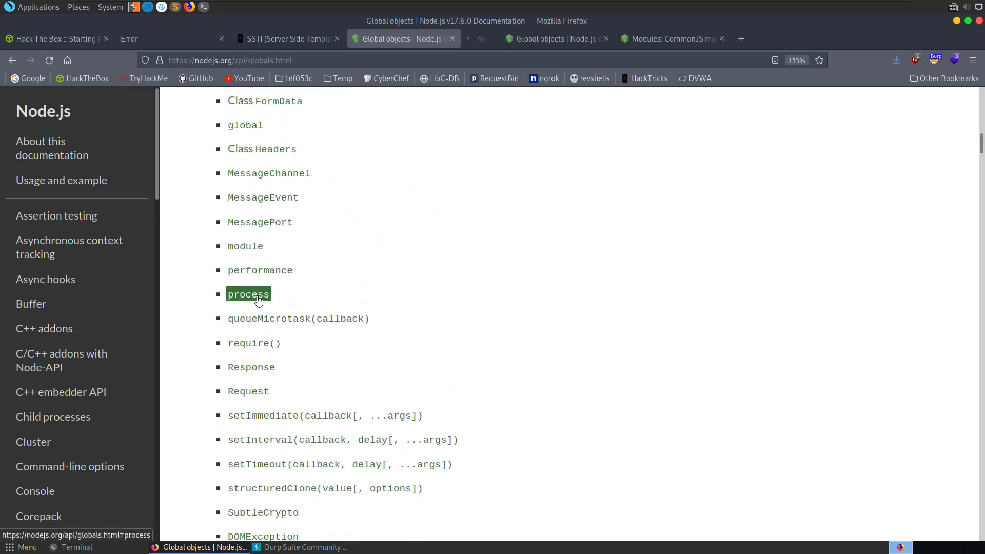
# Step: View the process entry opened in a separate Global objects tab
pyautogui.click(247, 295)
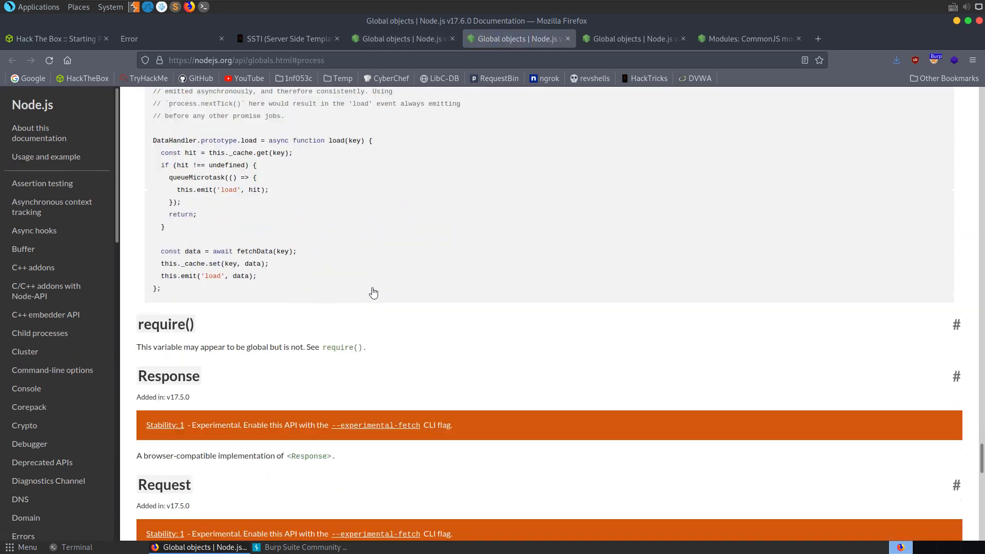
pyautogui.scroll(-3)
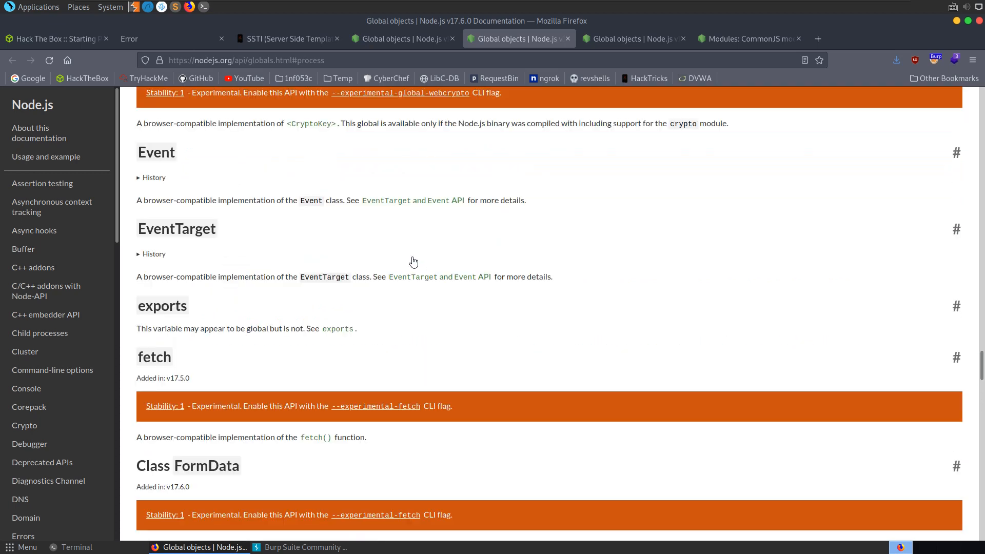
pyautogui.scroll(-3)
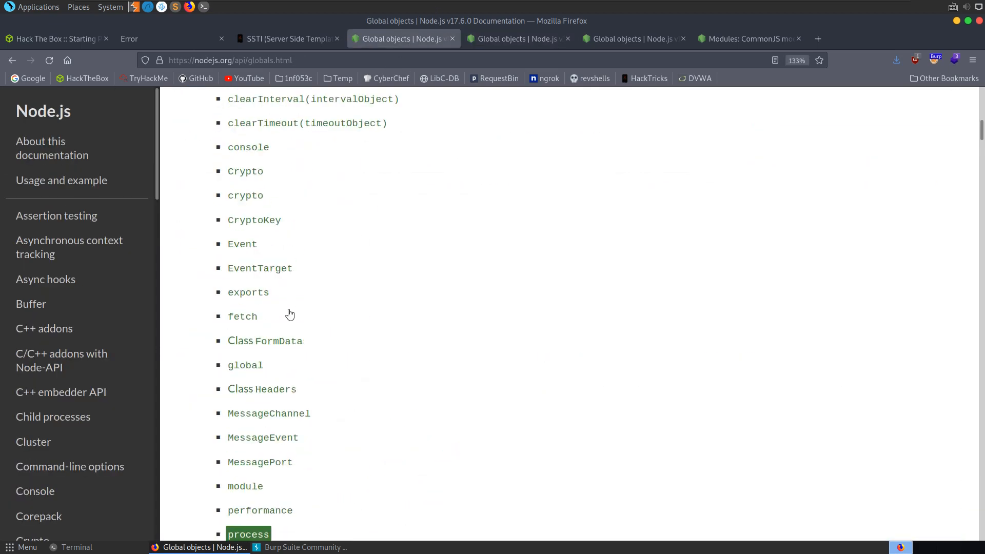
pyautogui.scroll(-3)
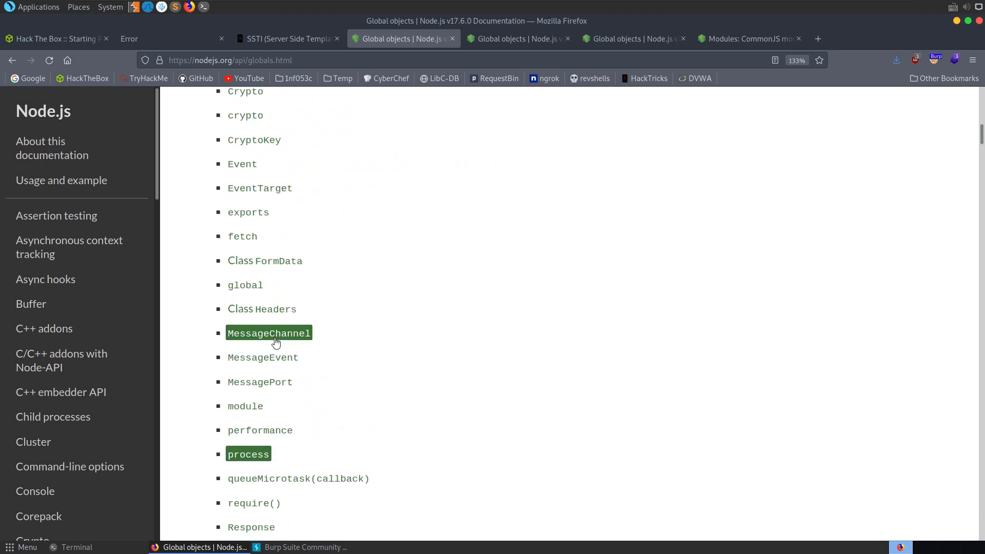
# Step: Open the Node.js Process documentation and highlight its description of the globally available process object
pyautogui.click(247, 454)
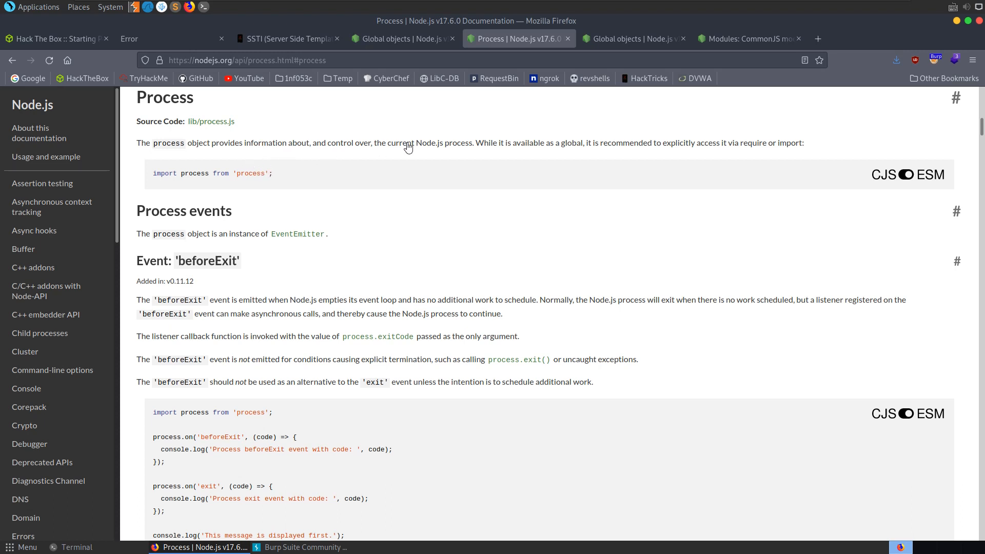
pyautogui.moveTo(136, 143); pyautogui.dragTo(377, 143)
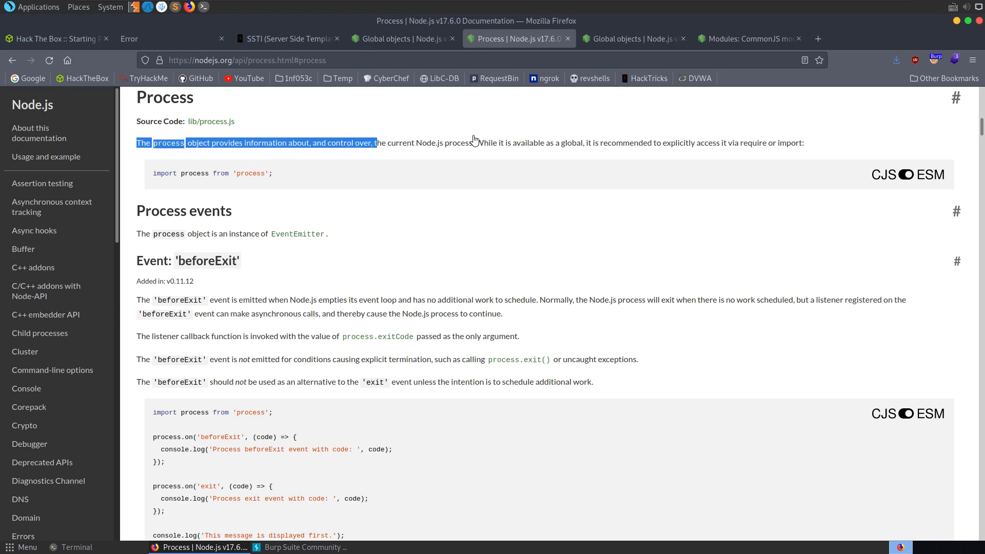
pyautogui.click(488, 147)
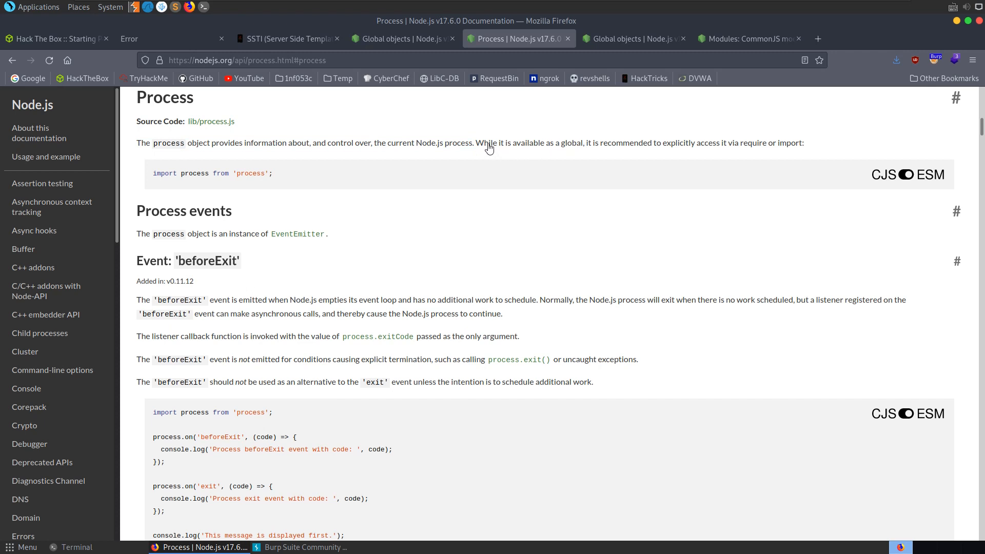
pyautogui.moveTo(710, 153)
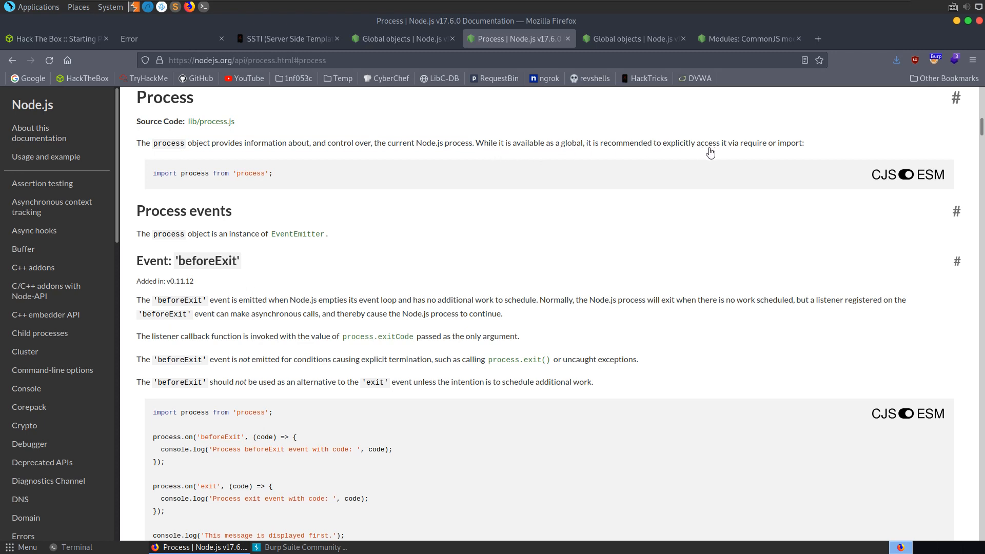
pyautogui.moveTo(626, 156)
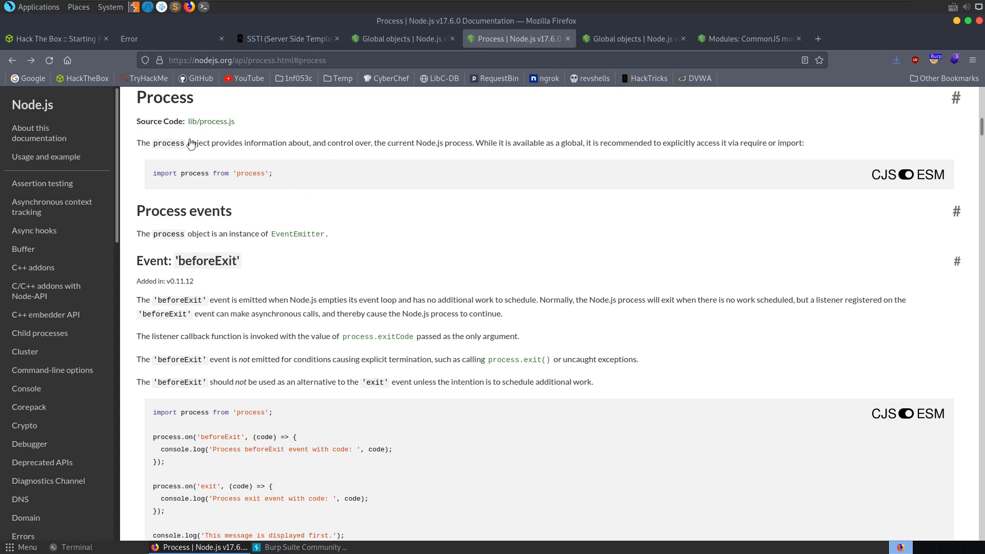
pyautogui.doubleClick(167, 142)
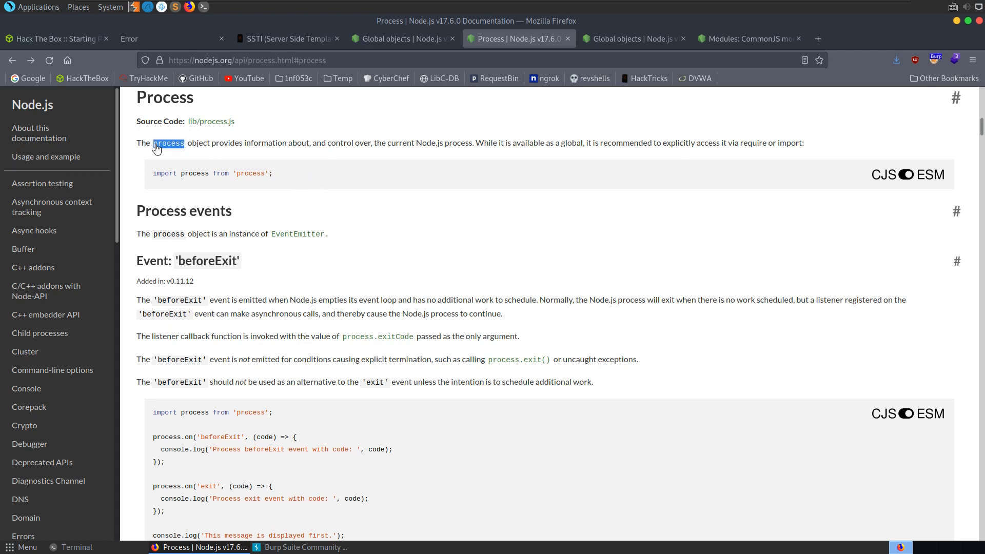
pyautogui.moveTo(243, 164)
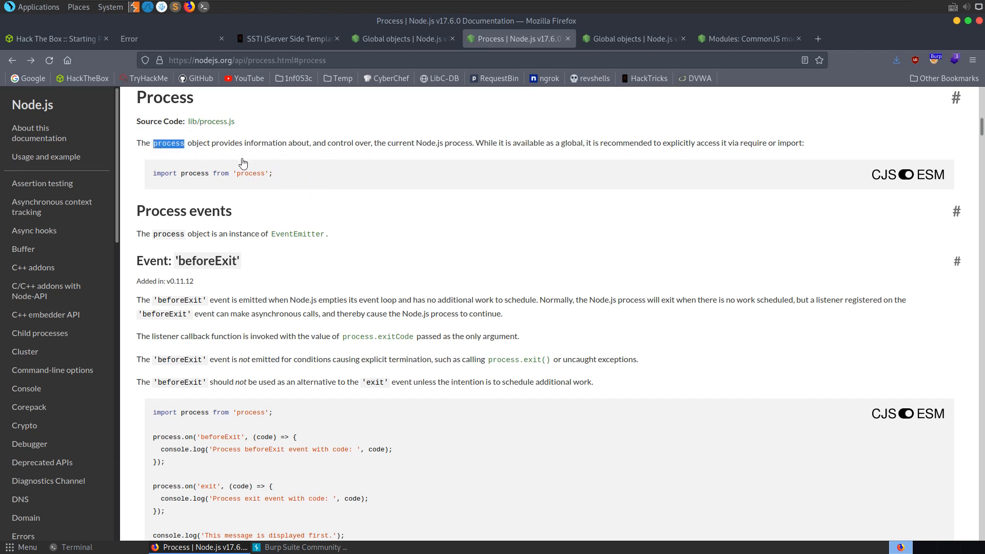
pyautogui.moveTo(370, 233)
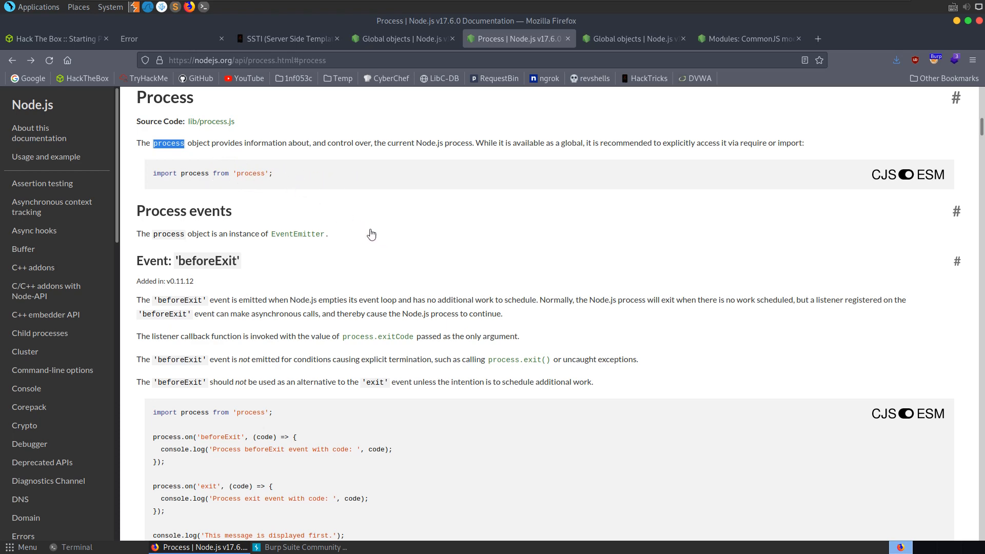
pyautogui.moveTo(399, 301)
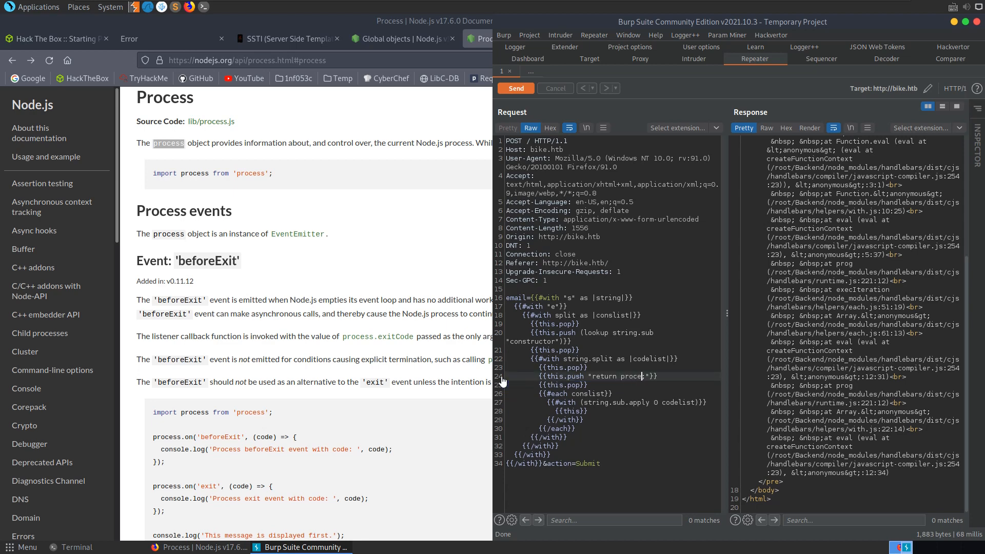
# Step: Leave the Burp Repeater payload and return to the Node.js Process documentation
pyautogui.click(513, 88)
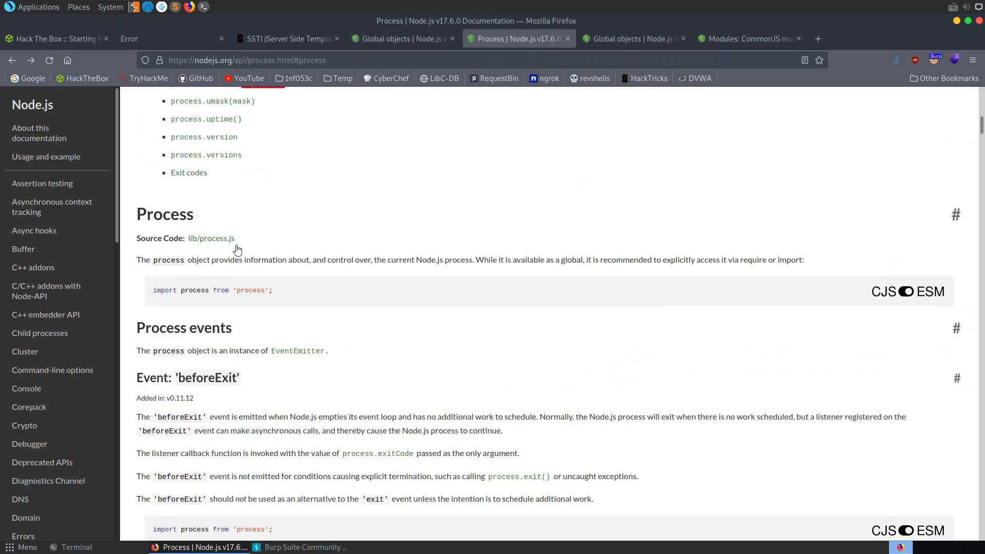
# Step: Search the Process docs for mainModule and read the deprecated process.mainModule entry
pyautogui.scroll(-3)
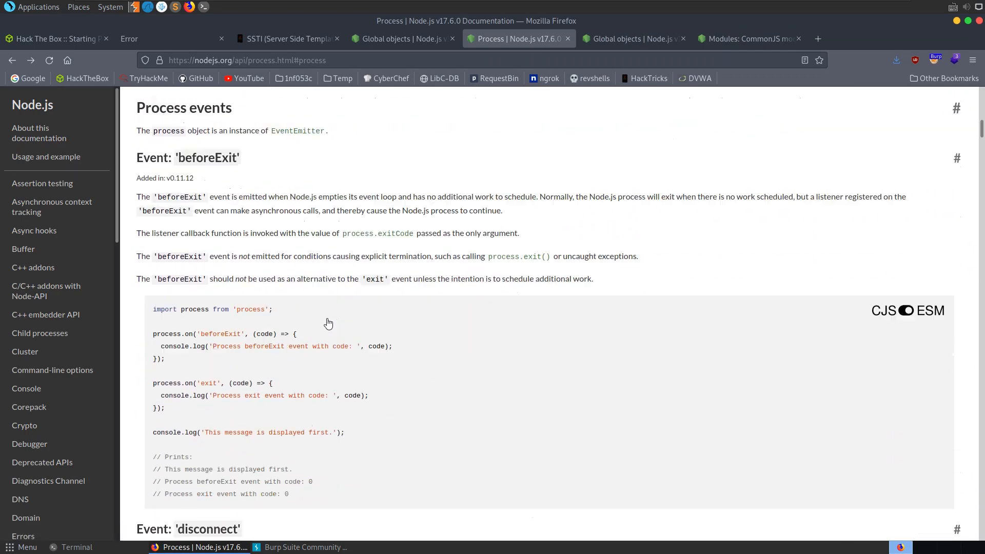
pyautogui.scroll(-3)
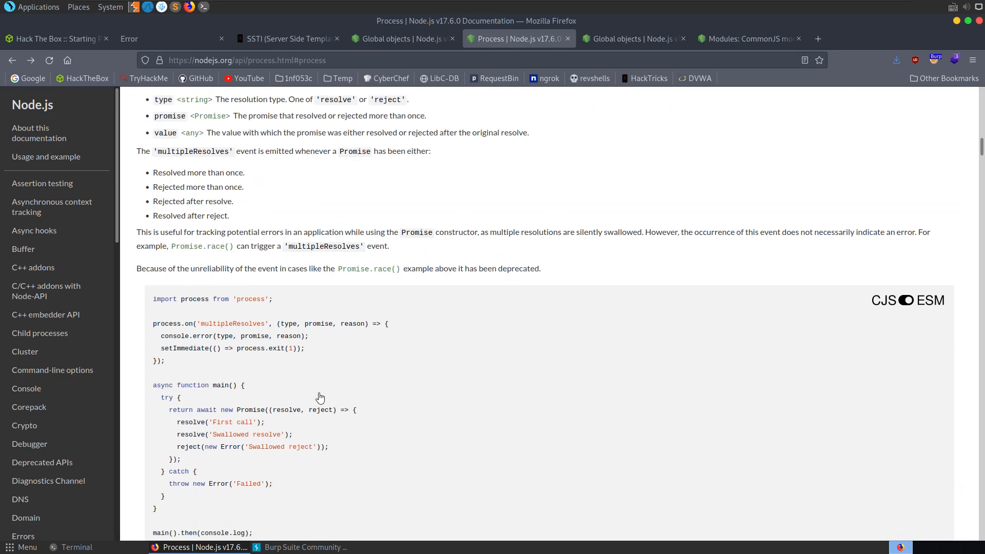
pyautogui.scroll(-3)
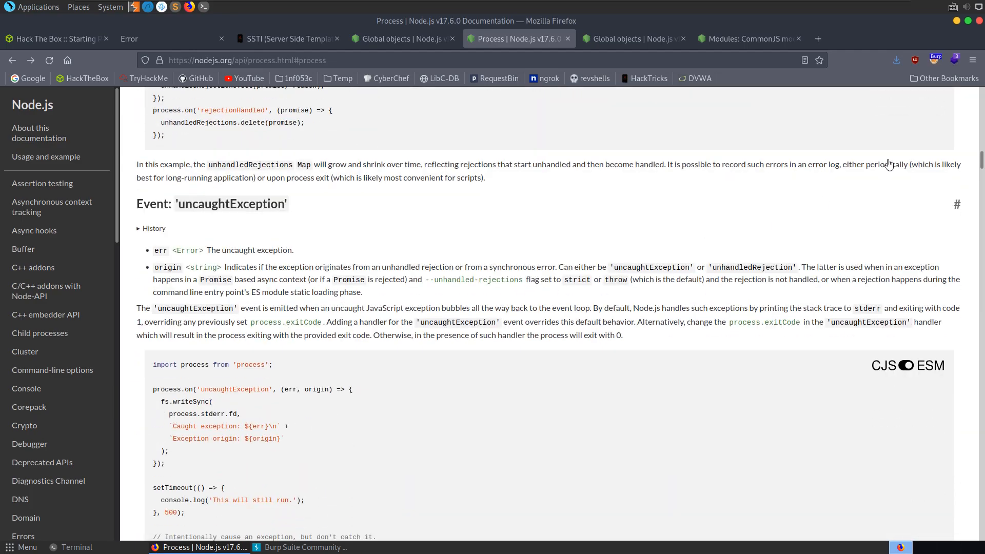
pyautogui.scroll(-3)
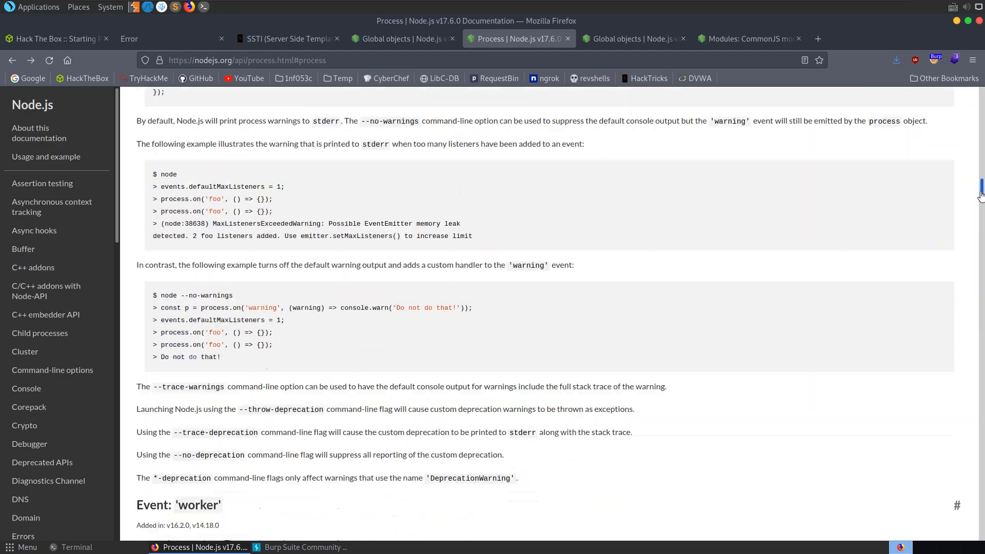
pyautogui.scroll(-3)
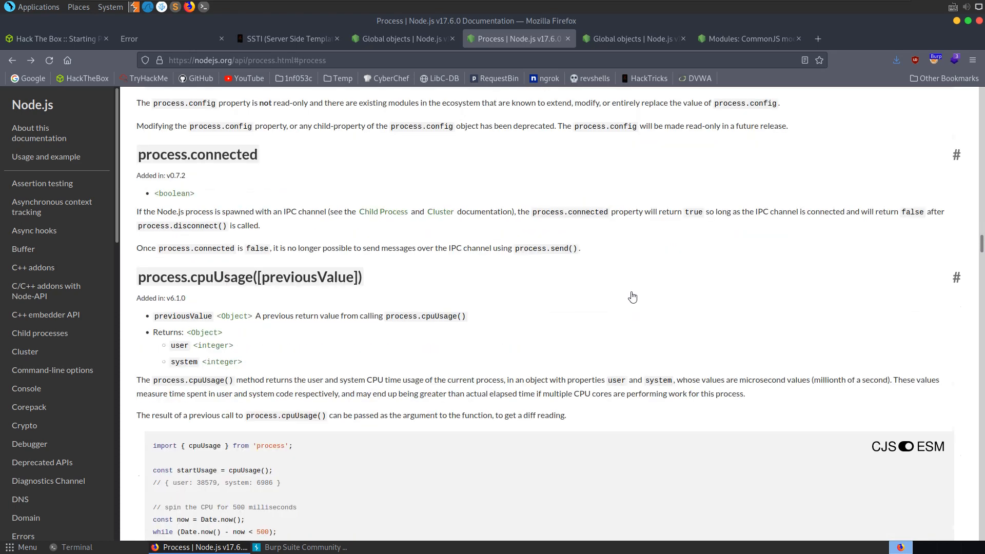
pyautogui.press('ctrl+f')
pyautogui.write('mainModule')
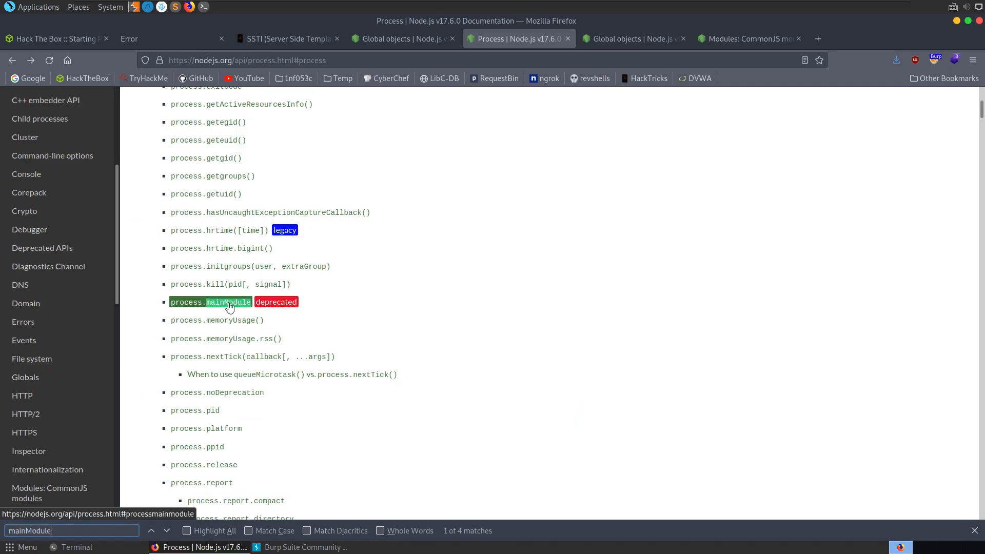
pyautogui.click(228, 301)
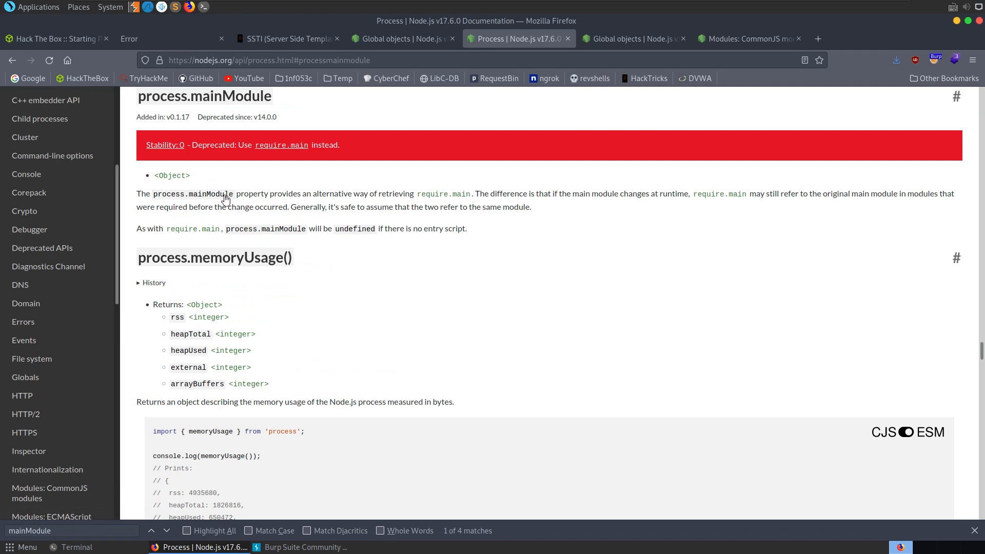
pyautogui.moveTo(490, 211)
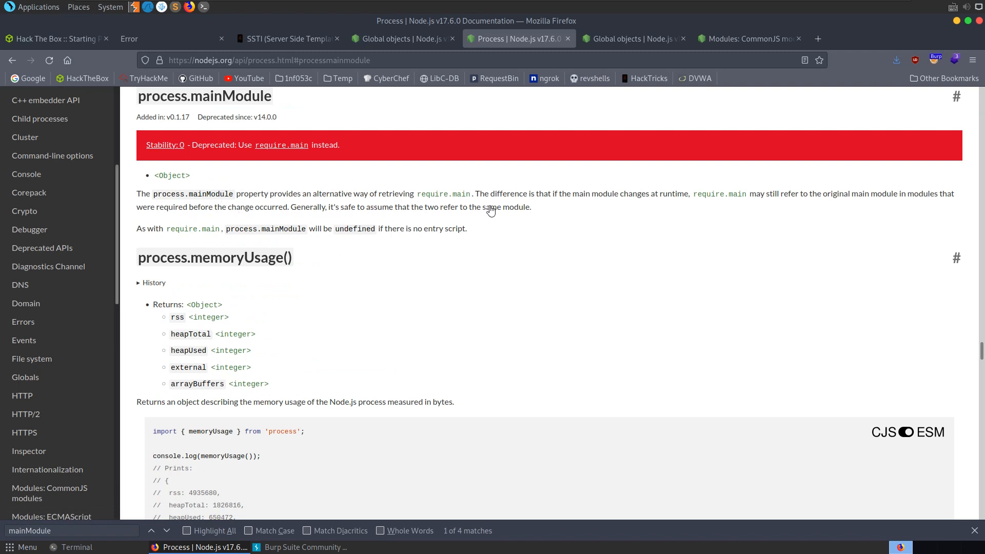
pyautogui.moveTo(351, 198)
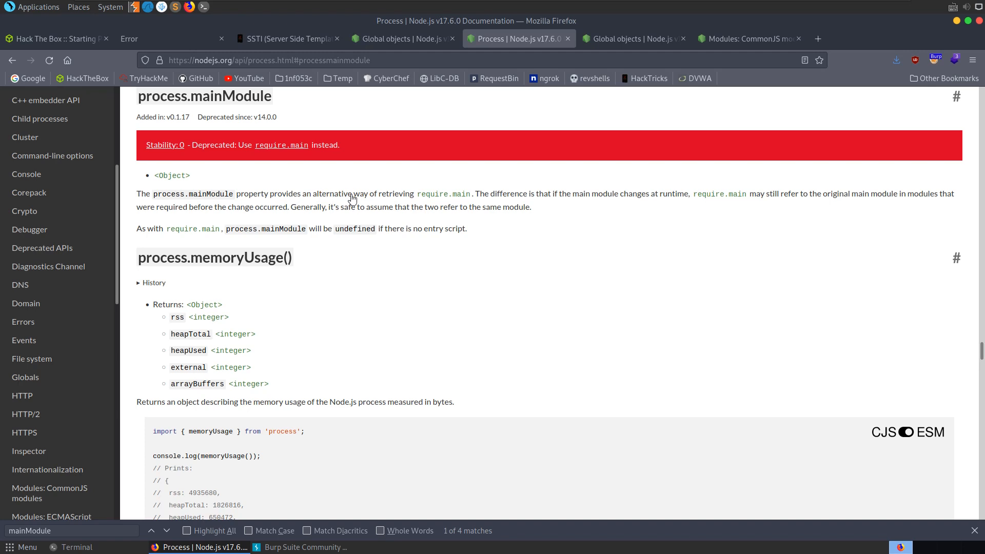
pyautogui.moveTo(442, 194)
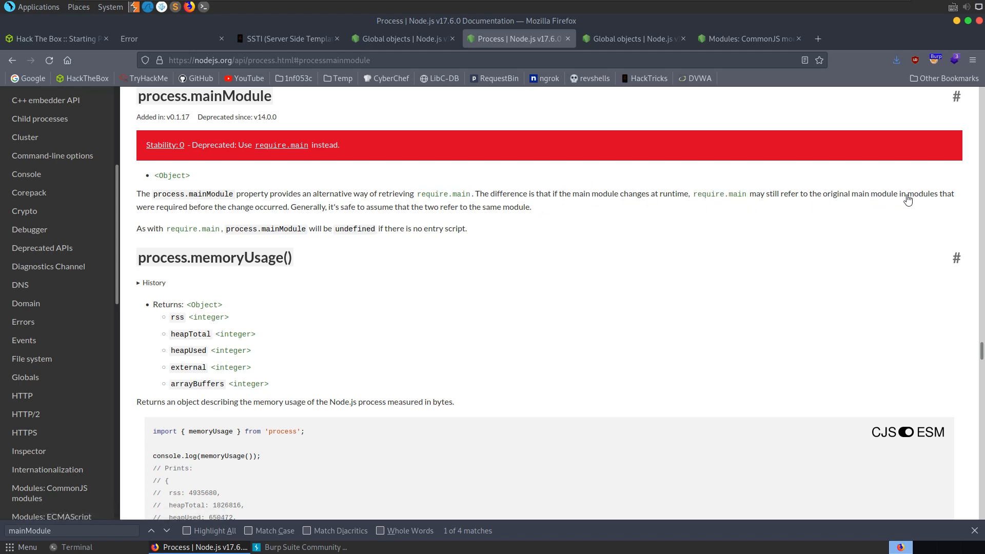
pyautogui.moveTo(258, 219)
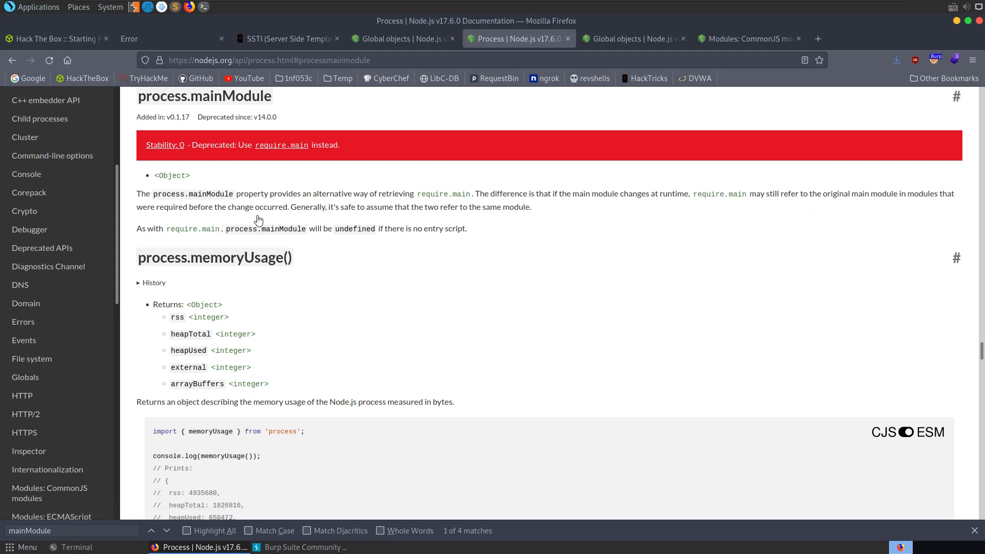
pyautogui.moveTo(507, 211)
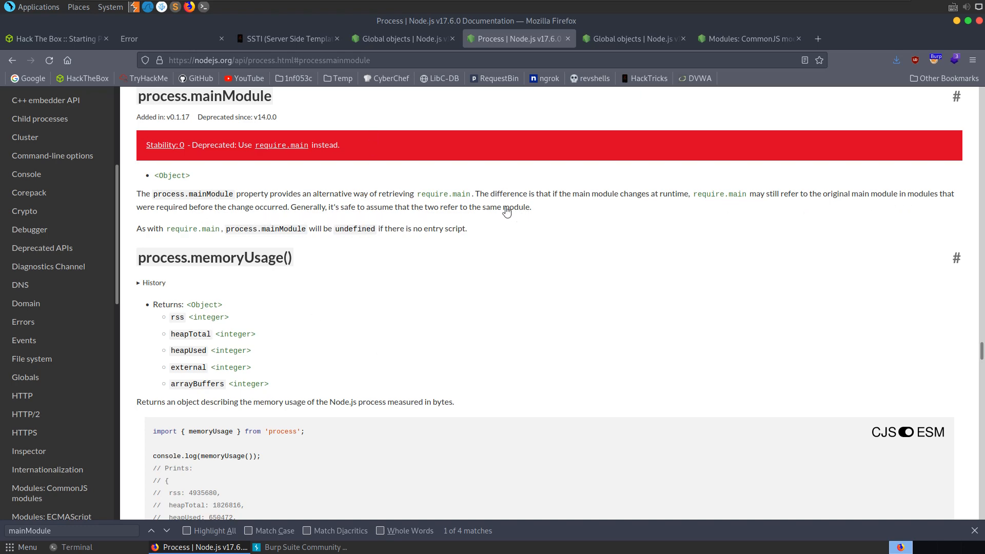
# Step: Return to the HackTricks SSTI payload page with the mainModule search active
pyautogui.click(288, 38)
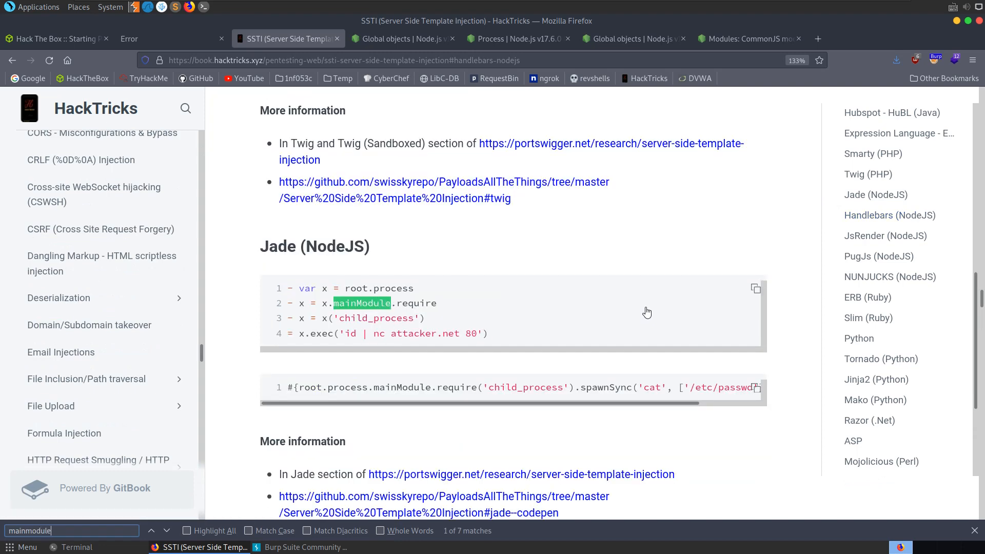
# Step: Step through HackTricks' JsRender and Nunjucks mainModule payloads, then select the command text in the Burp Repeater payload
pyautogui.click(152, 530)
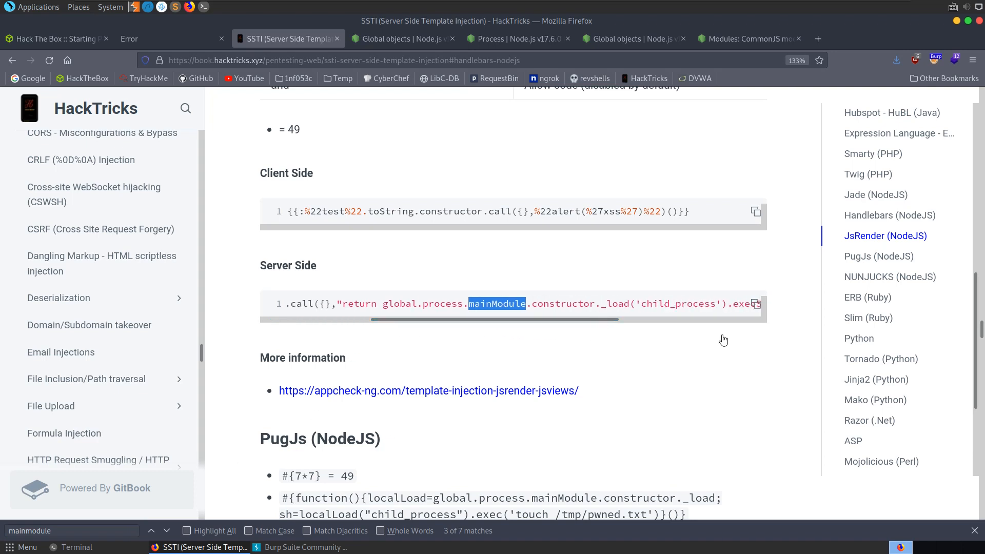
pyautogui.click(166, 531)
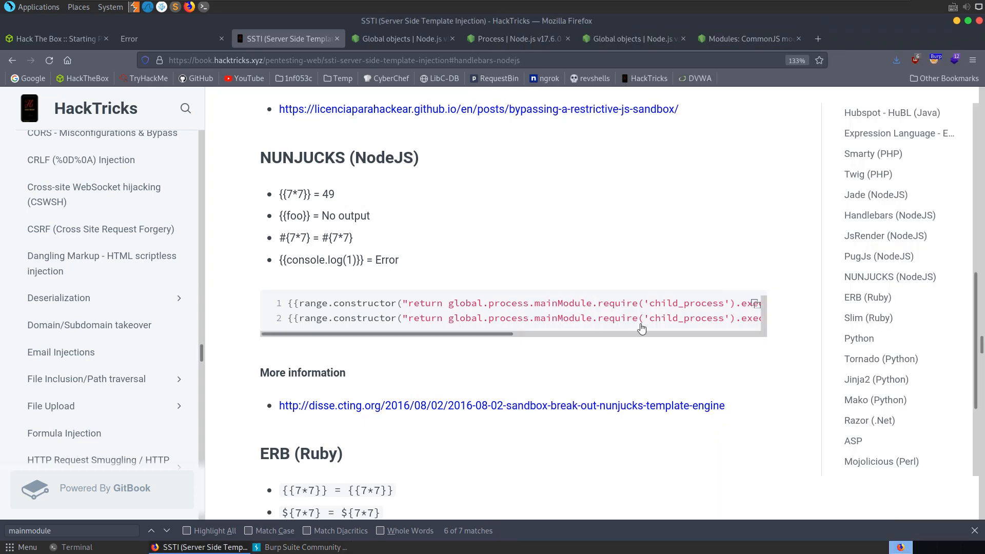
pyautogui.moveTo(590, 302); pyautogui.dragTo(757, 303)
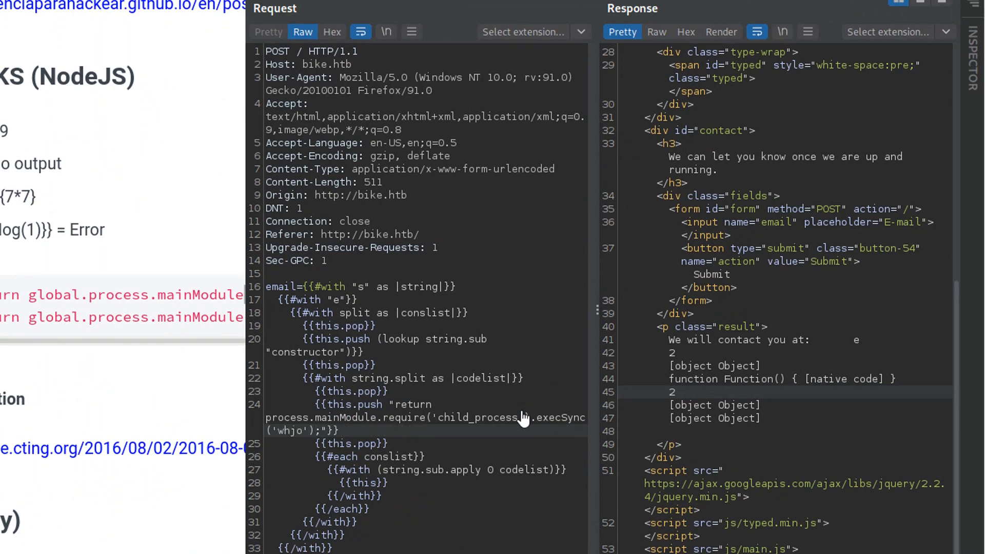
# Step: Run whoami then ls through the process.mainModule.require('child_process').execSync payload, confirming root
pyautogui.write('whoami')
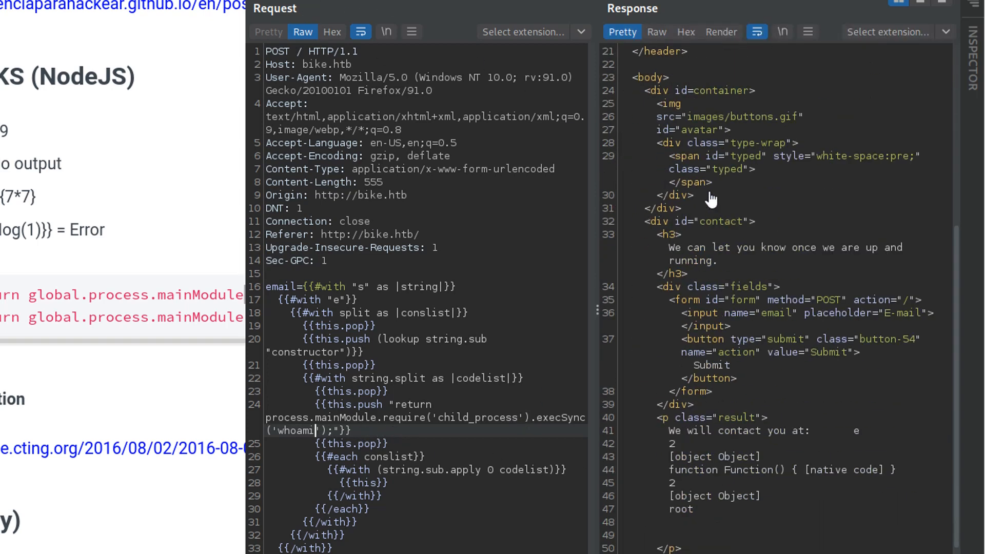
pyautogui.scroll(-3)
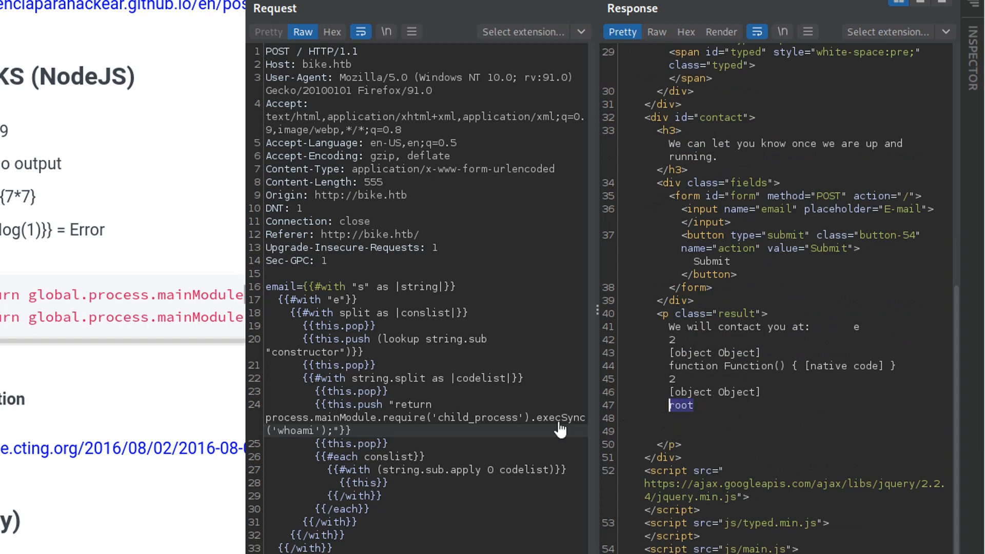
pyautogui.doubleClick(296, 430)
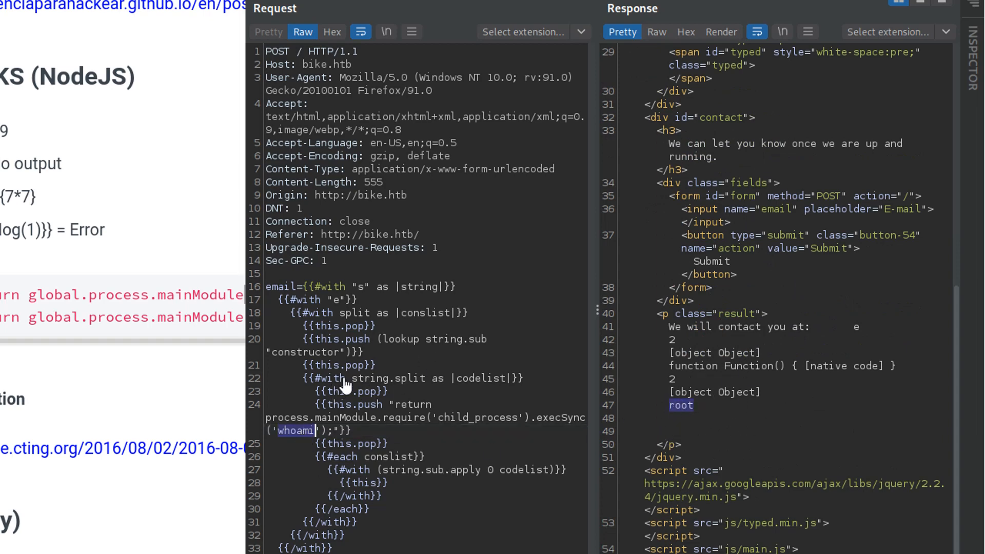
pyautogui.write('ls')
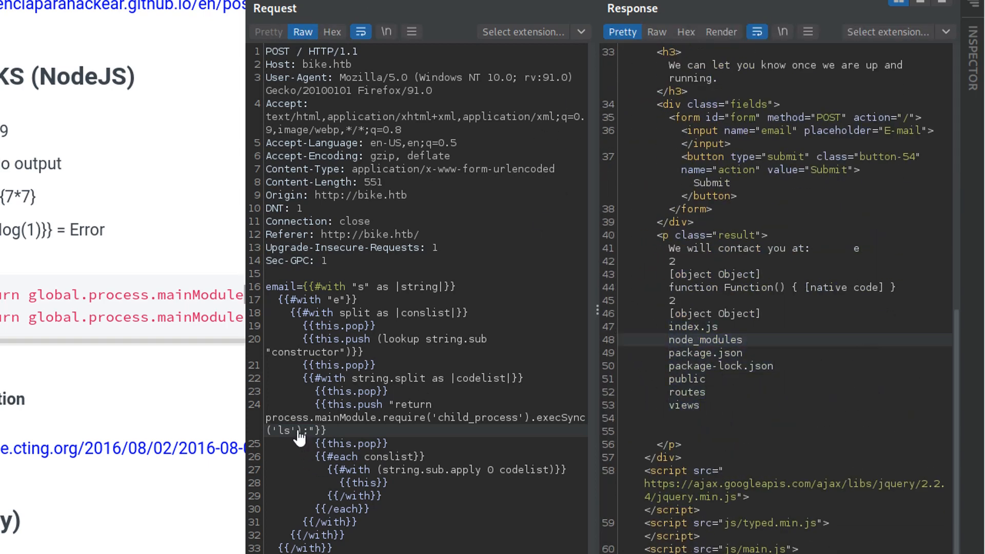
pyautogui.moveTo(371, 438)
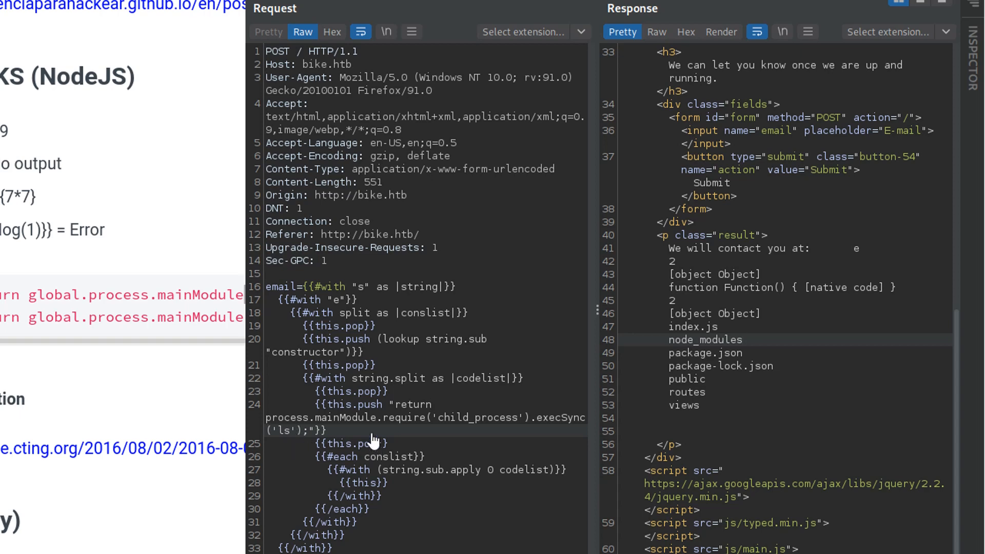
# Step: List /root and cat /root/flag.txt through the payload, then select the flag value in the response
pyautogui.write('/root')
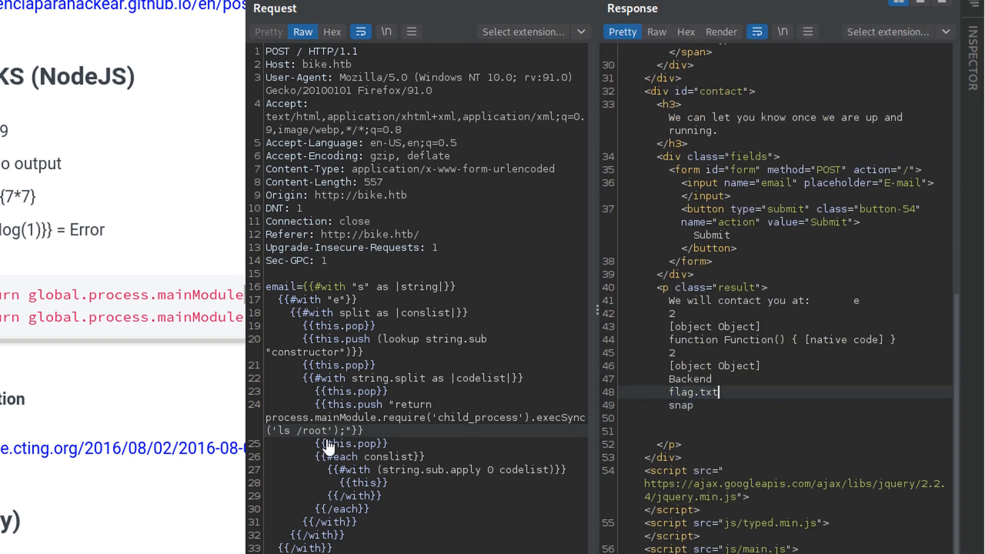
pyautogui.write('/')
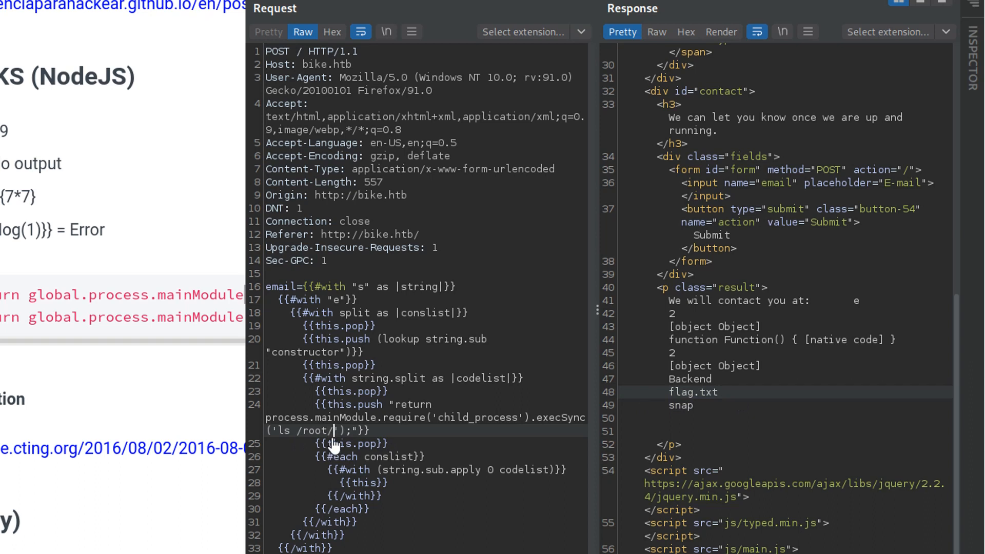
pyautogui.write('flag.txt')
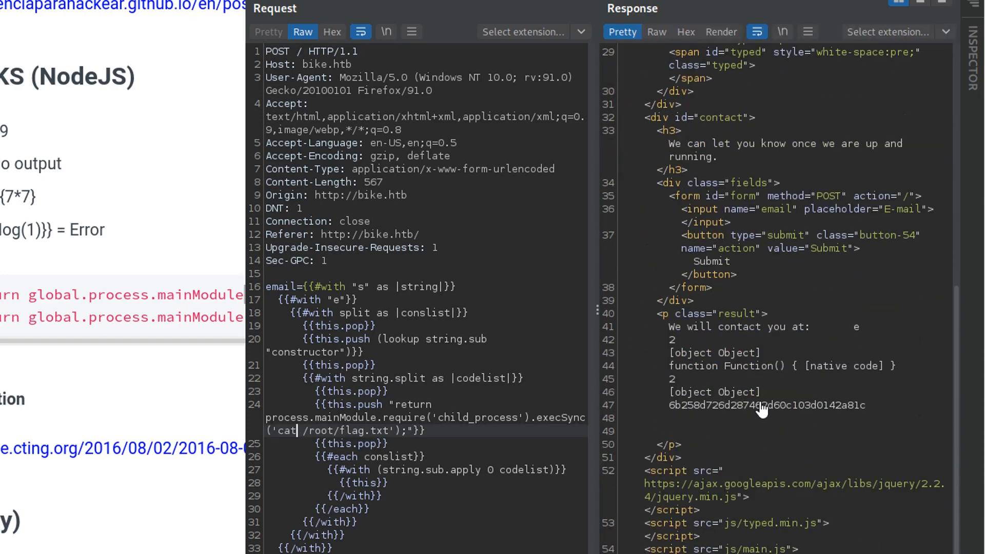
pyautogui.doubleClick(766, 405)
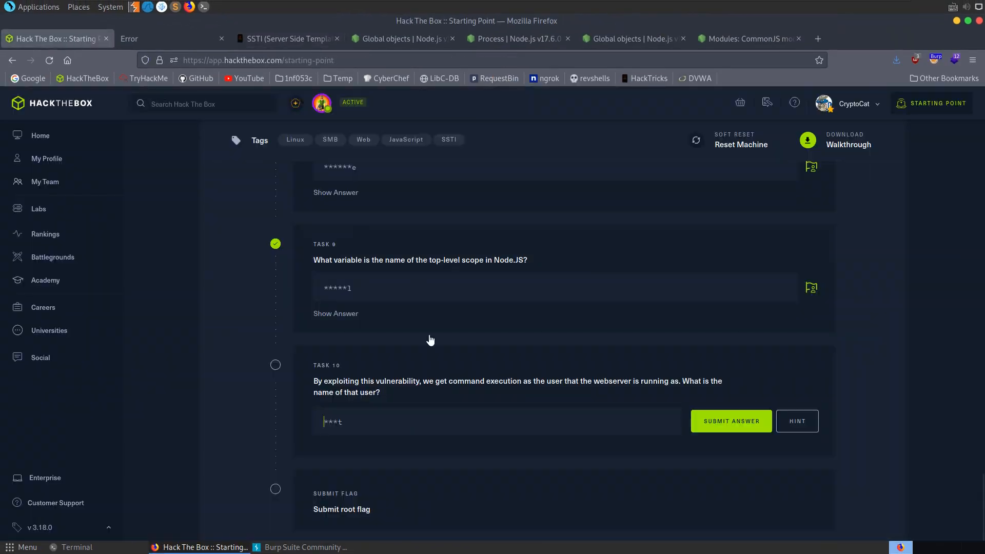
pyautogui.moveTo(537, 397)
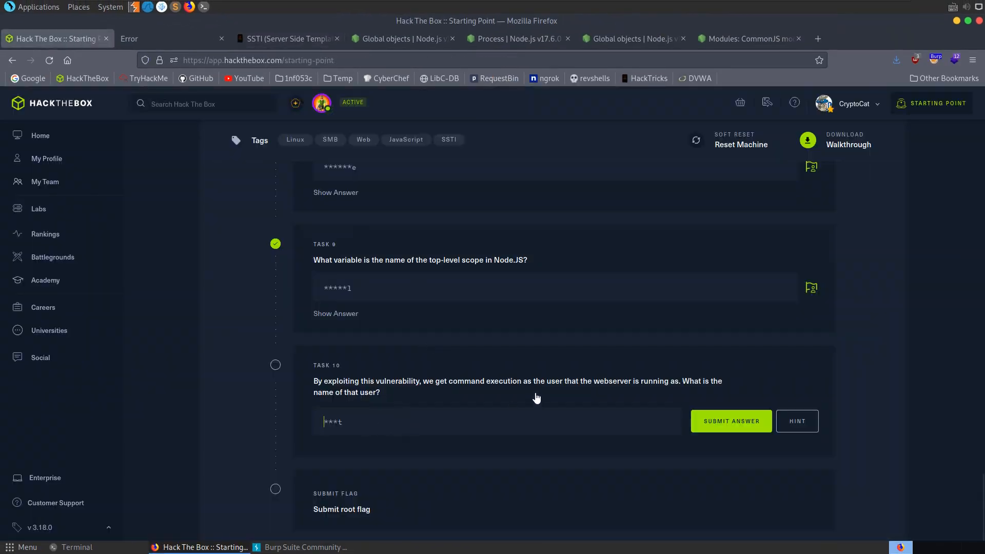
# Step: Submit 'root' as the Task 10 webserver user answer and submit the root flag, marking Bike pwned
pyautogui.write('root')
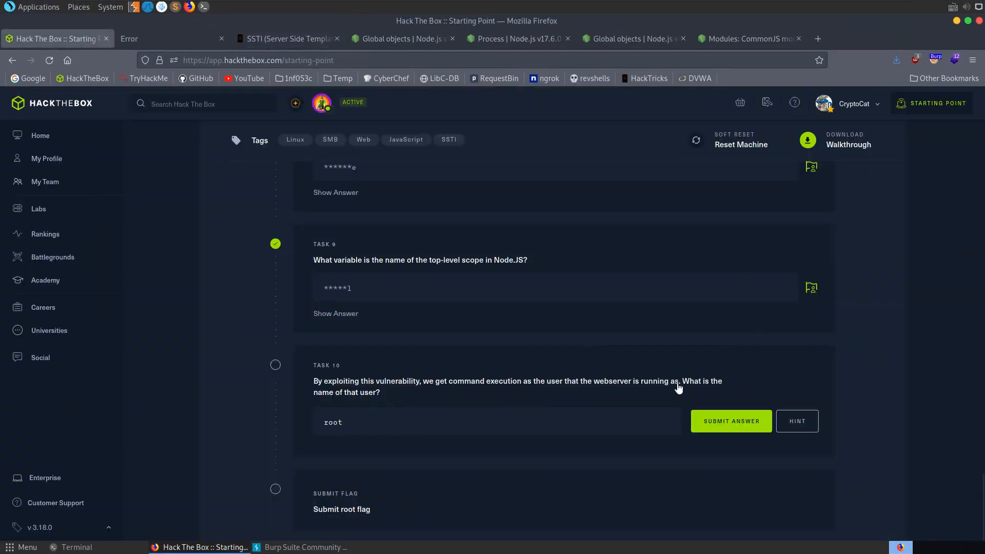
pyautogui.click(730, 420)
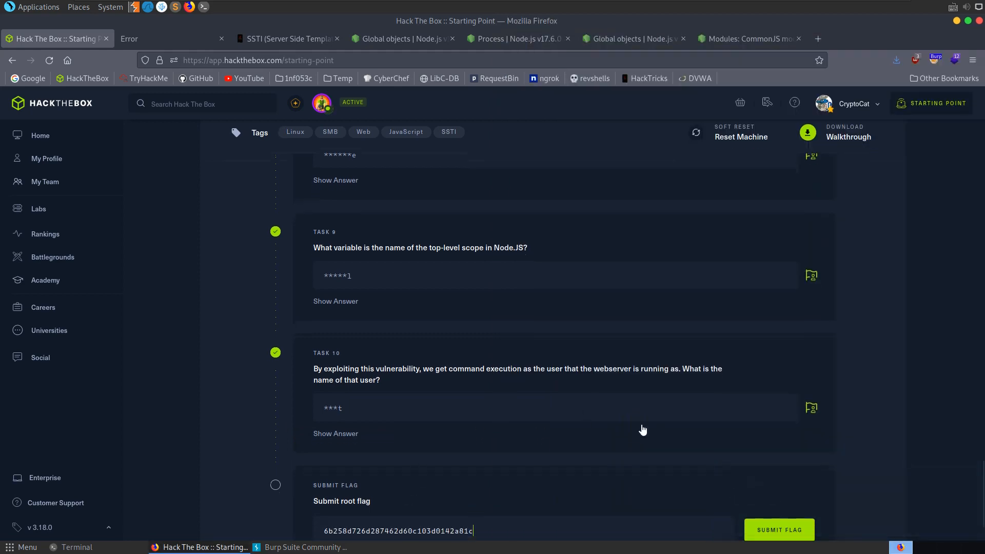
pyautogui.click(779, 529)
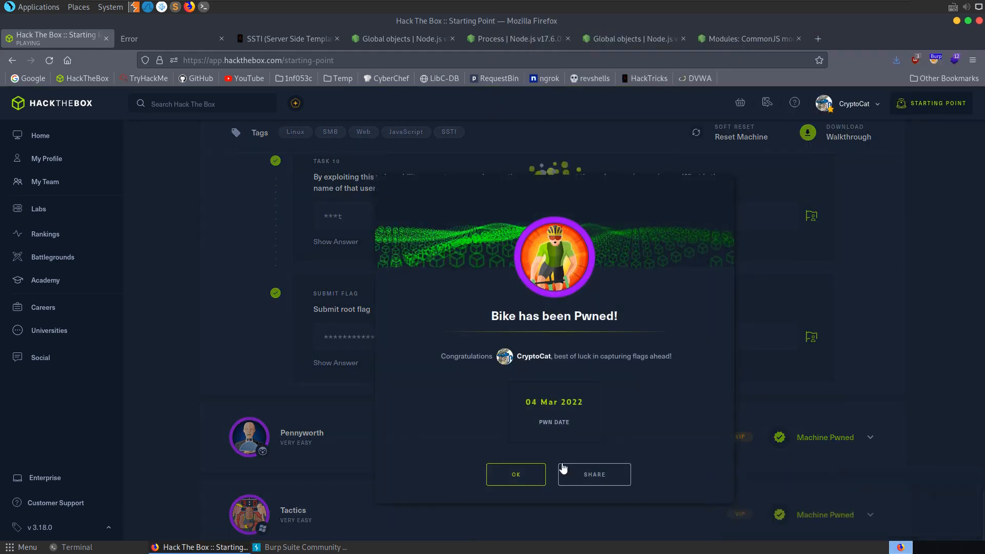
pyautogui.click(305, 547)
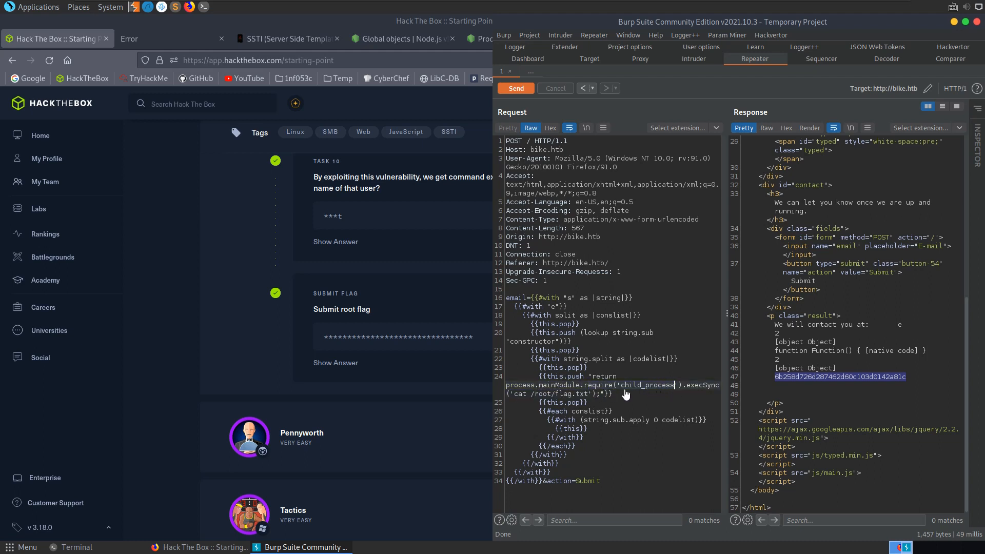
# Step: Select the flag hash in the Repeater response to verify its value
pyautogui.doubleClick(647, 384)
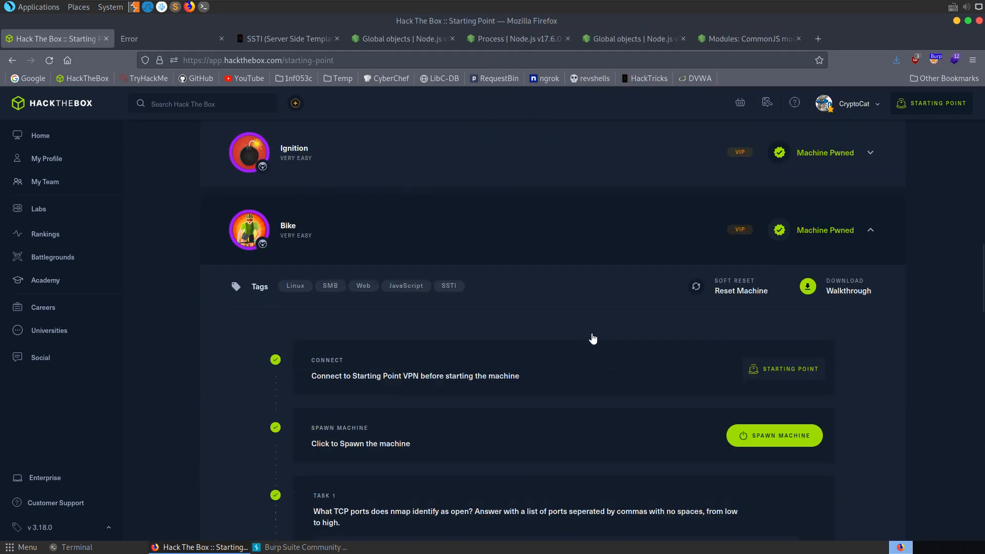
pyautogui.scroll(3)
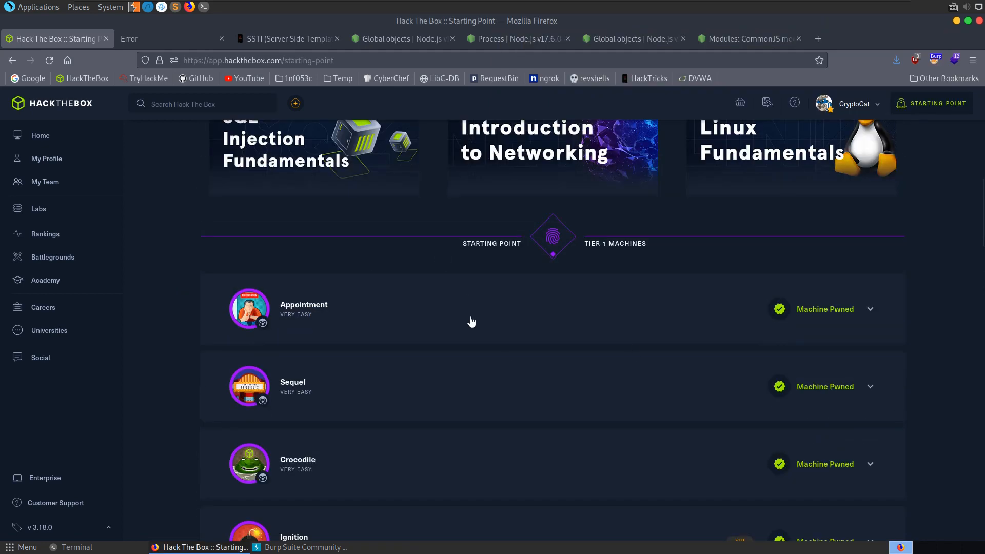
pyautogui.scroll(-3)
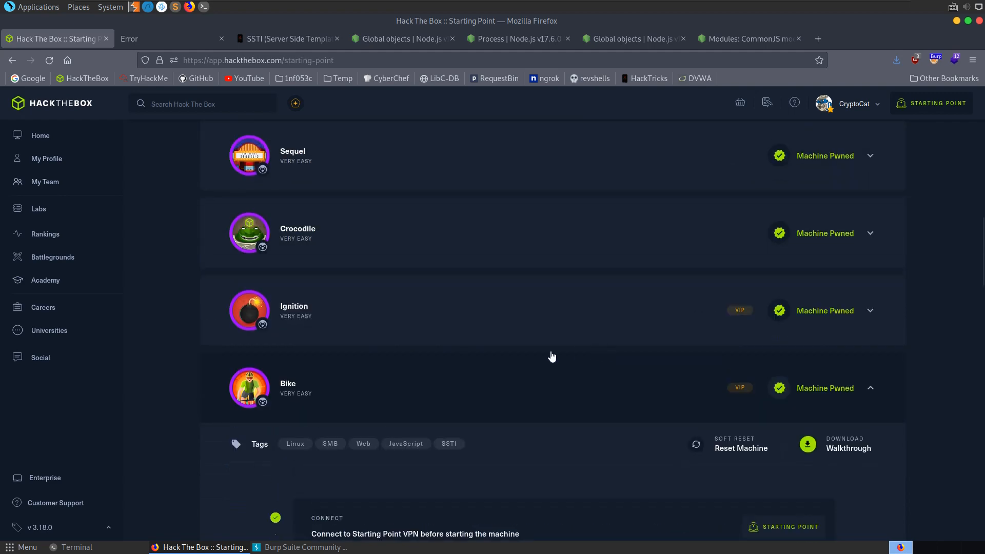
pyautogui.scroll(-3)
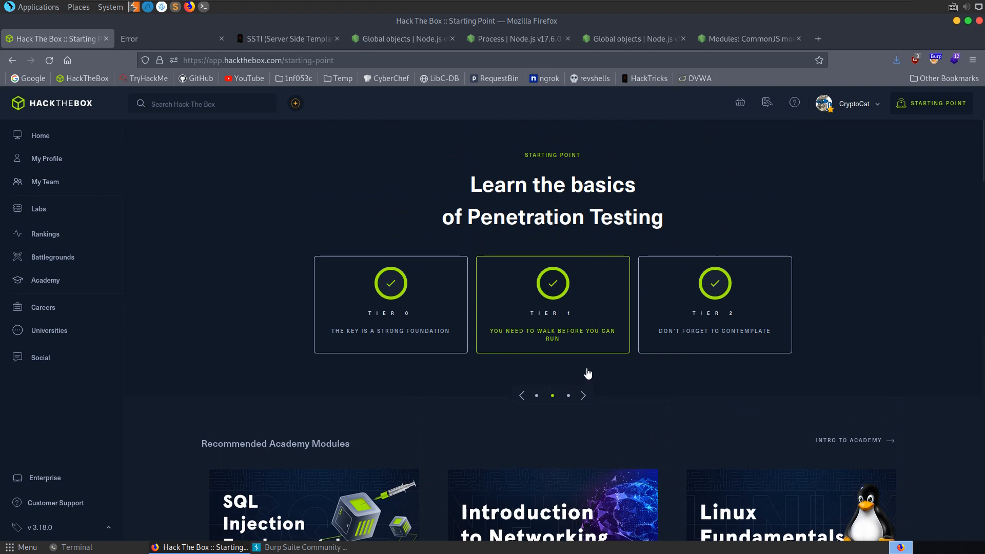
pyautogui.moveTo(811, 421)
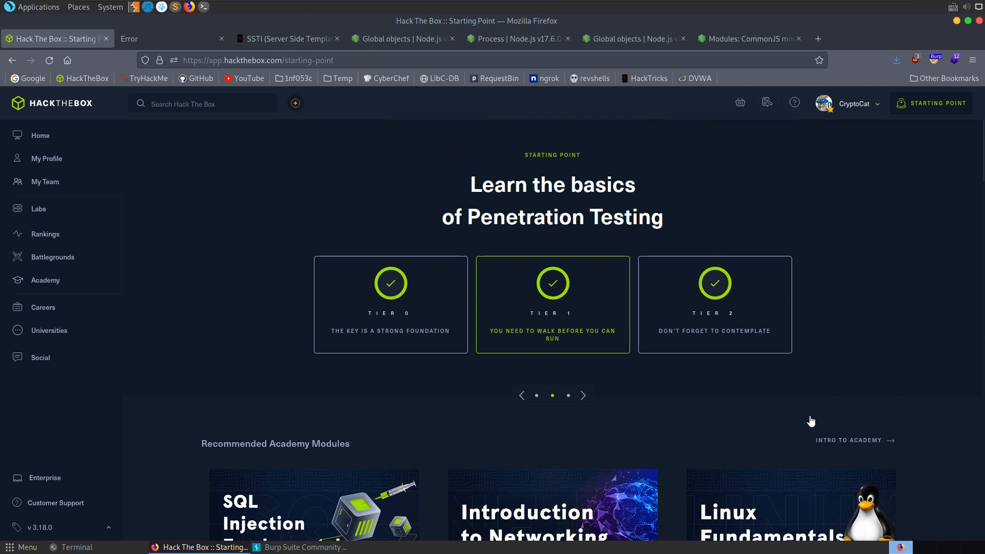